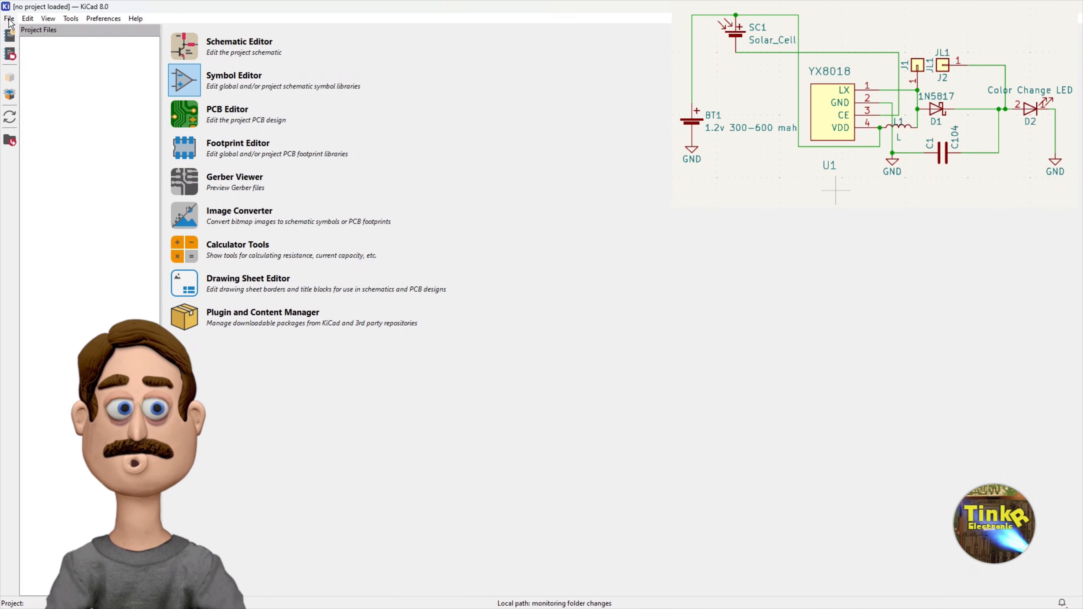
- Create a new project named 'Solar Light Kit V2' saved in the kicad folder
click(9, 18)
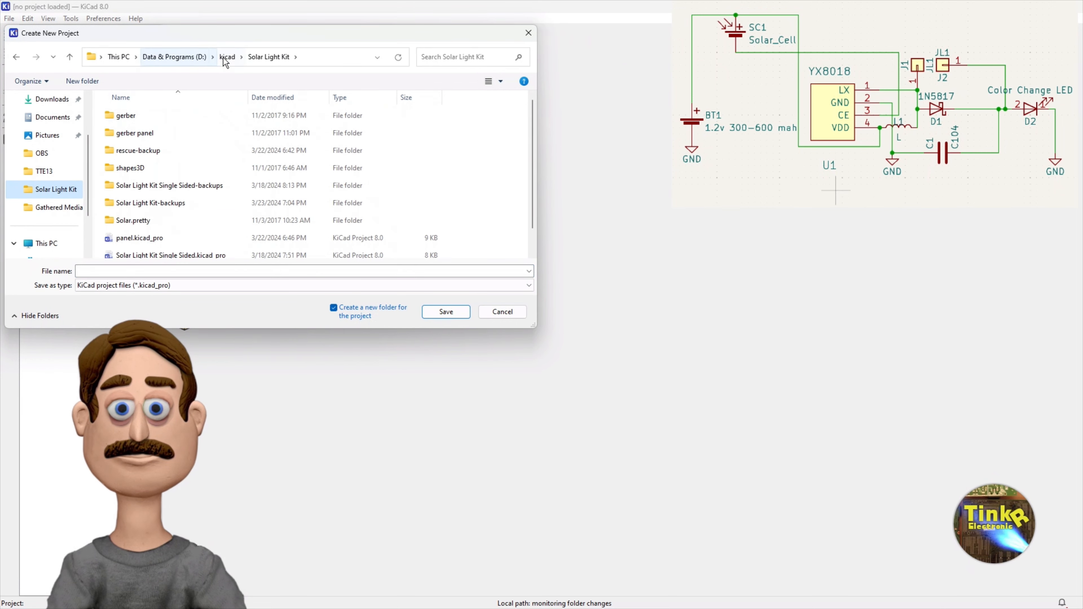
click(227, 56)
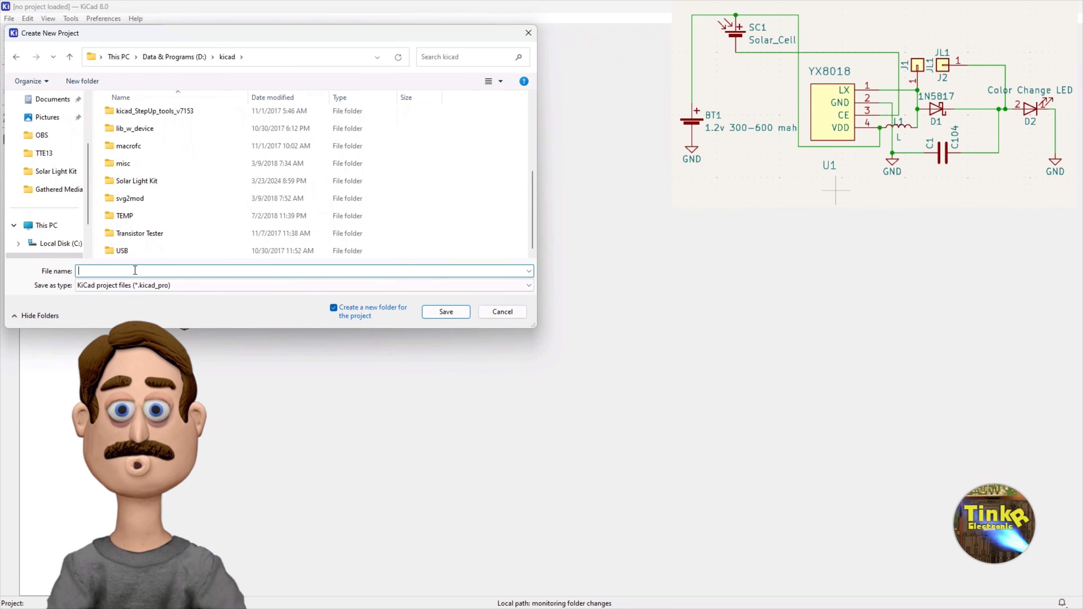
text(Solar Light Kit V2)
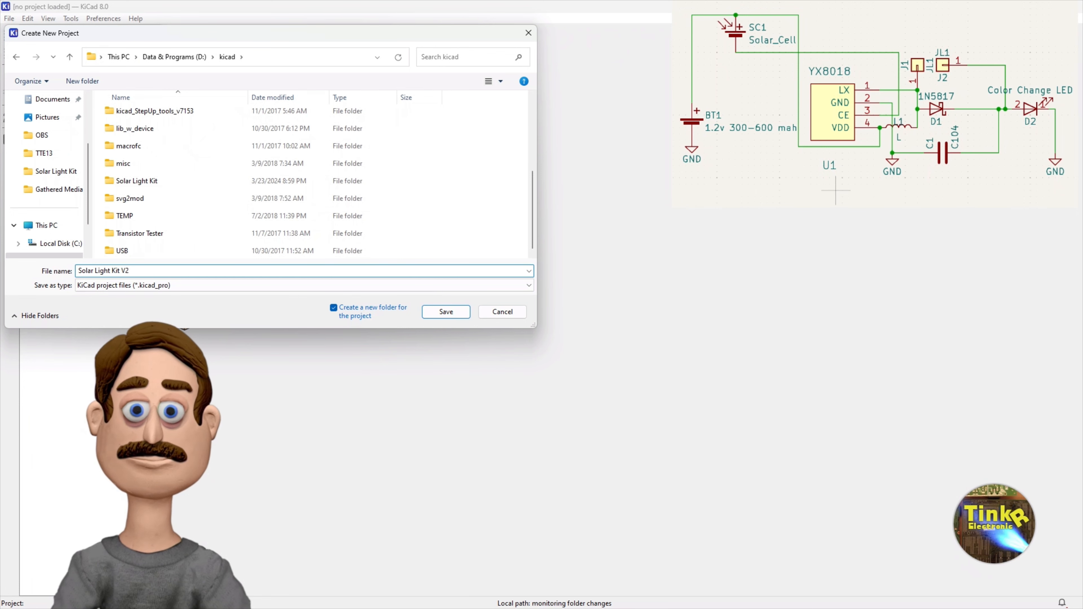
click(445, 311)
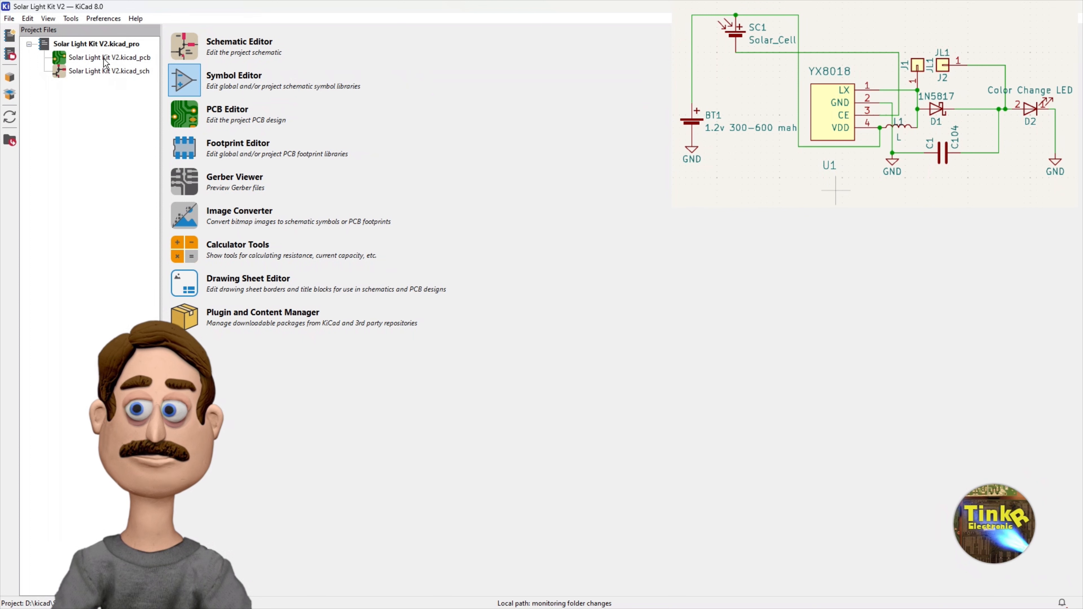
- Open Solar Light Kit V2.kicad_sch from the project tree in the Schematic Editor
click(110, 71)
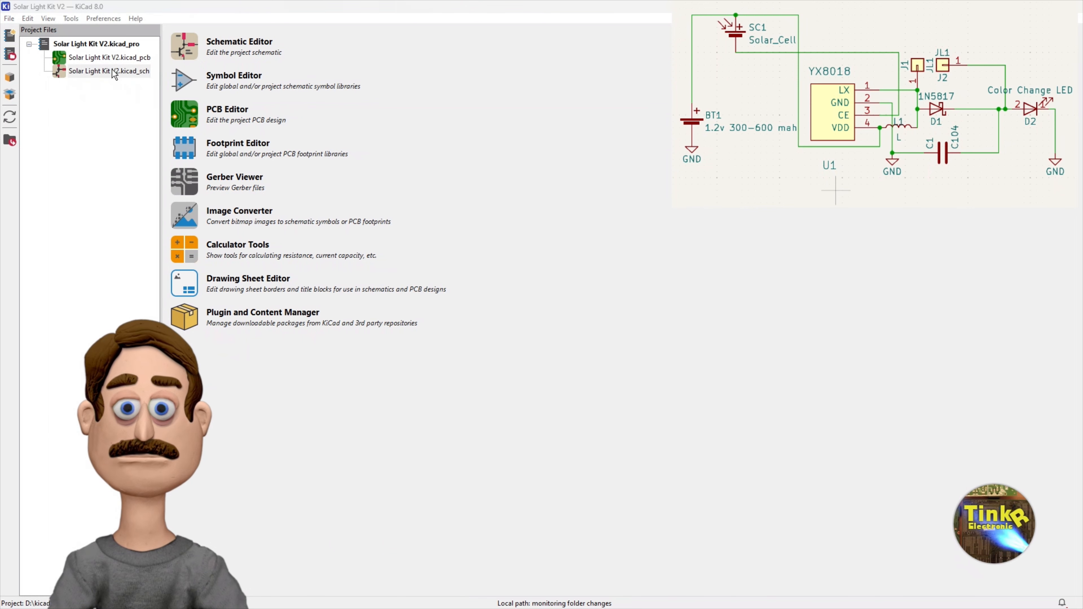
double_click(110, 71)
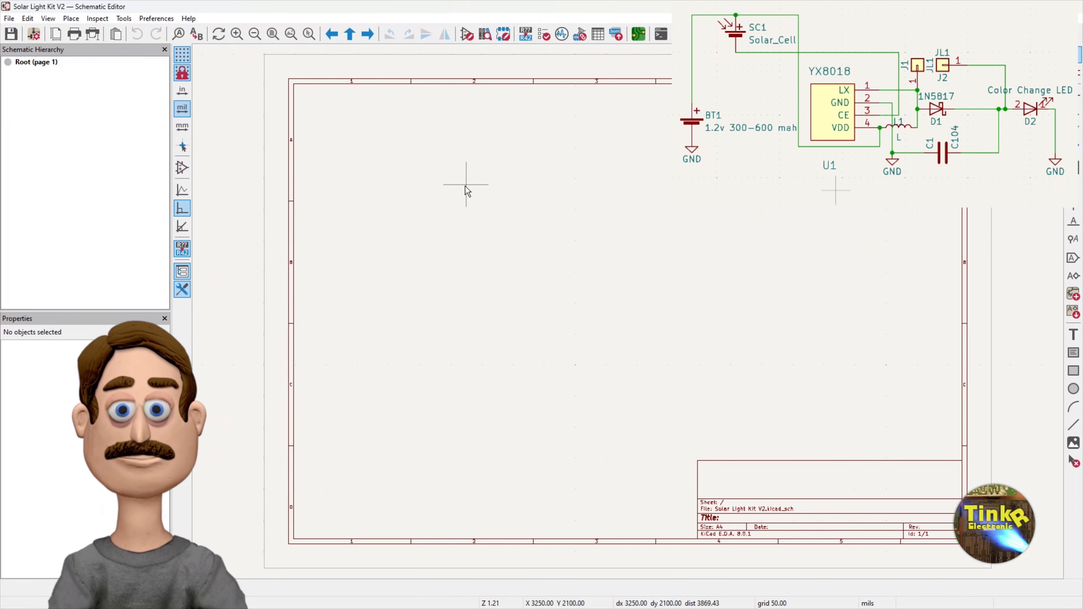
mouse_move(672, 258)
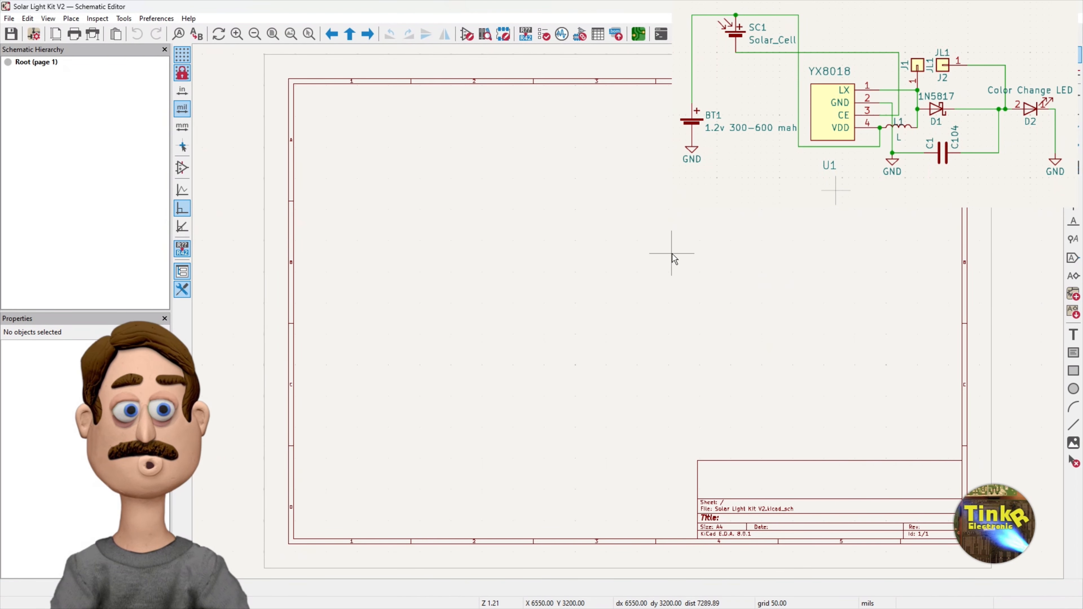
mouse_move(789, 219)
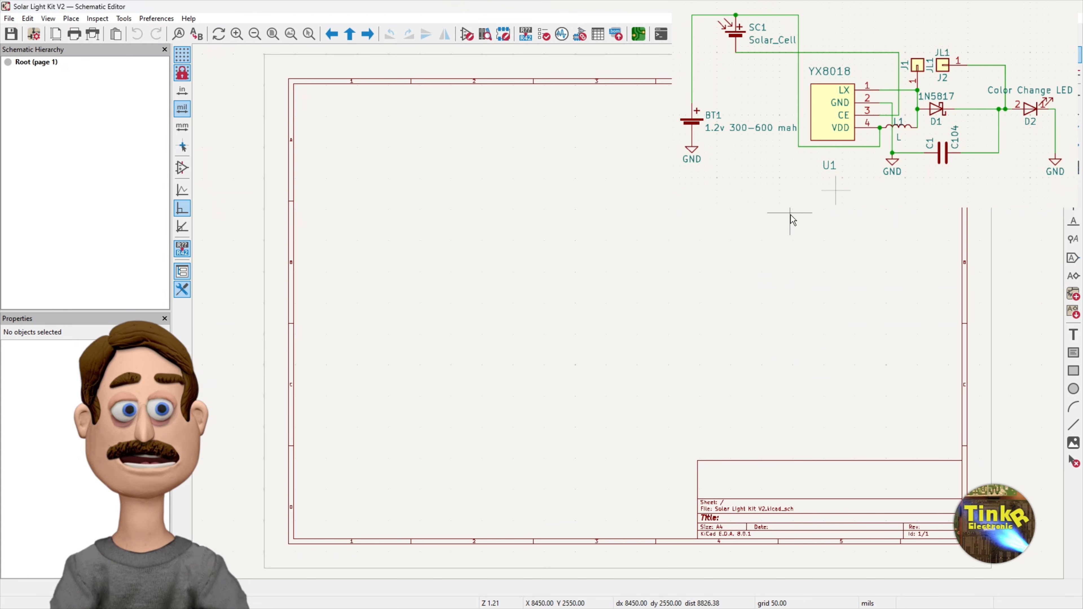
mouse_move(836, 209)
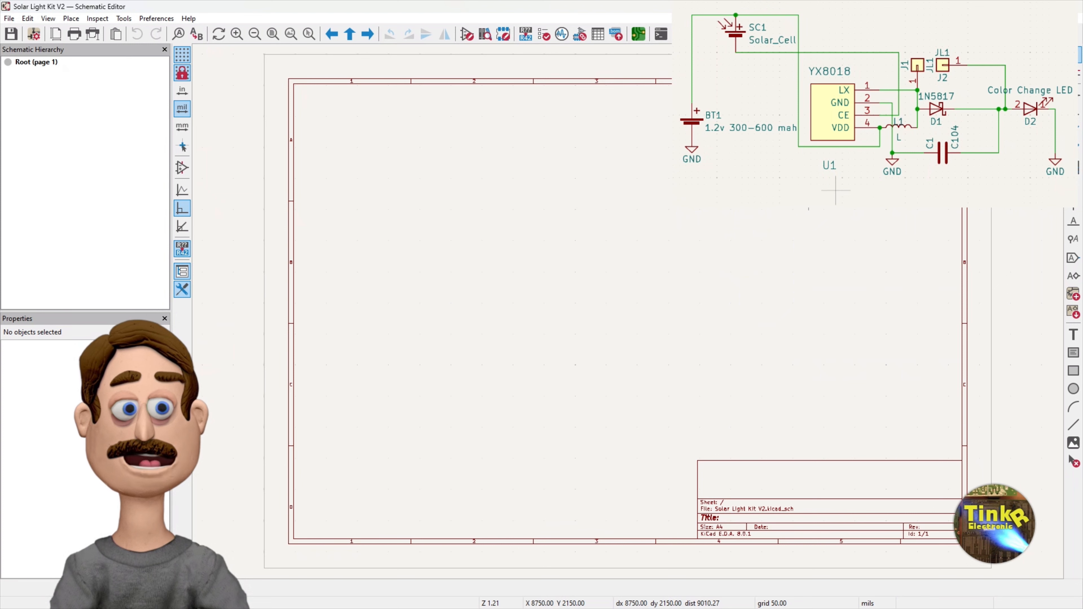
mouse_move(666, 184)
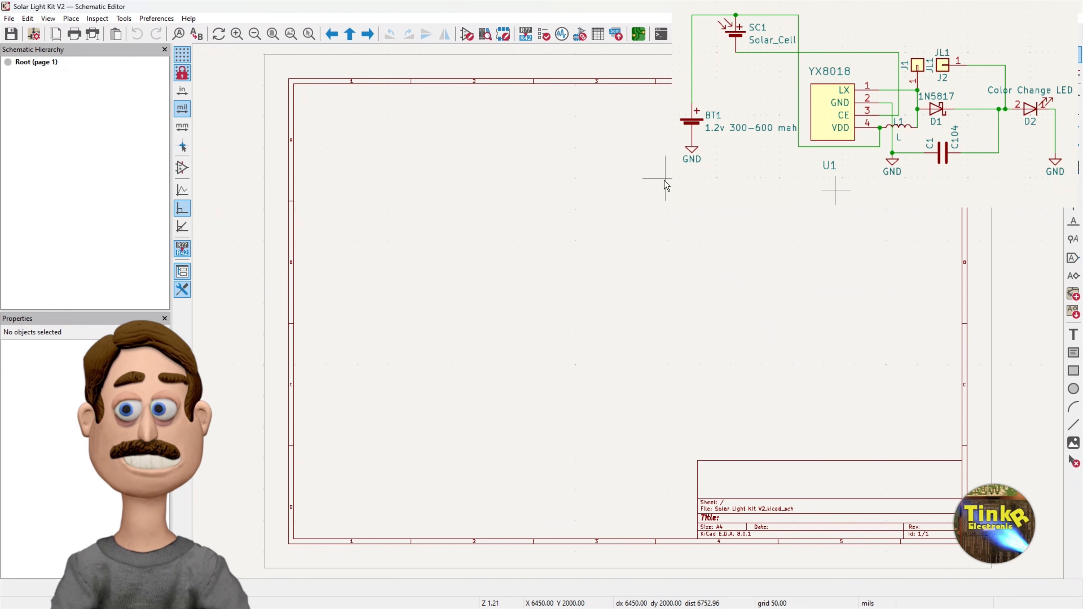
mouse_move(328, 122)
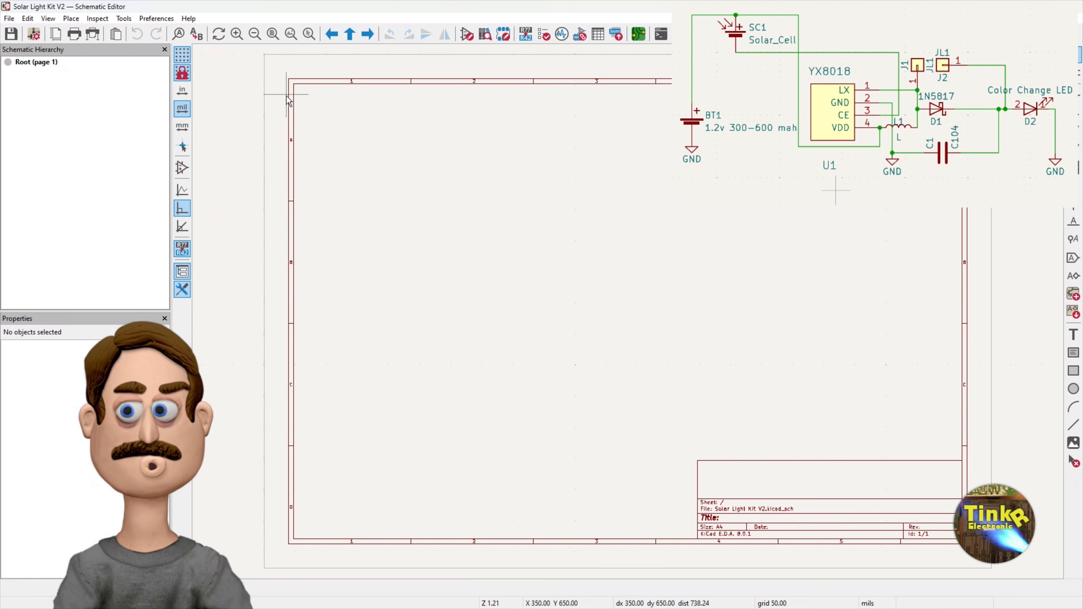
- Add three GND power symbols from the power library onto the schematic sheet
click(70, 18)
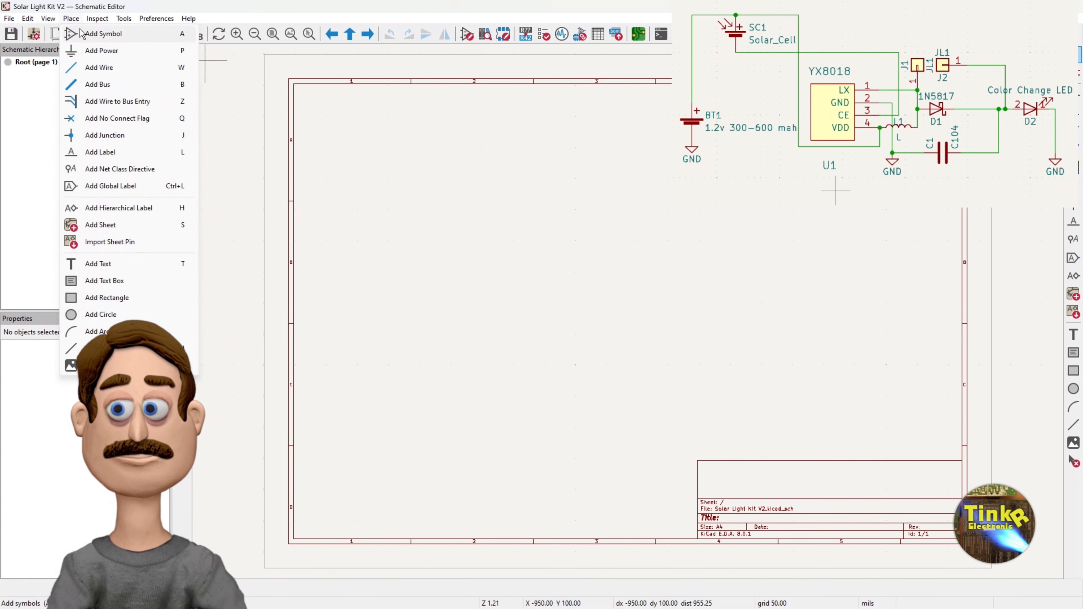
click(103, 34)
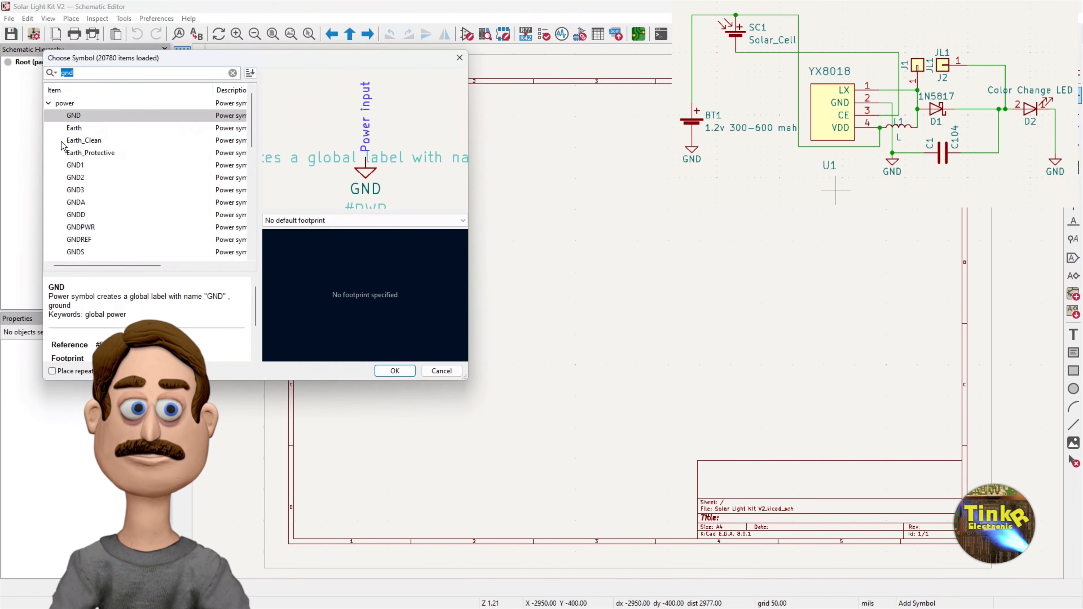
mouse_move(410, 266)
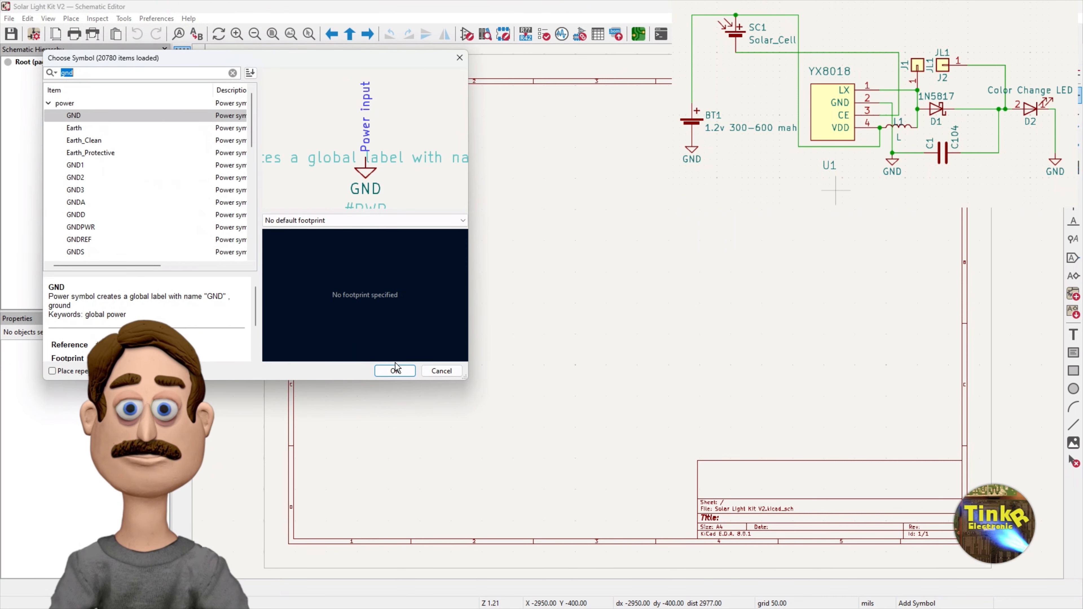
click(395, 372)
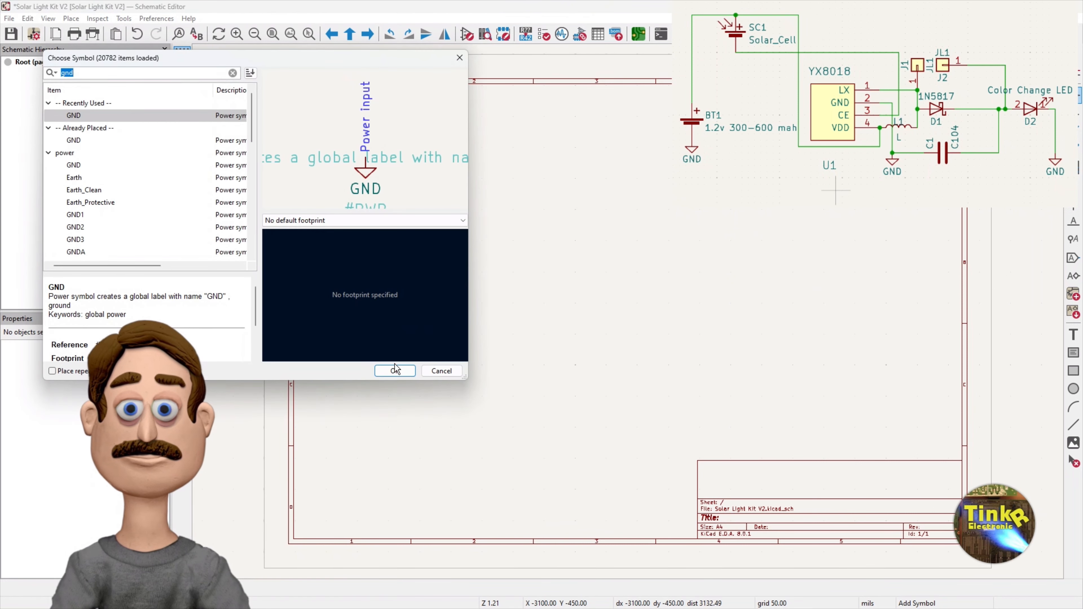
click(395, 371)
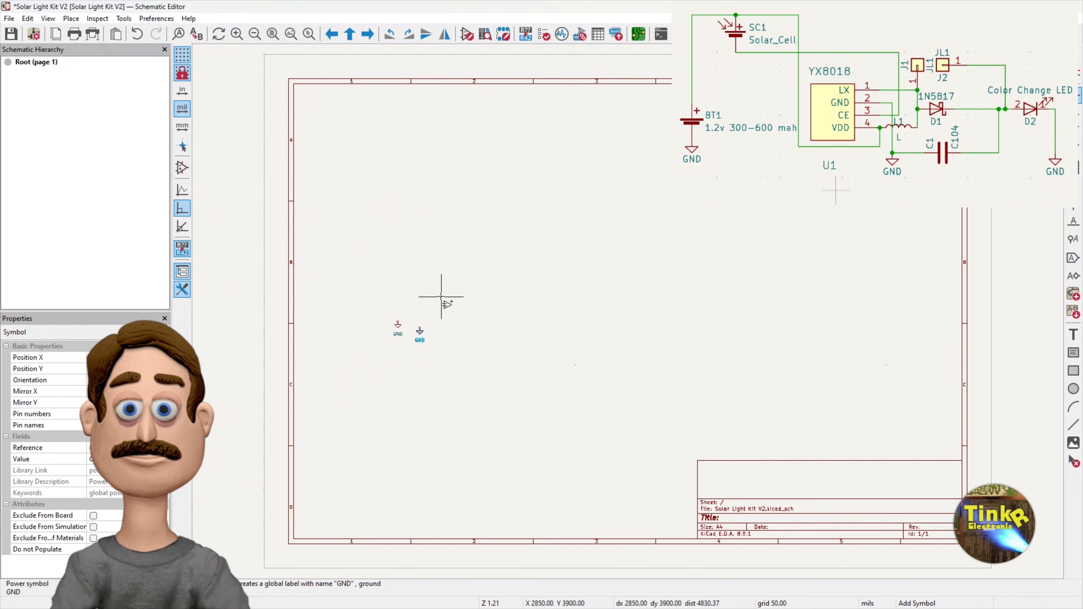
click(71, 18)
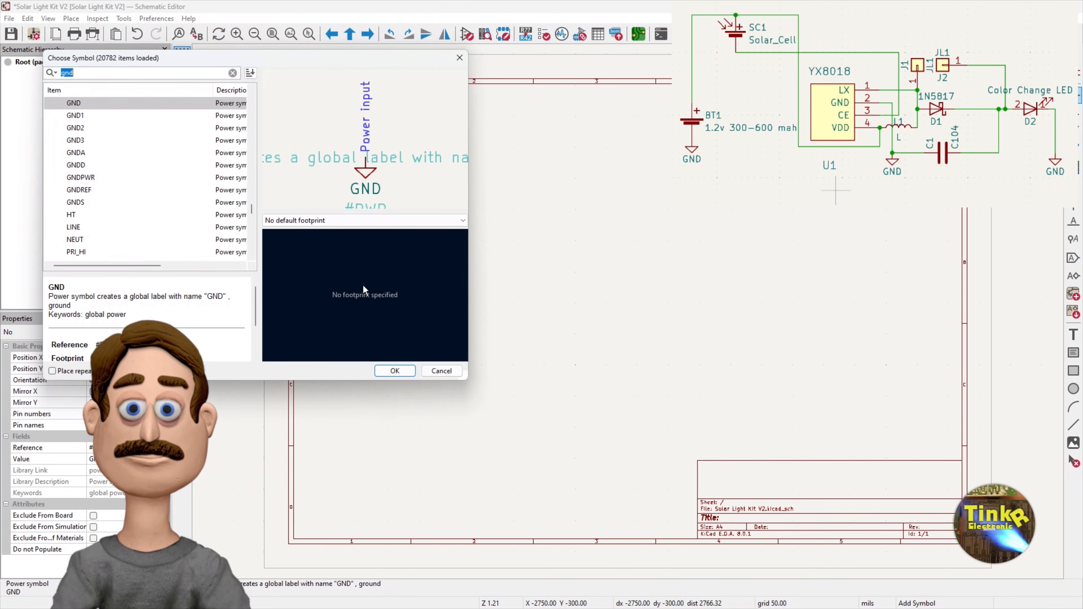
click(395, 371)
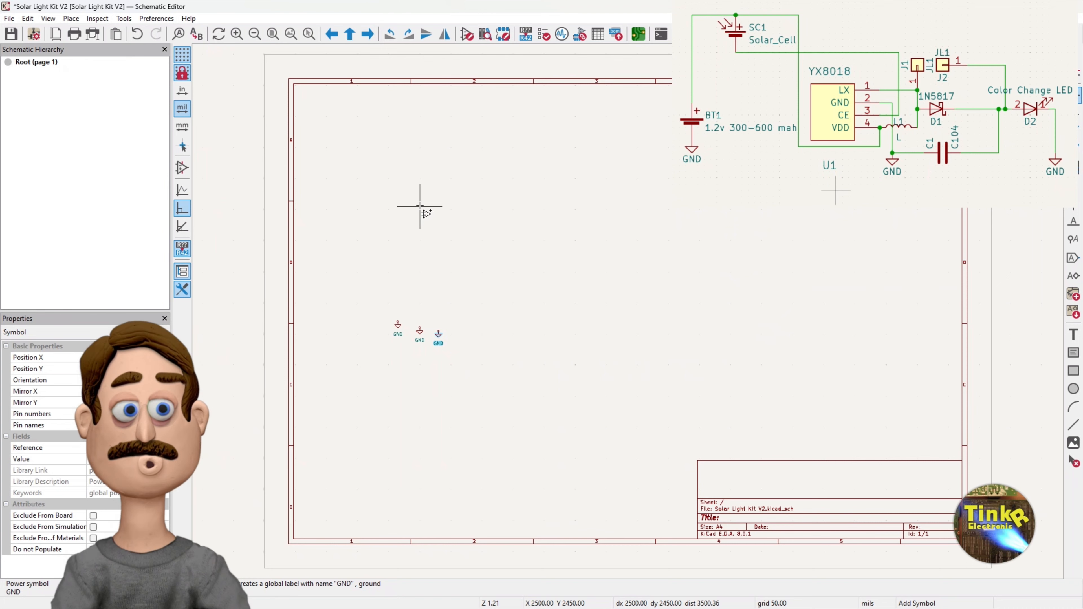
mouse_move(450, 181)
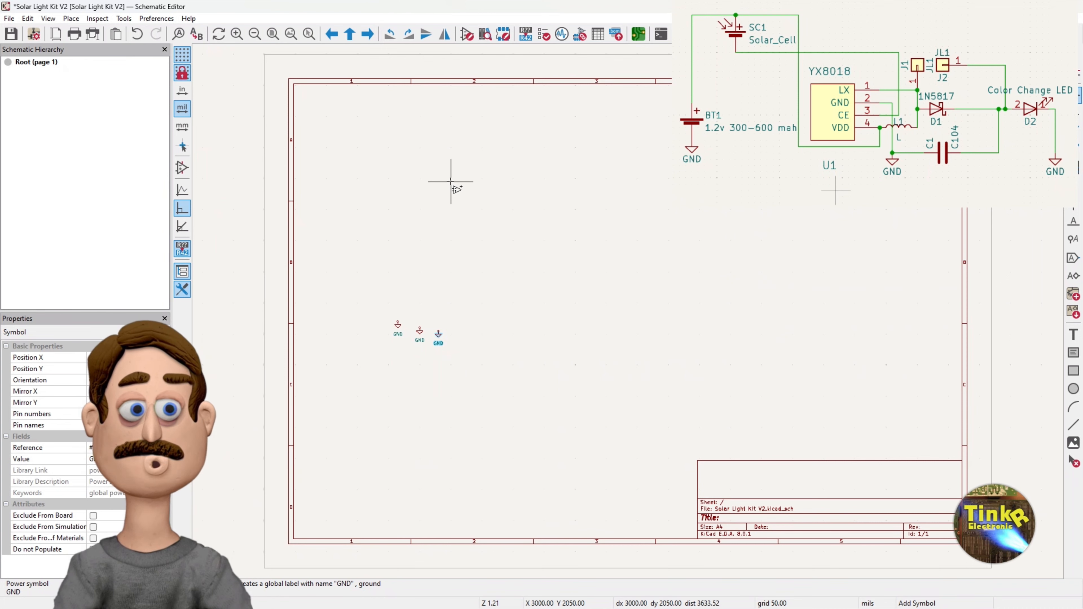
click(27, 18)
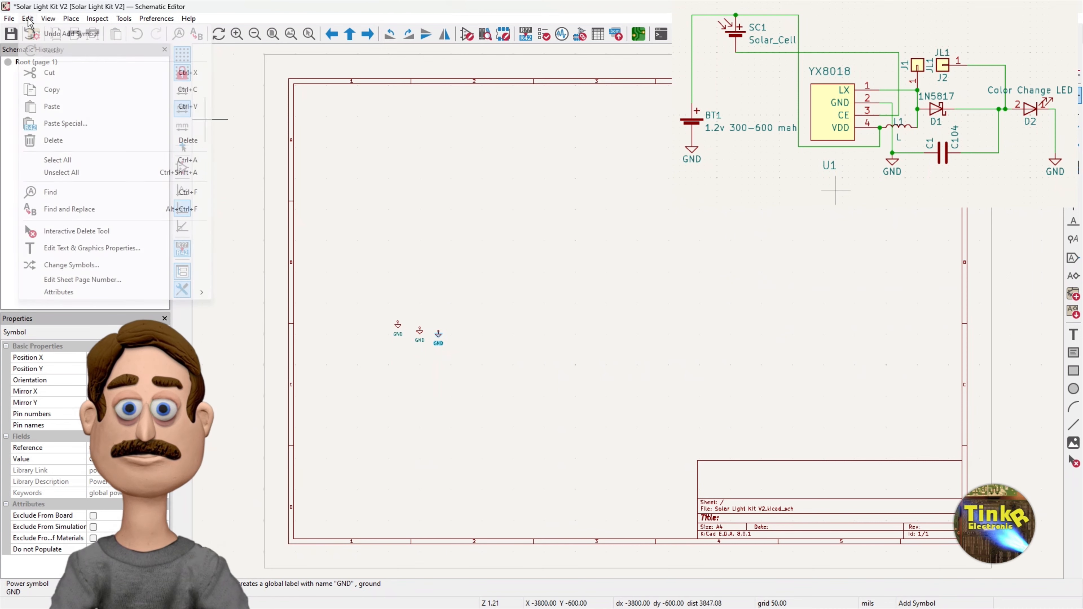
- Add a Battery_Cell symbol (BT1) above the ground symbols
click(70, 18)
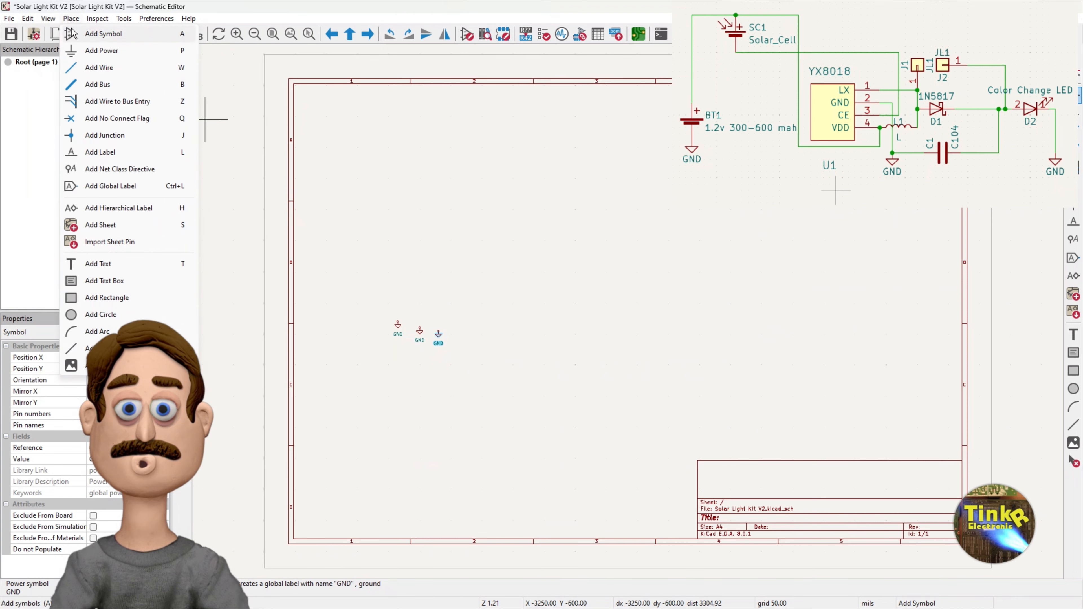
click(102, 51)
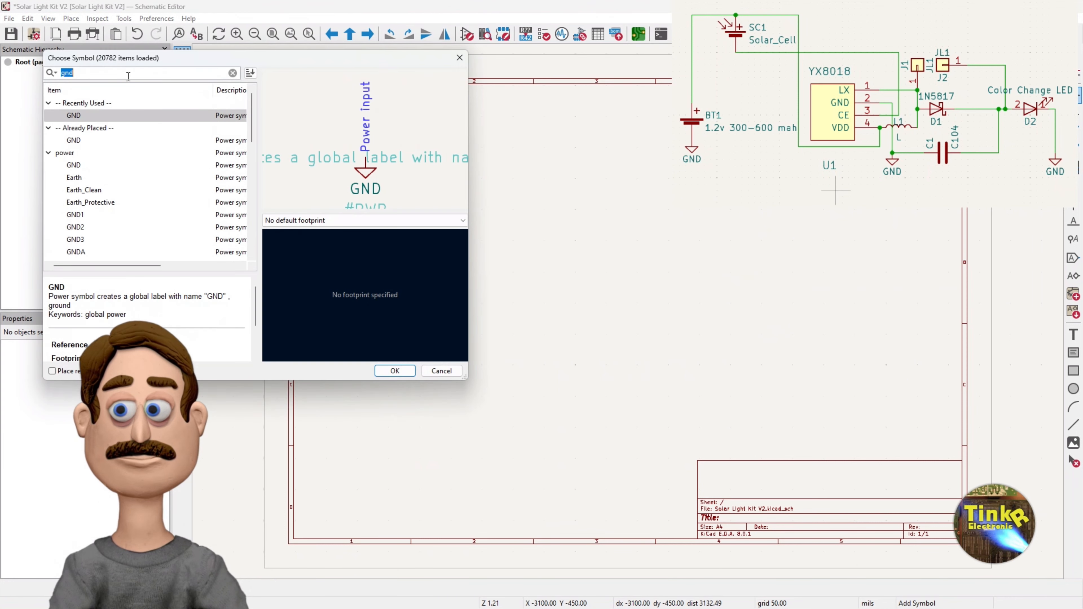
text(battery)
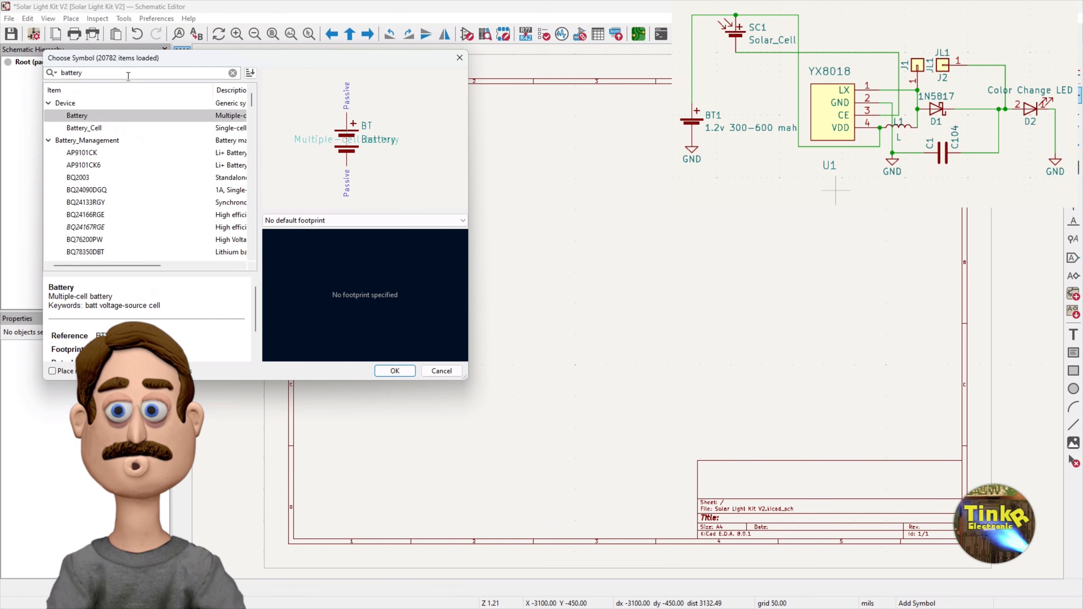
click(83, 128)
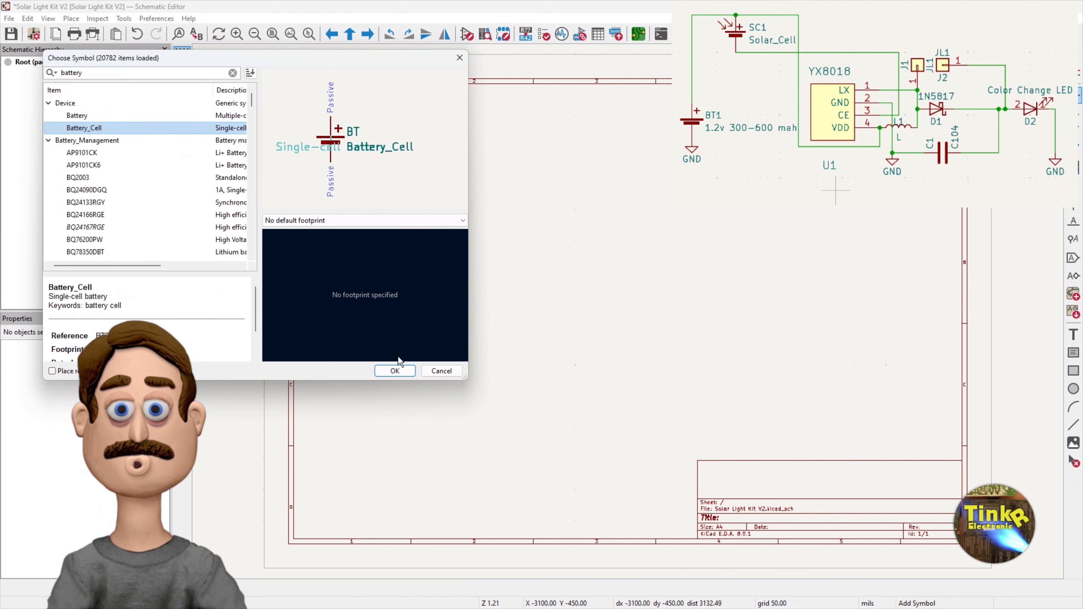
click(395, 371)
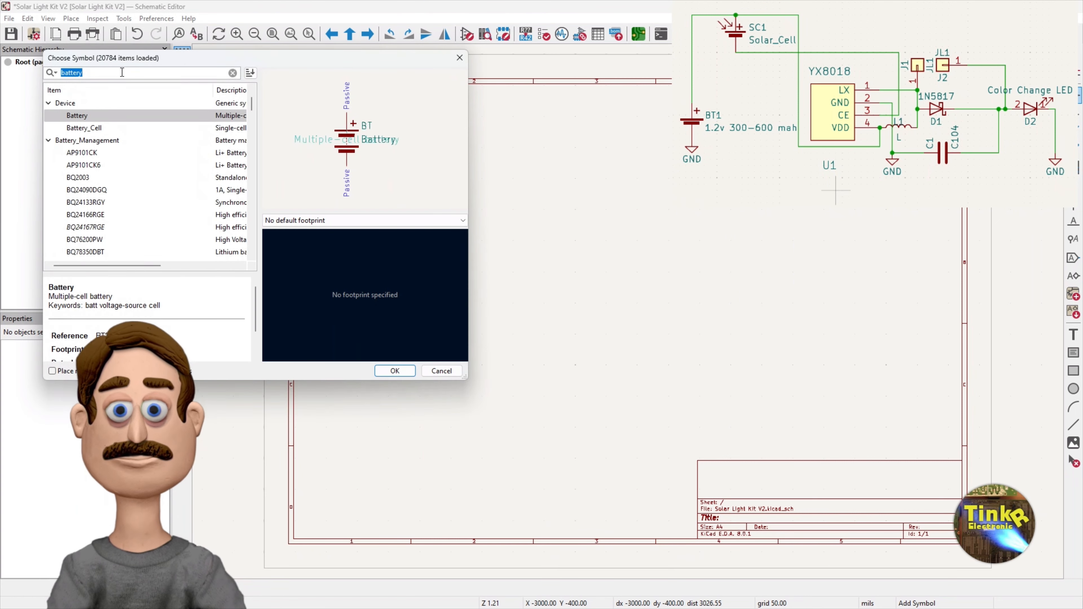
- Add a Solar_Cell symbol (SC1) and place it on the sheet
text(solar)
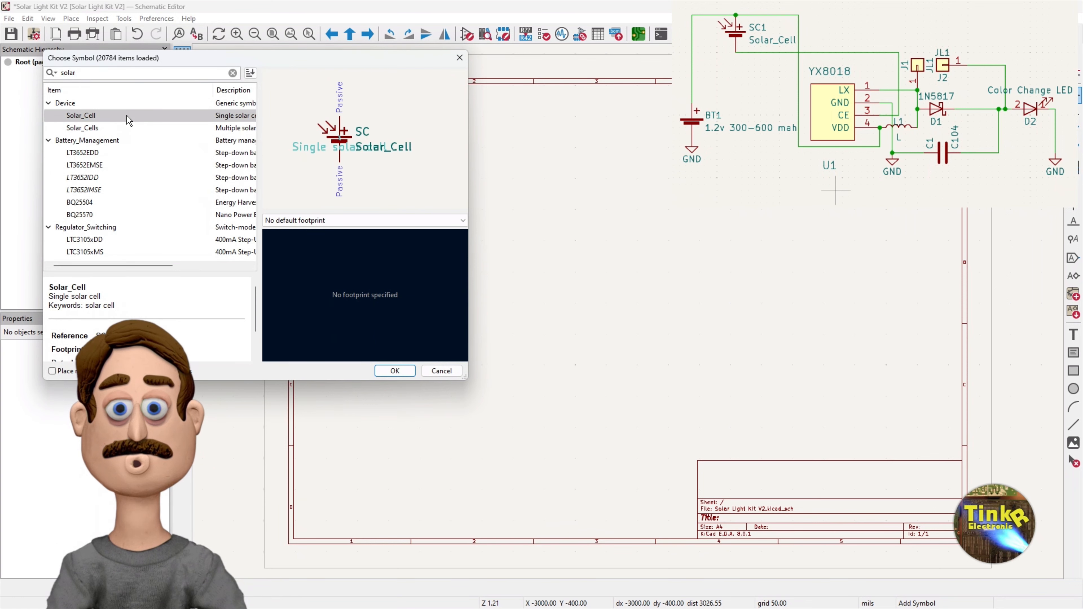
click(395, 372)
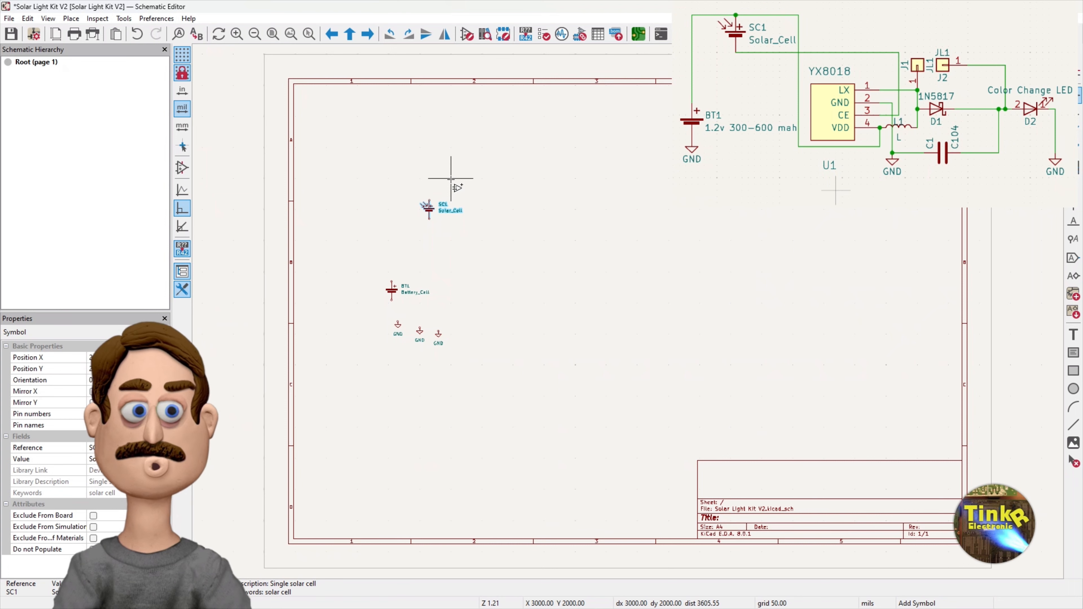
click(72, 18)
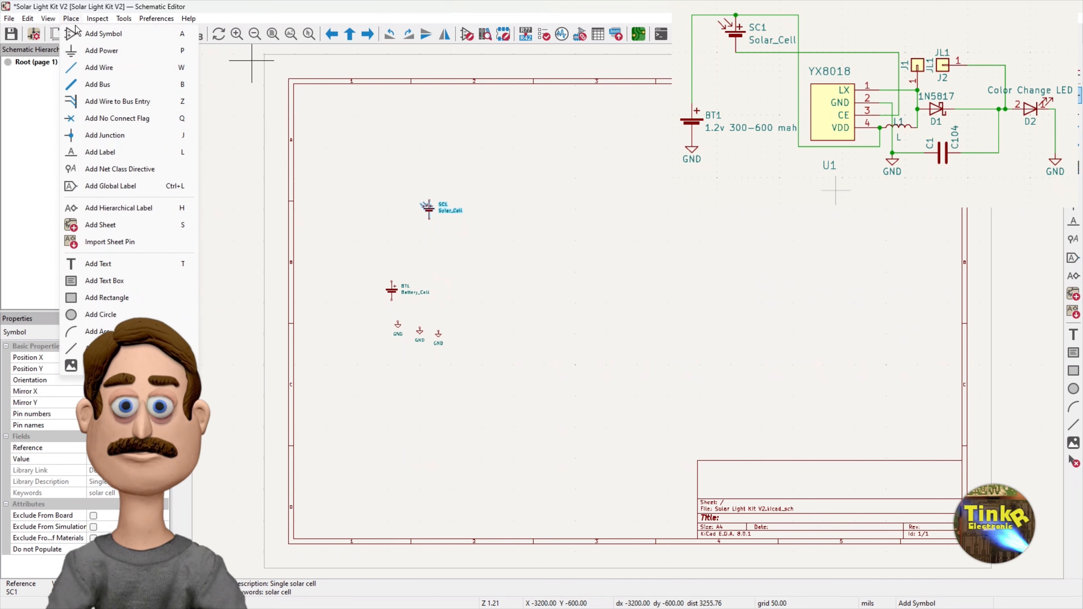
- Add a diode D symbol (D1) to the right of the solar cell
click(104, 34)
text(diode)
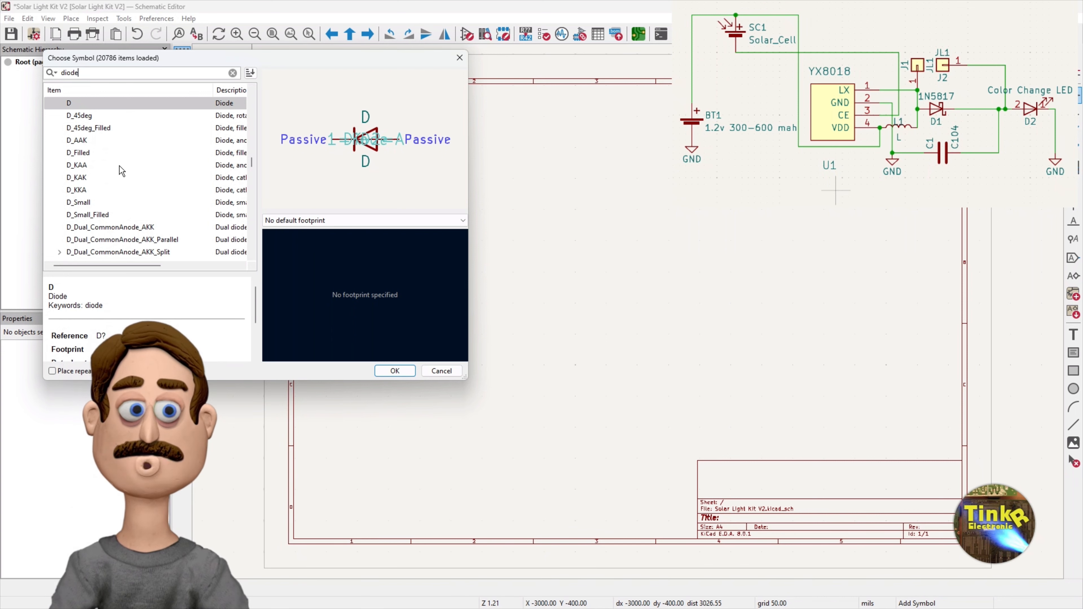
scroll(down, 3)
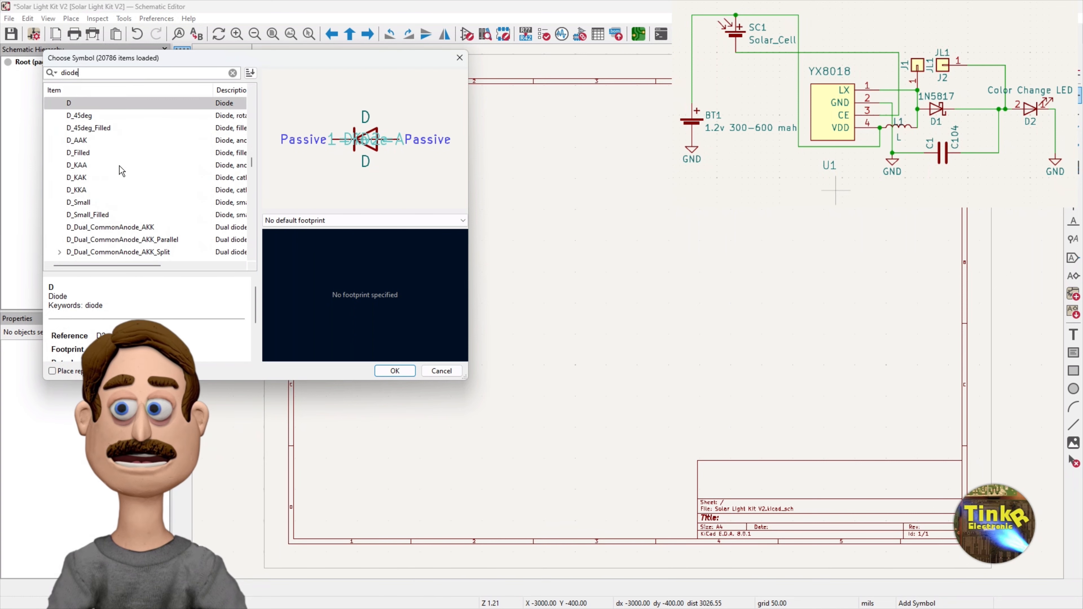
click(441, 371)
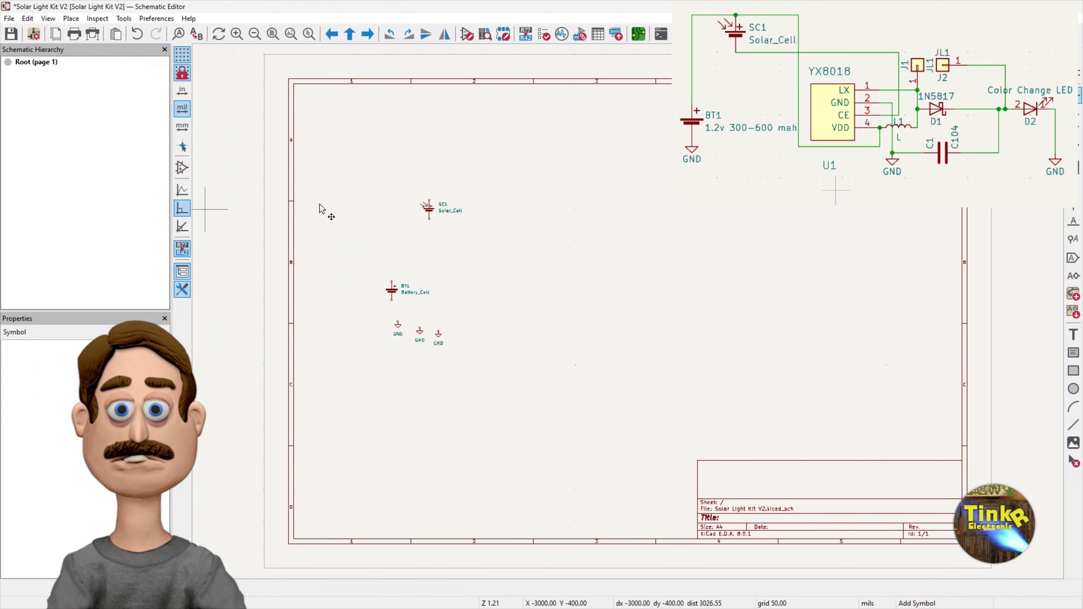
click(512, 216)
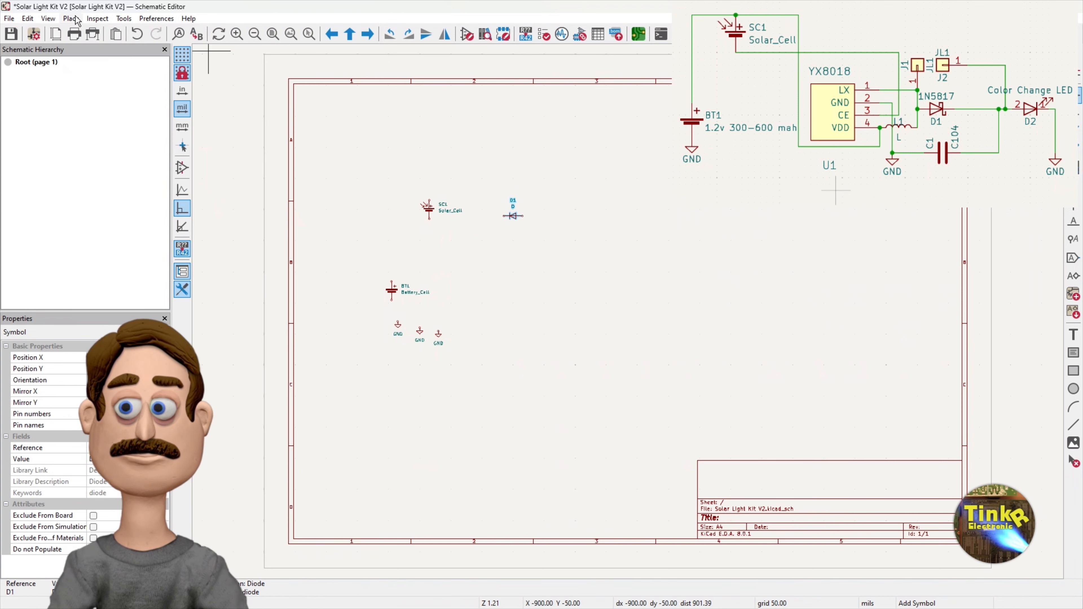
click(70, 18)
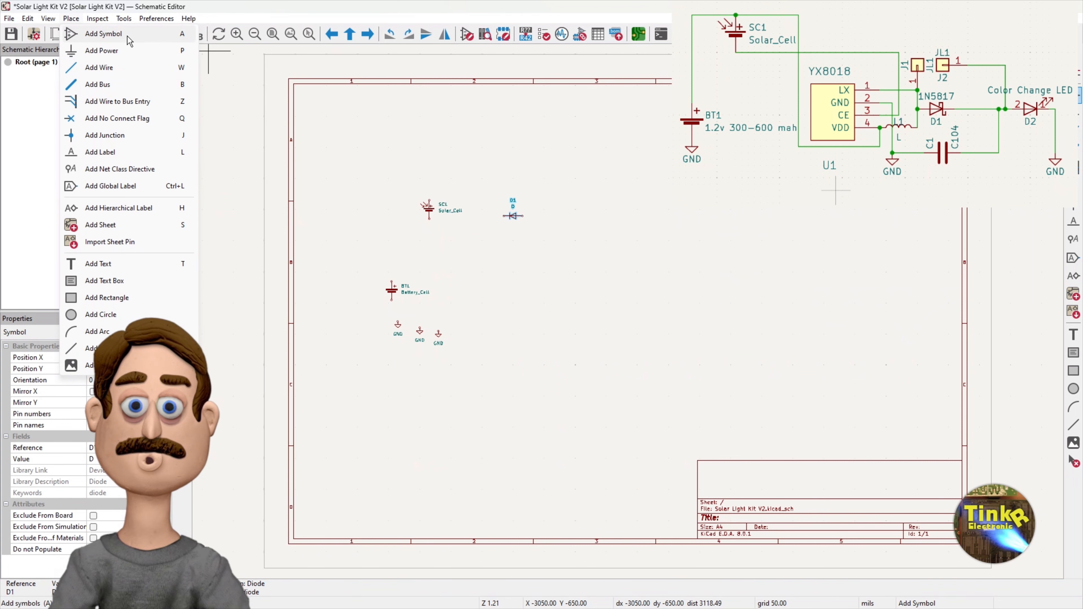
- Add a generic LED symbol (D2) to the right of diode D1
click(103, 33)
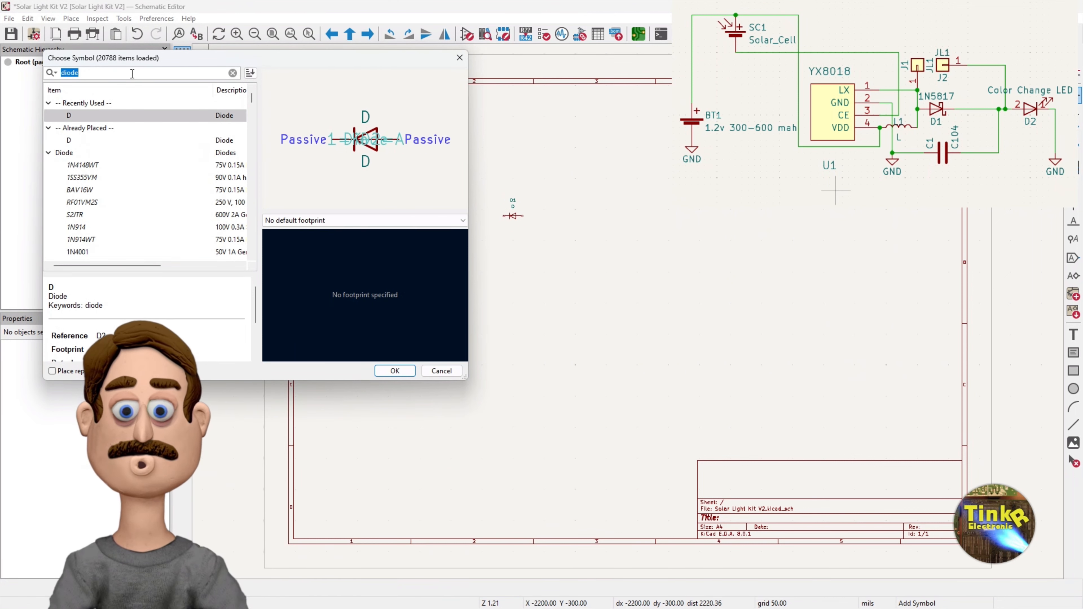
text(led)
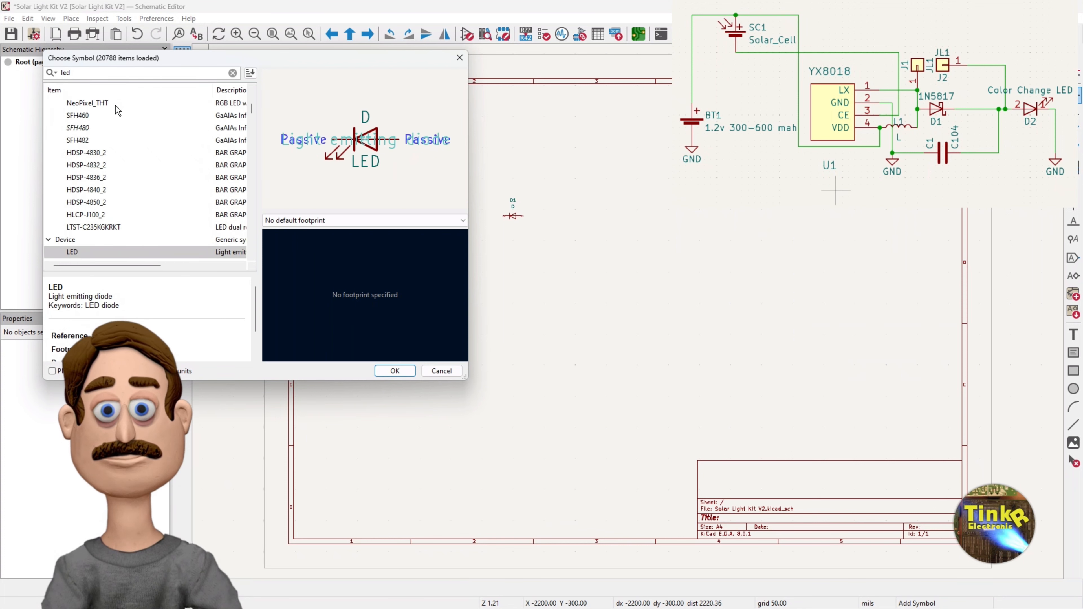
scroll(down, 3)
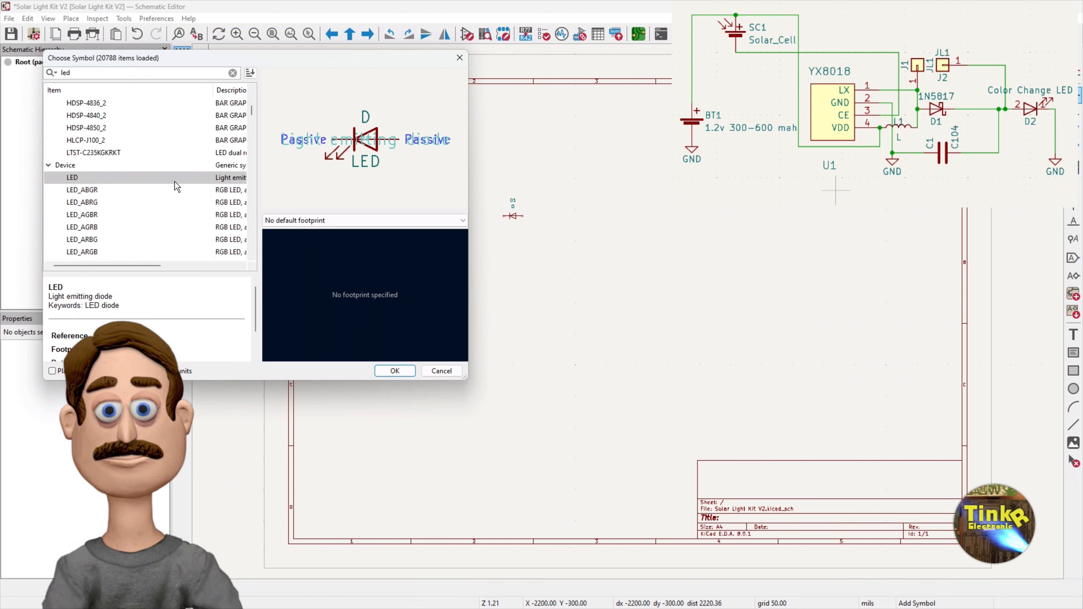
click(394, 371)
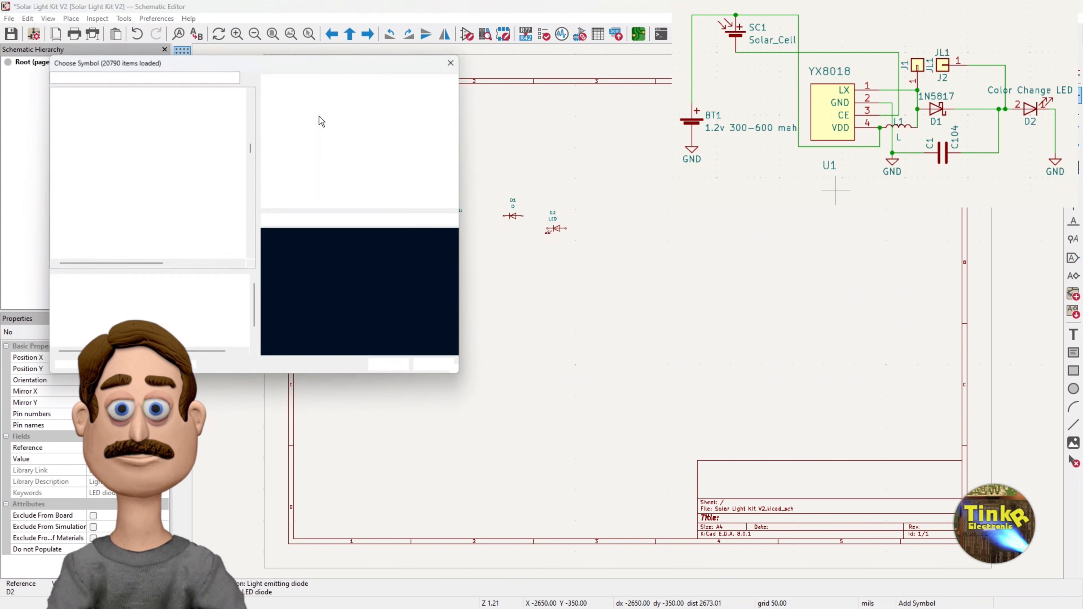
- Add an unpolarized capacitor C symbol (C1) to the right of the LED
text(led)
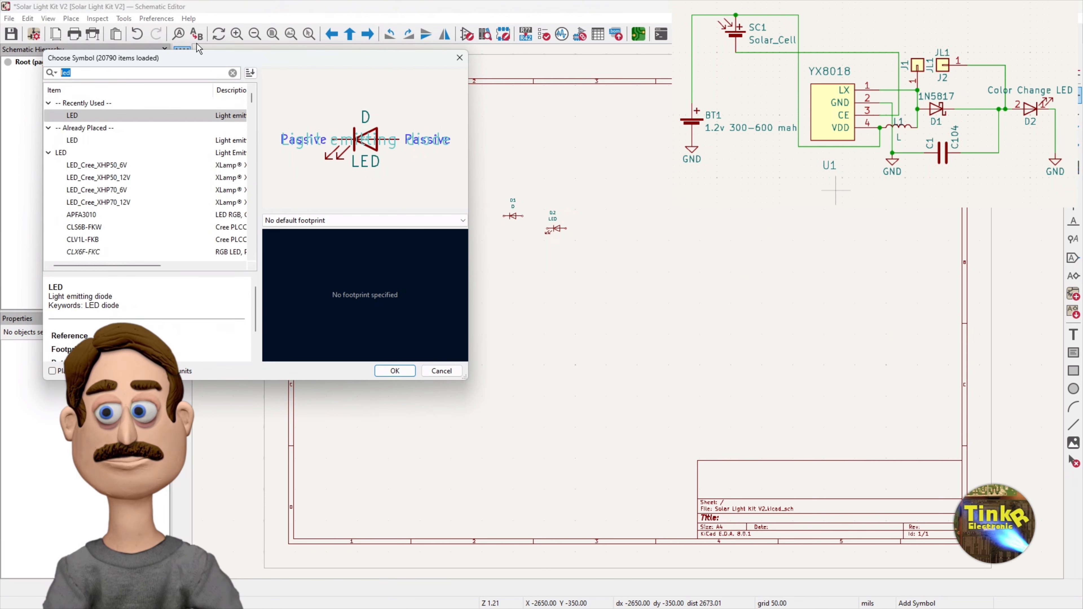
text(capa)
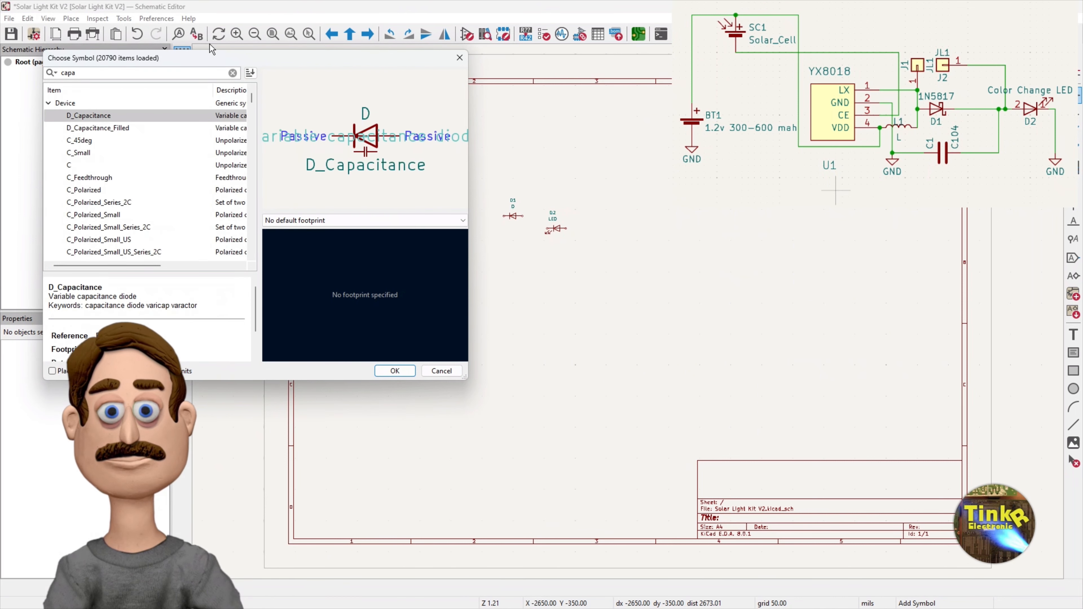
click(69, 164)
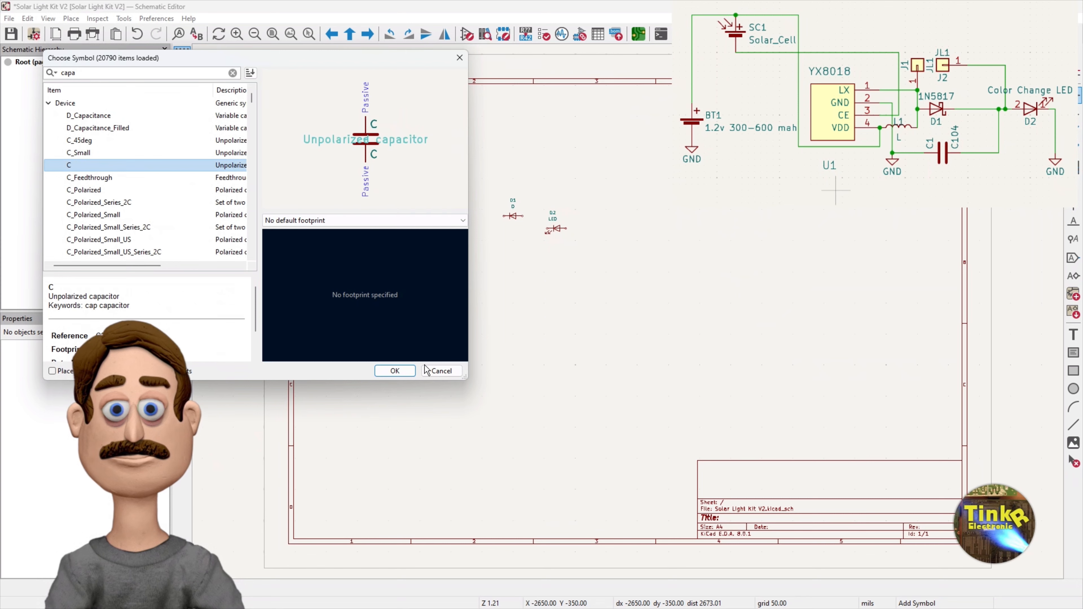
click(395, 371)
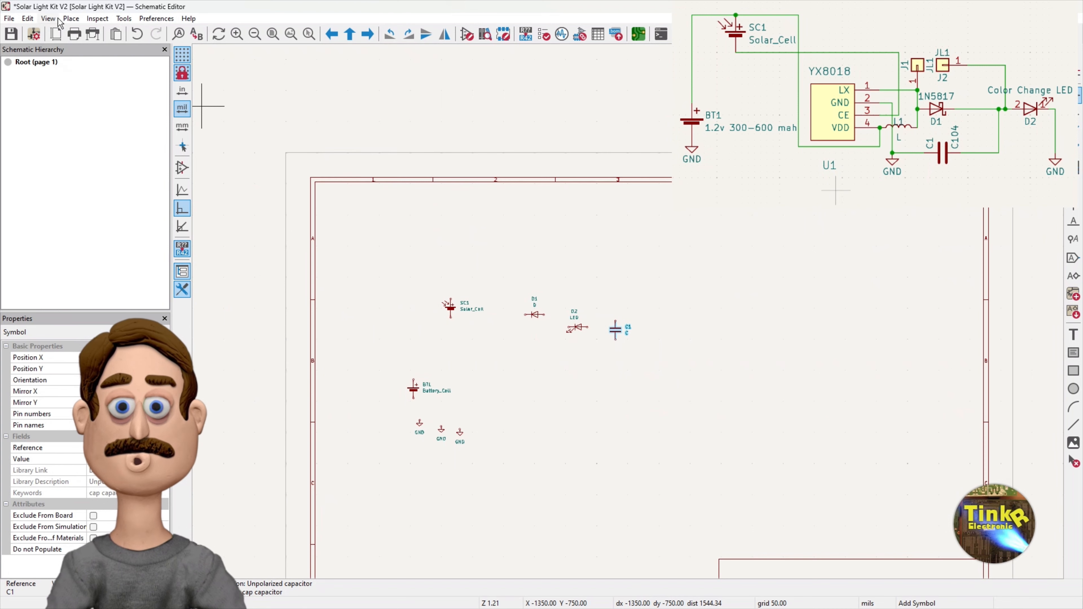
- Browse the two- and three-pin jumper symbols found under 'jum' in the symbol chooser
click(71, 18)
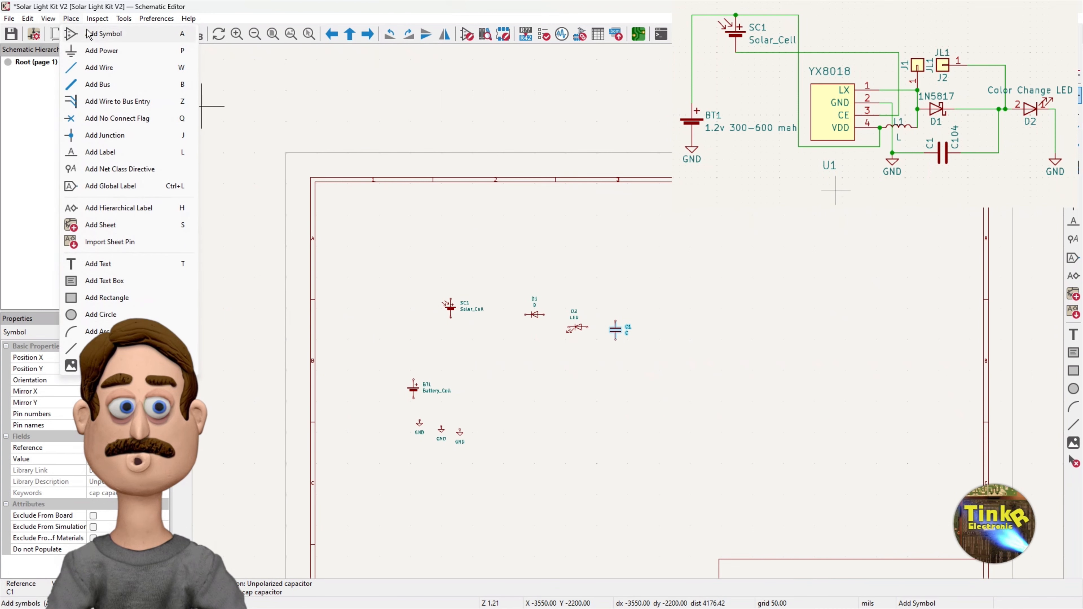
click(104, 34)
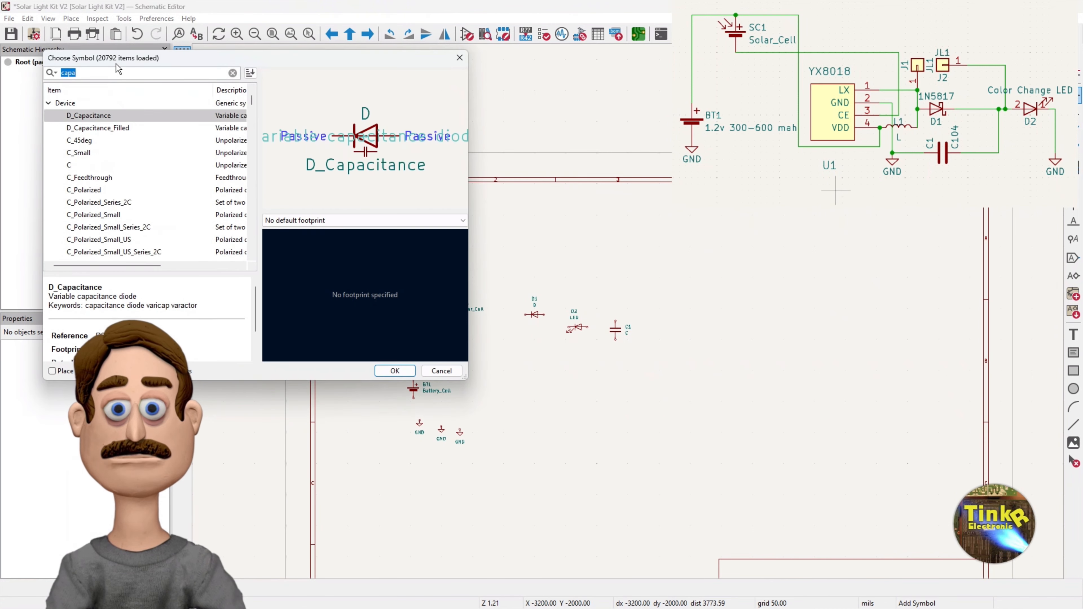
text(jum)
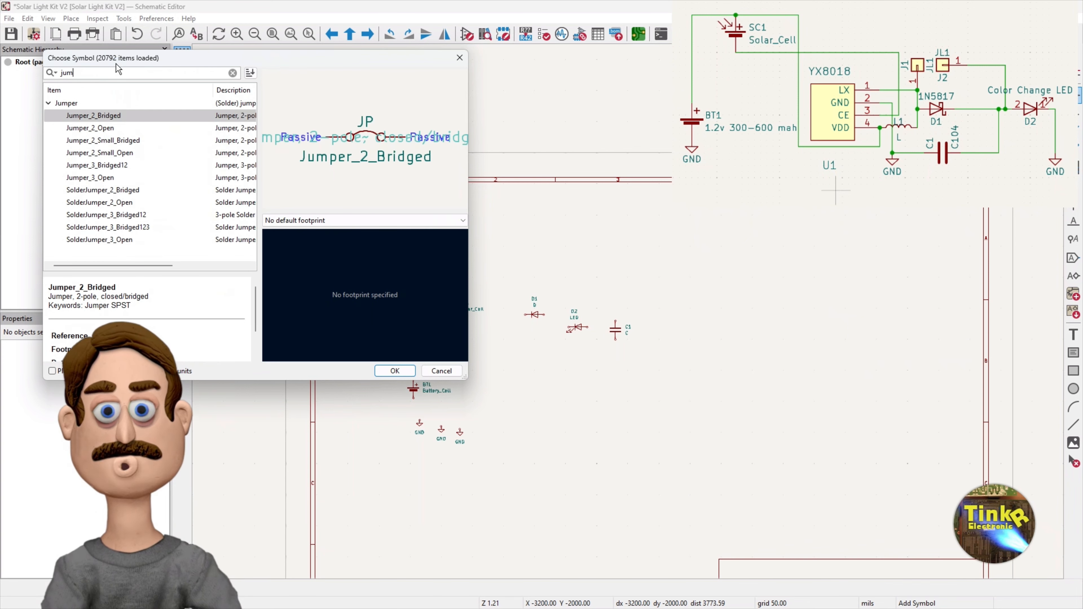
mouse_move(171, 124)
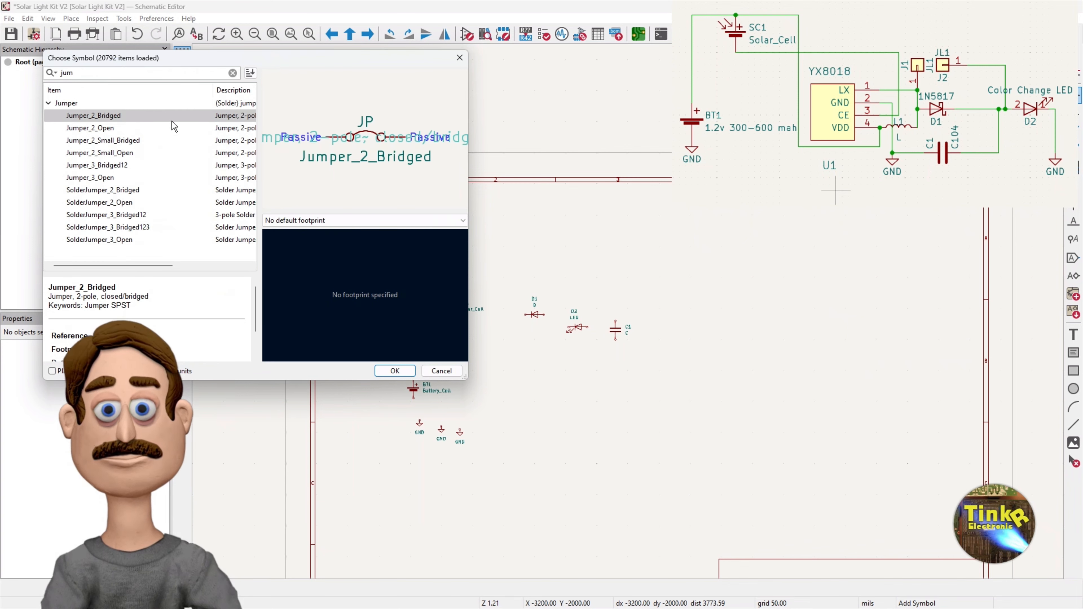
click(90, 128)
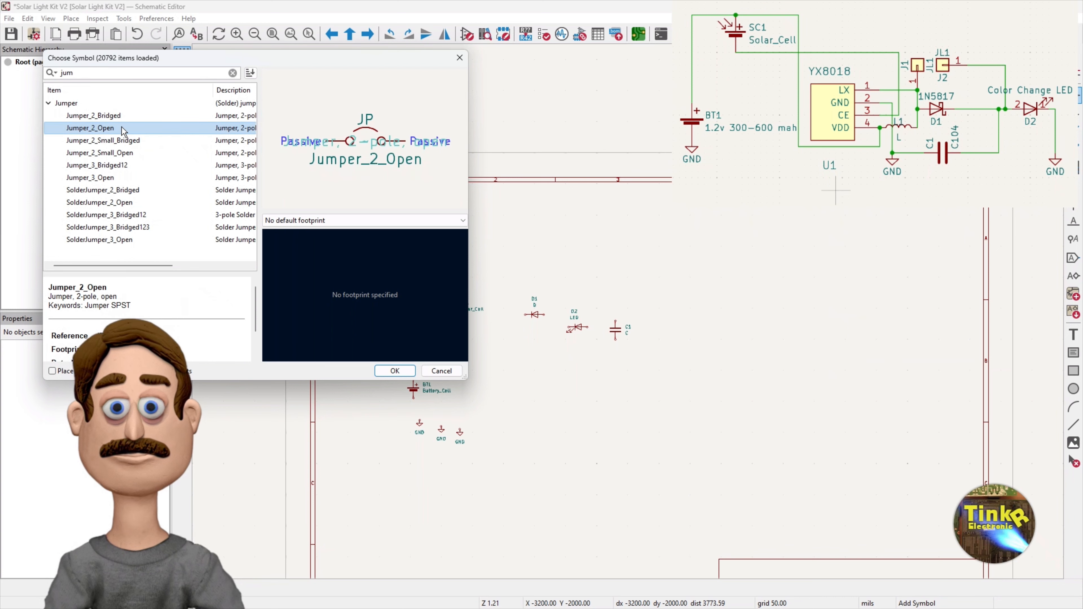
click(99, 153)
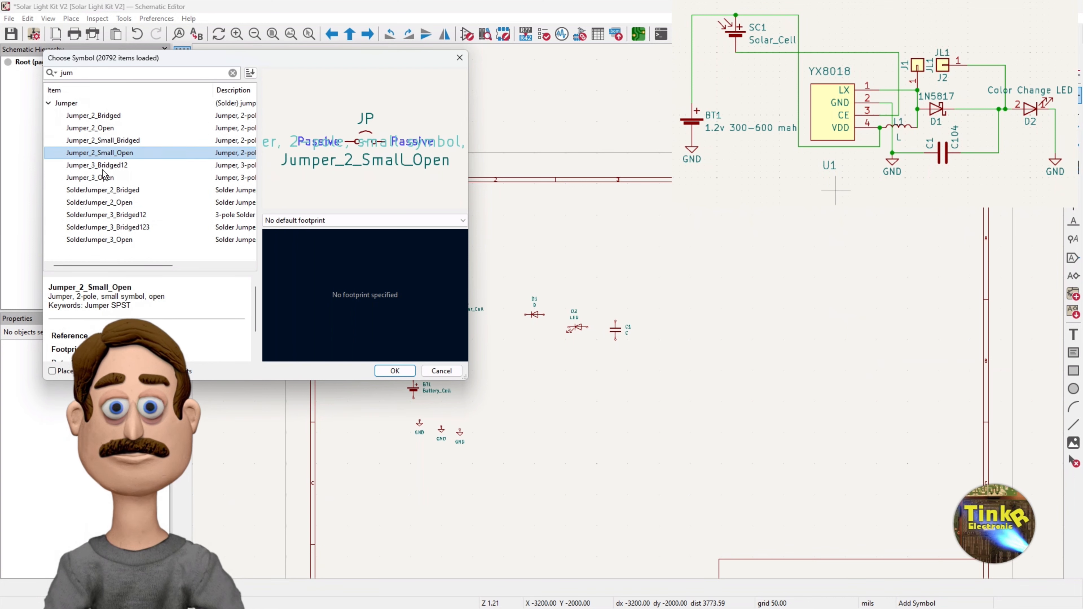
click(90, 178)
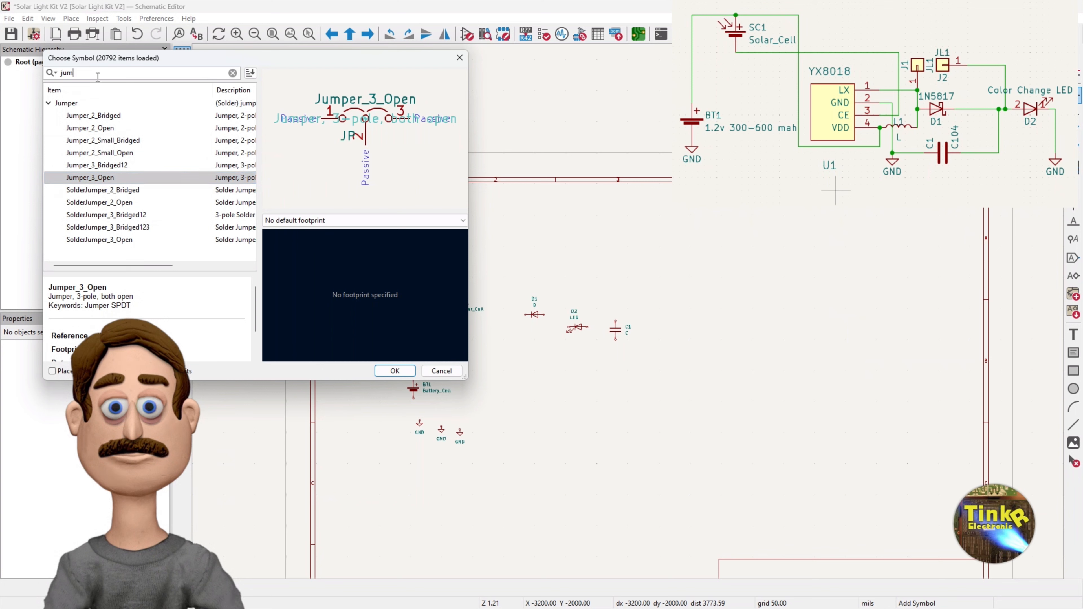
- Search 'conn' and choose the Conn_01x02_Pin two-pin connector (J1)
click(233, 73)
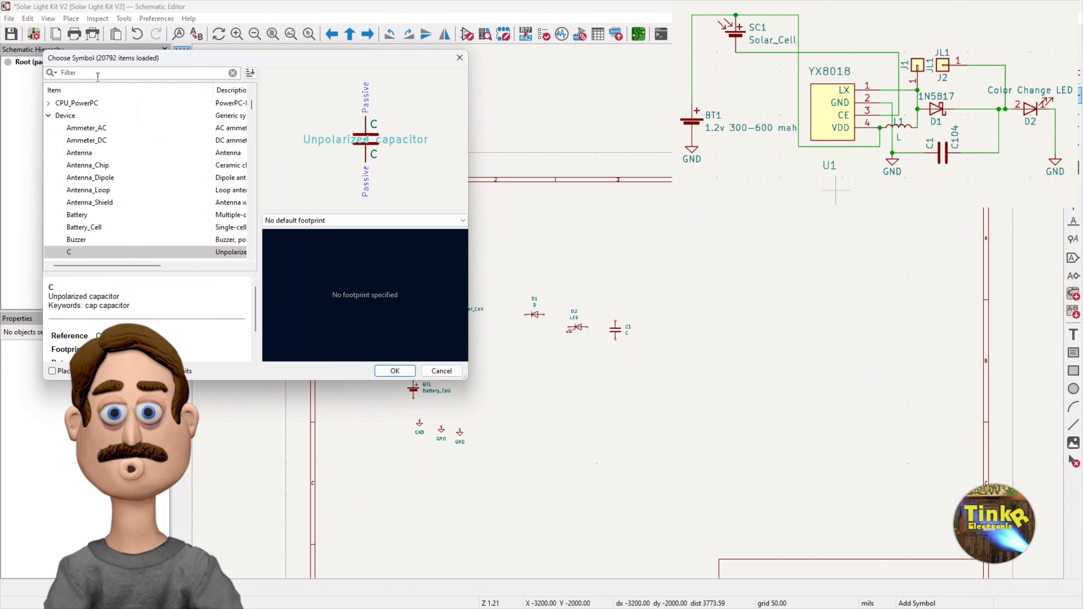
text(conn)
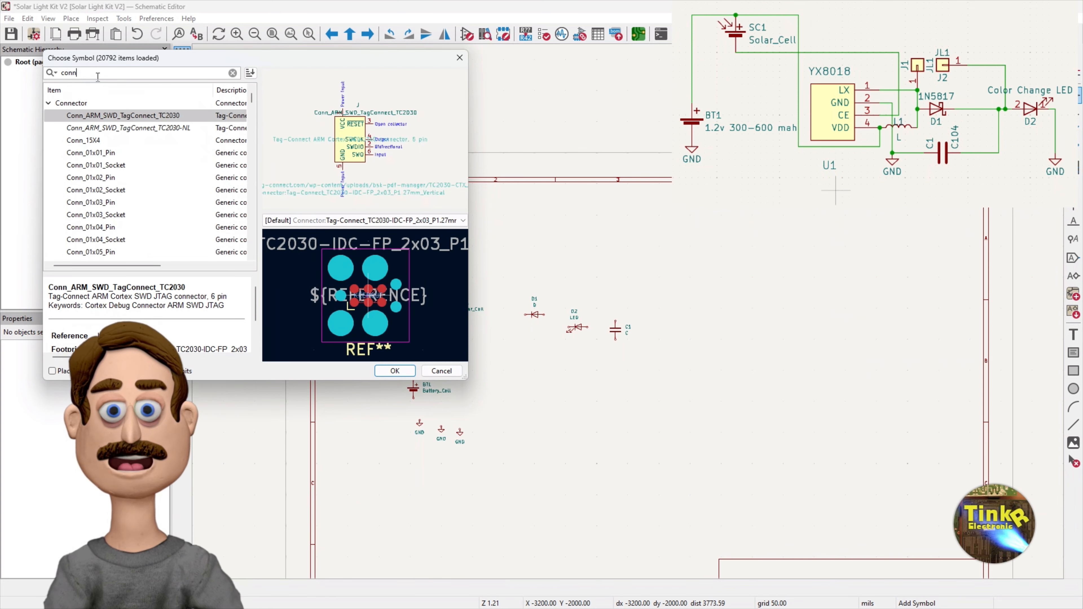
click(90, 177)
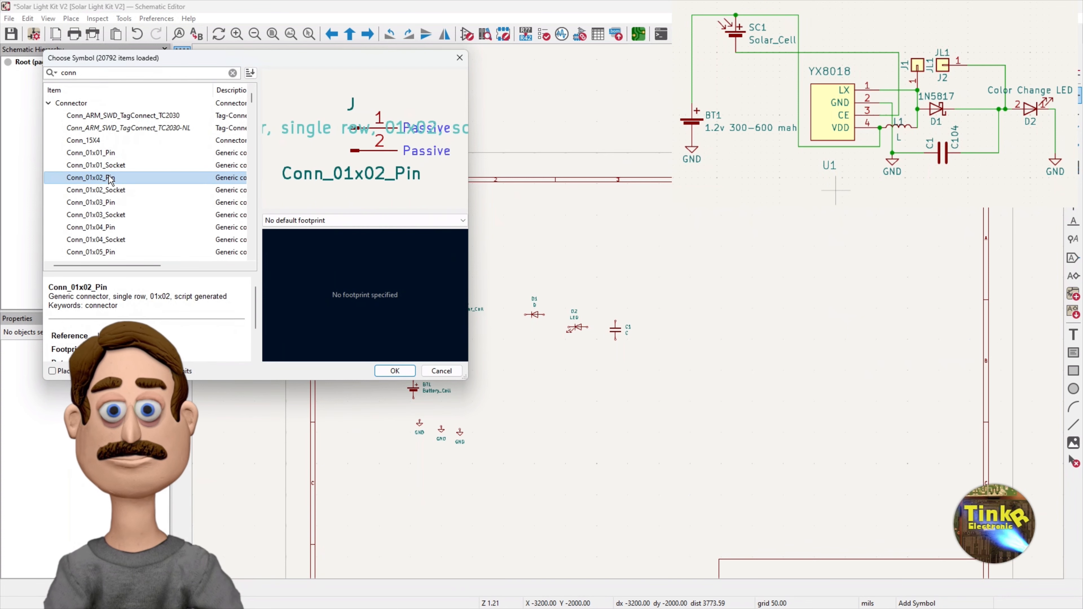
click(96, 190)
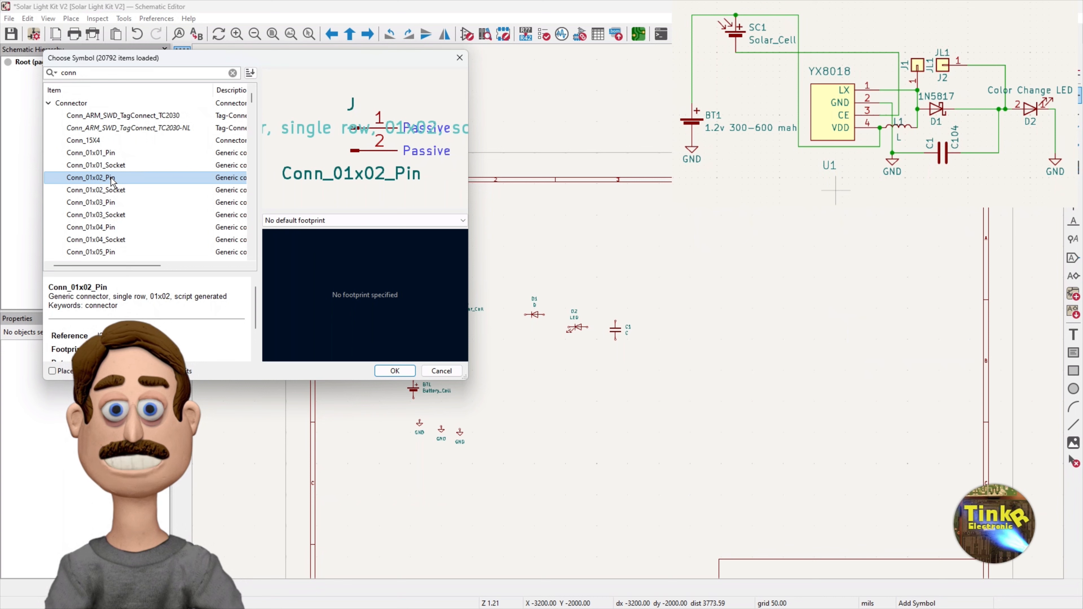
scroll(down, 3)
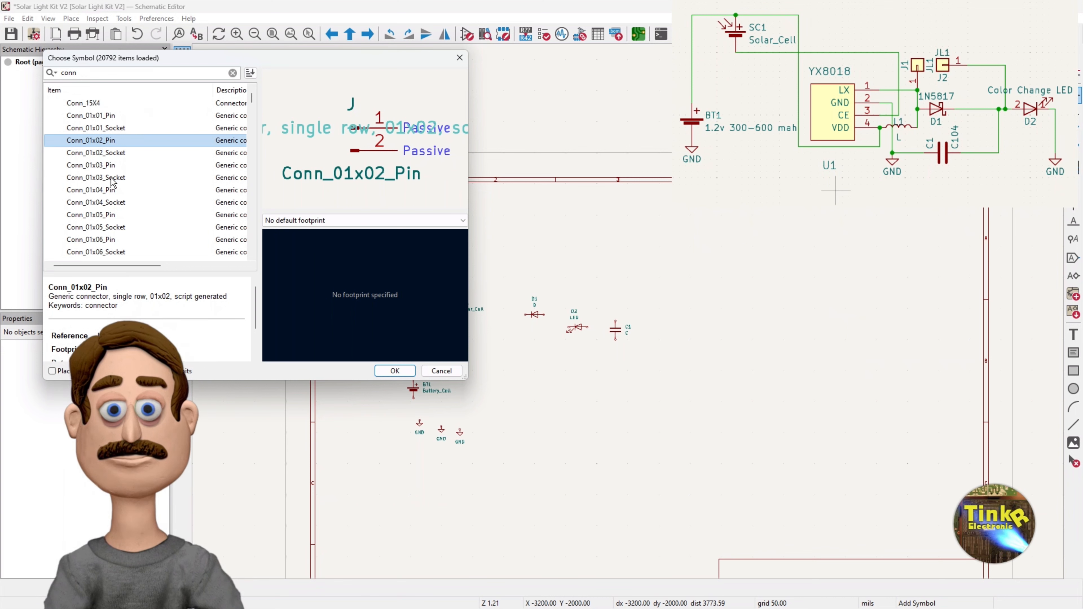
mouse_move(139, 151)
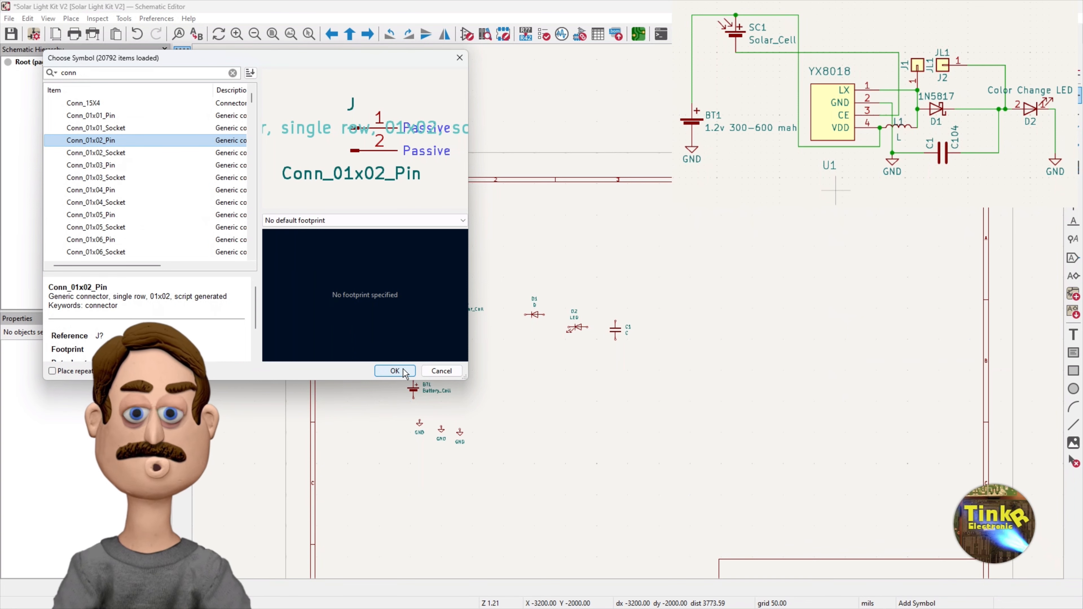
click(395, 371)
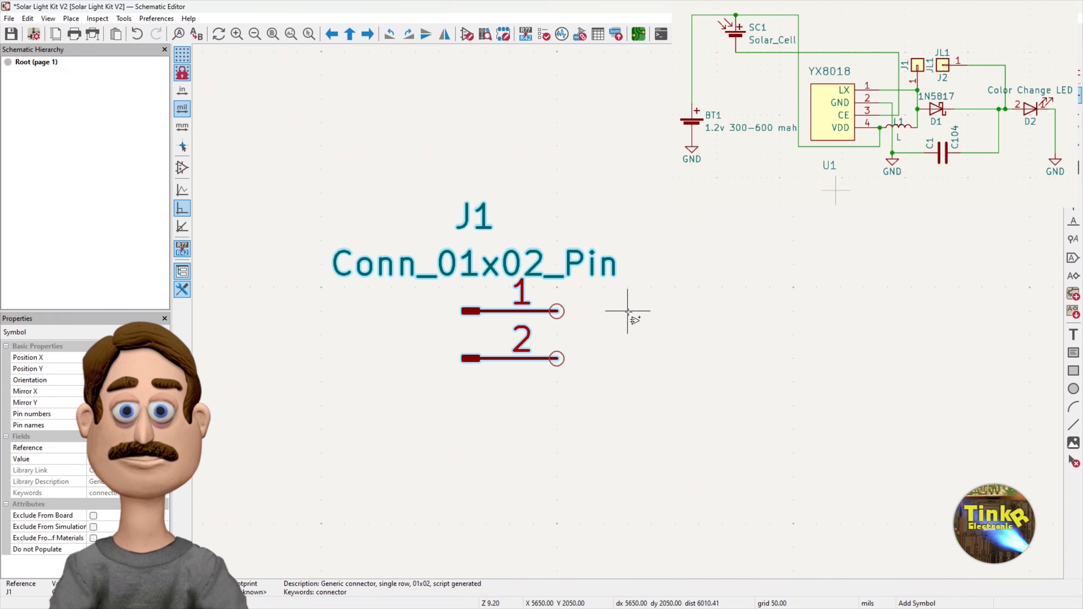
- Search 'yx8' for a YX8018 symbol, preview the 8087 result, and cancel the chooser
scroll(down, 3)
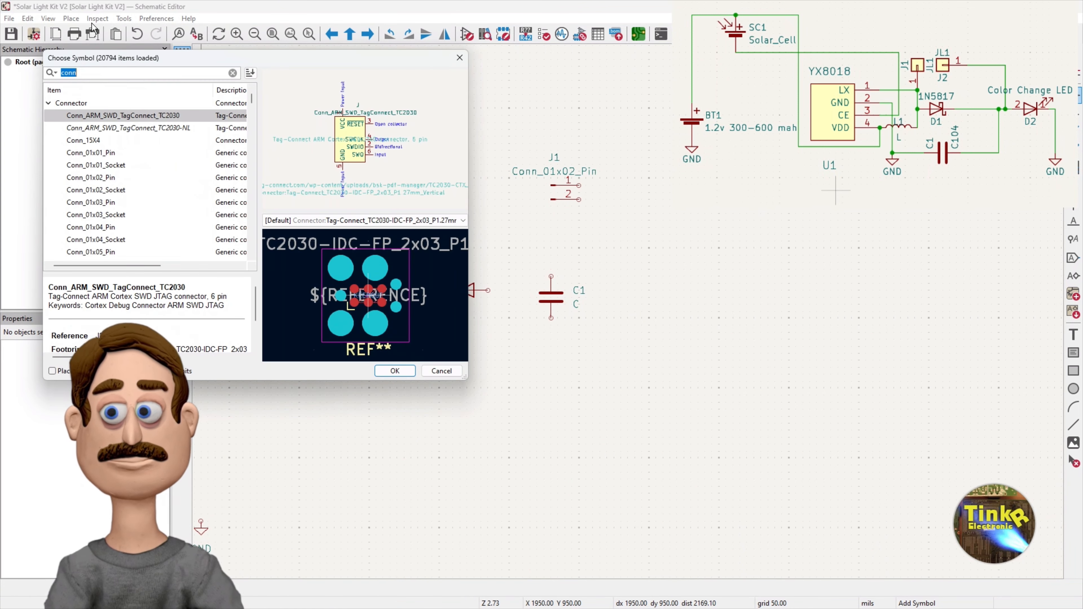
text(yx8)
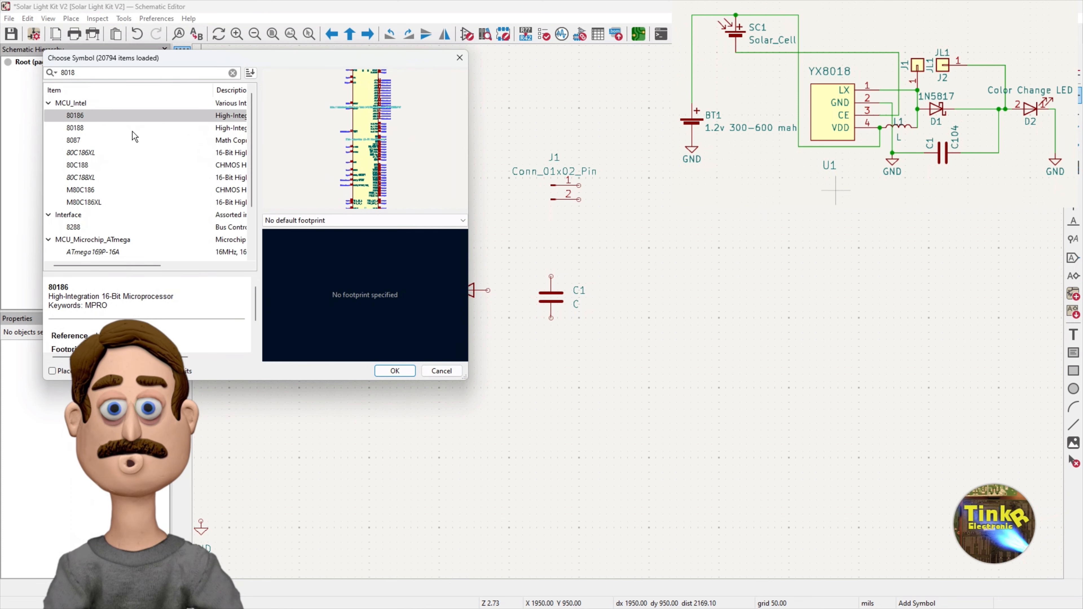
mouse_move(114, 134)
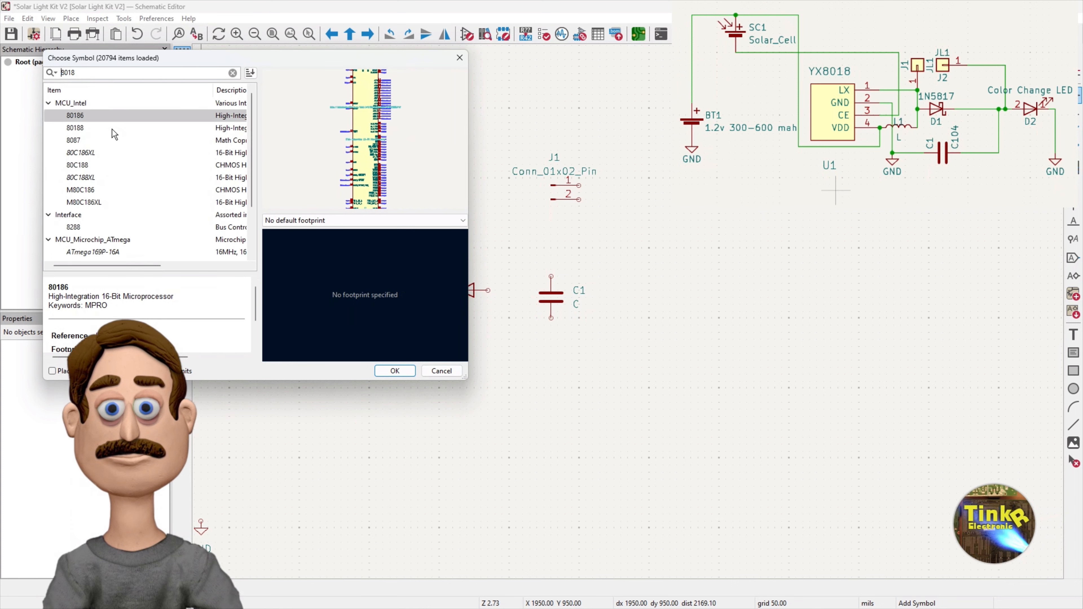
click(74, 140)
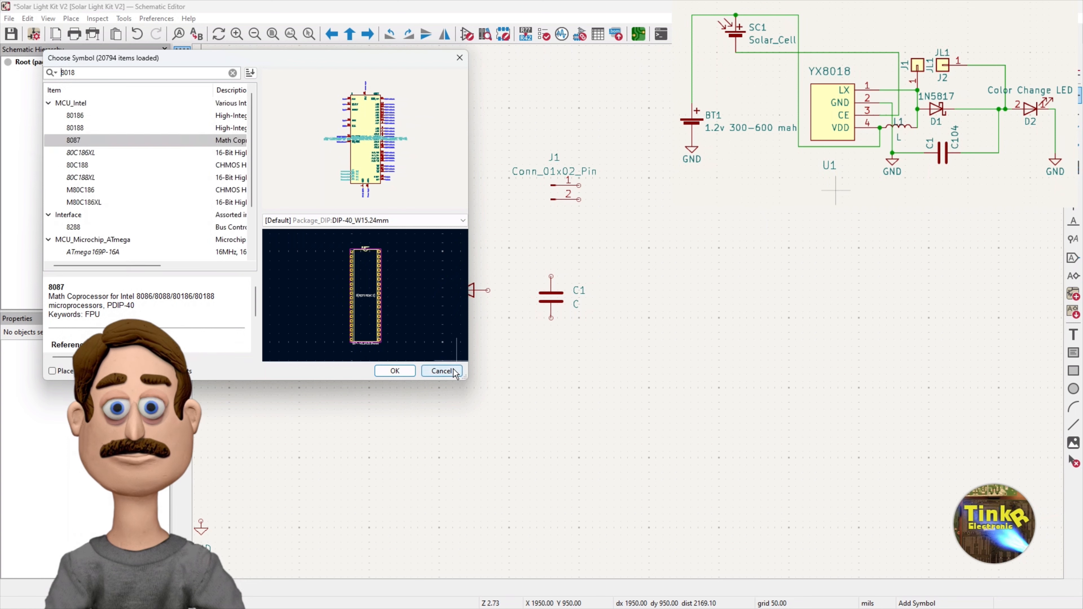
click(442, 371)
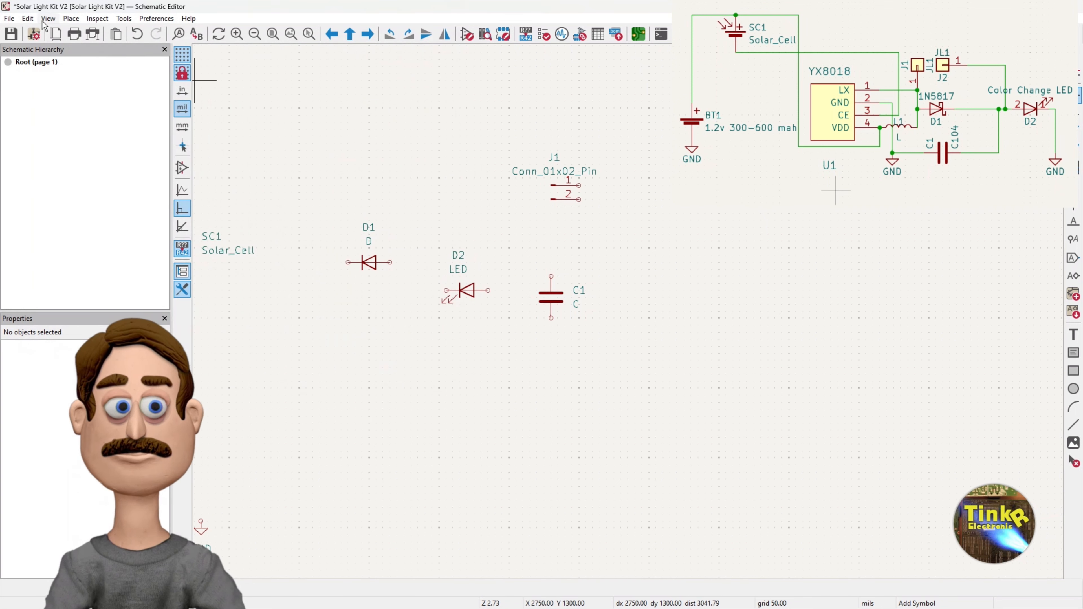
- Open the Symbol Editor and bring up New Library from the Libraries tree context menu
click(8, 18)
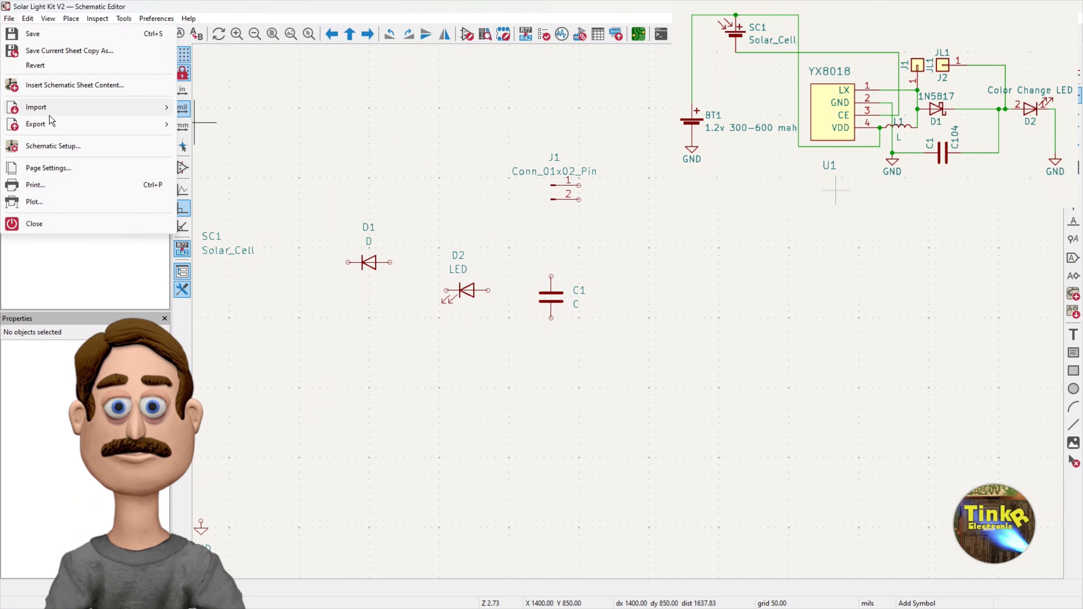
click(34, 223)
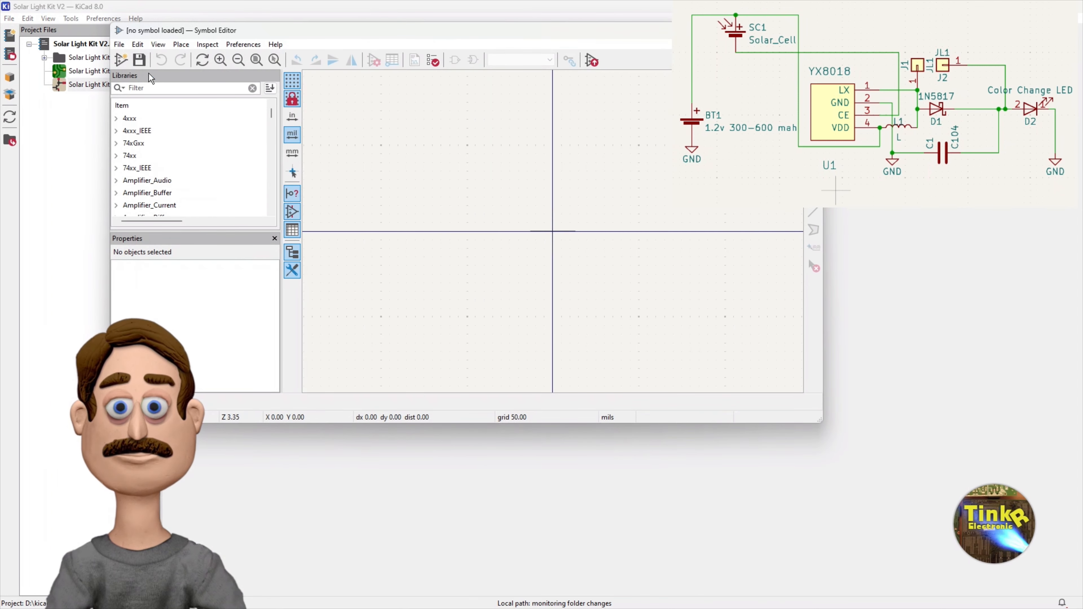
mouse_move(170, 133)
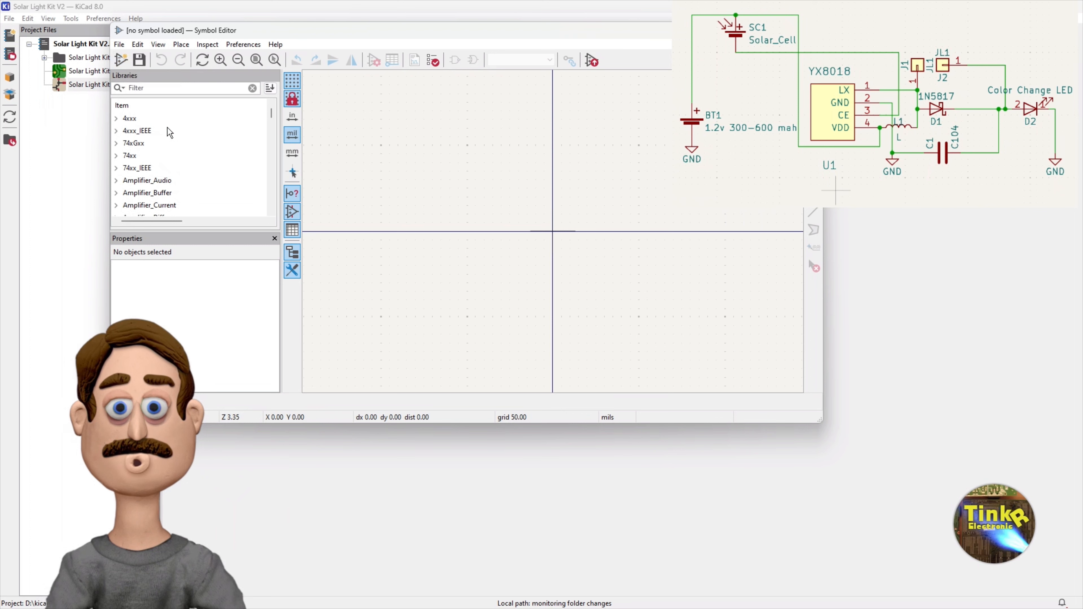
scroll(down, 3)
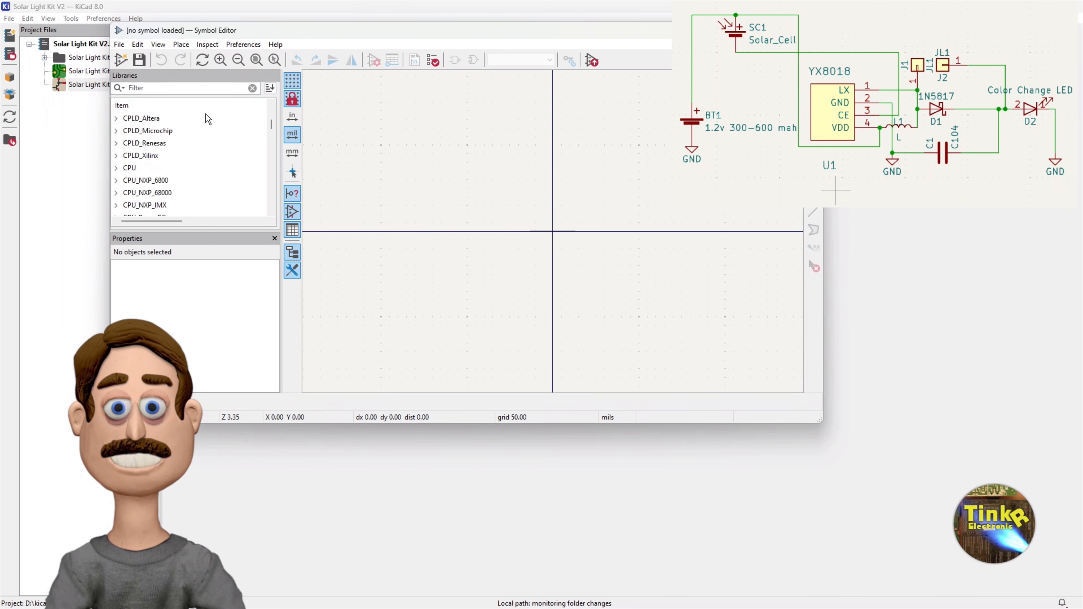
right_click(129, 119)
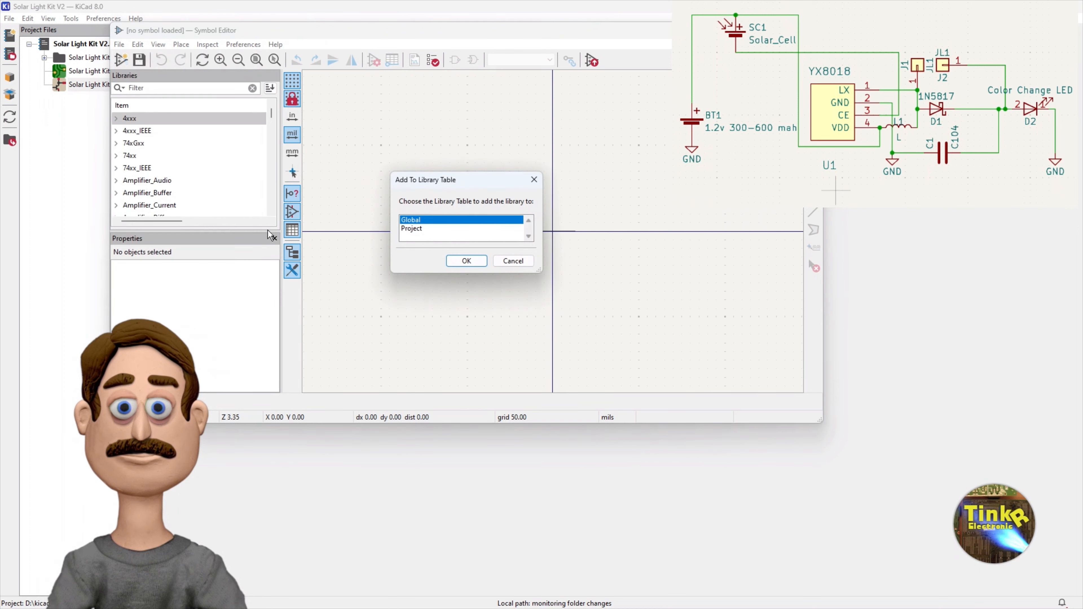
- Store the new library in the project table and save it as yx8018 in the project folder
click(412, 228)
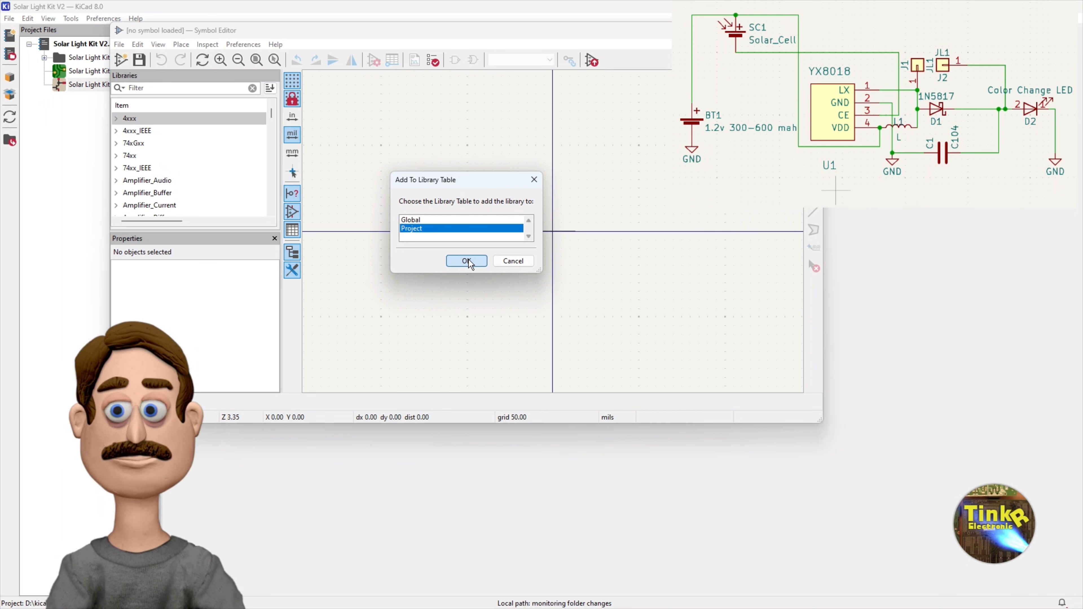
click(467, 261)
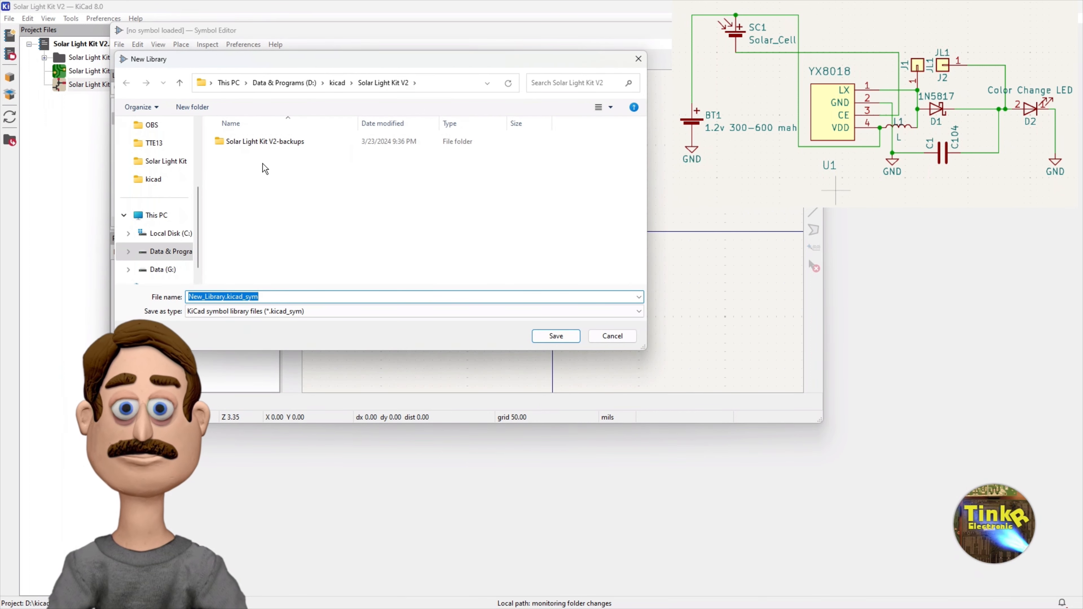
click(279, 297)
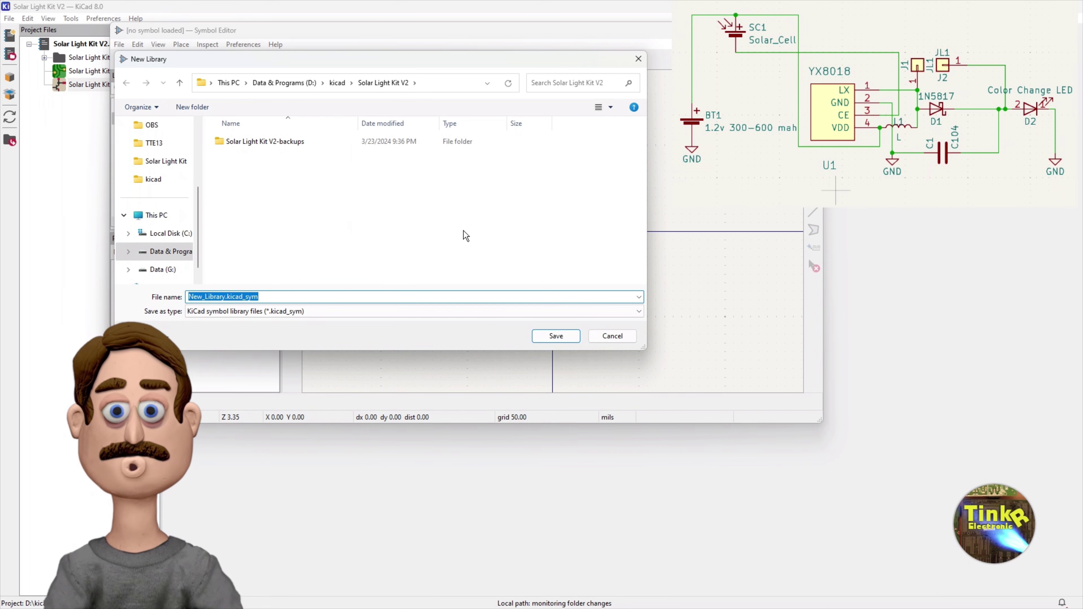
text(yx8018)
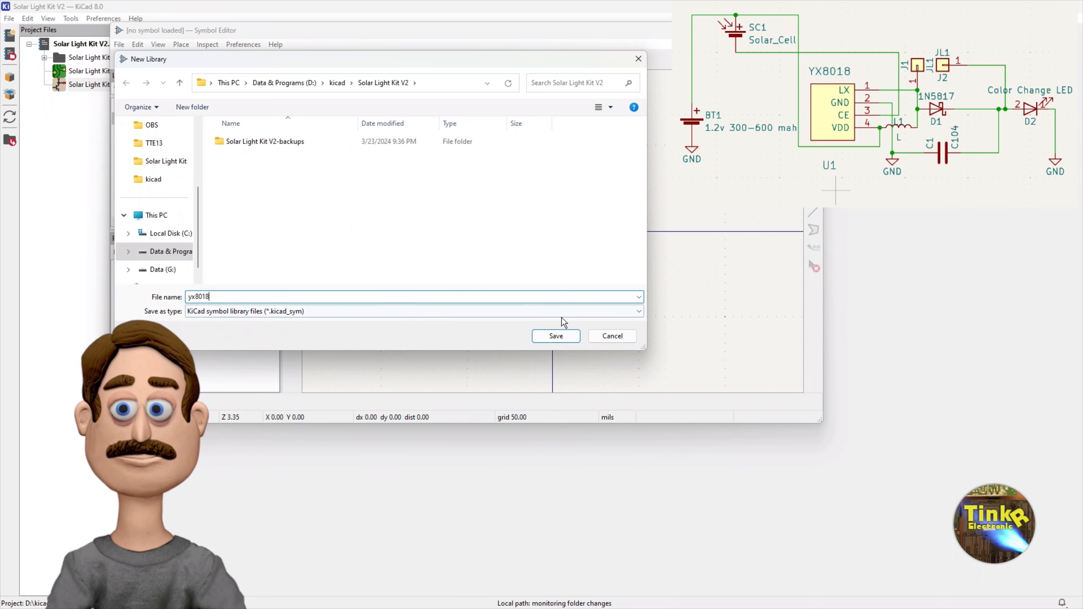
click(556, 337)
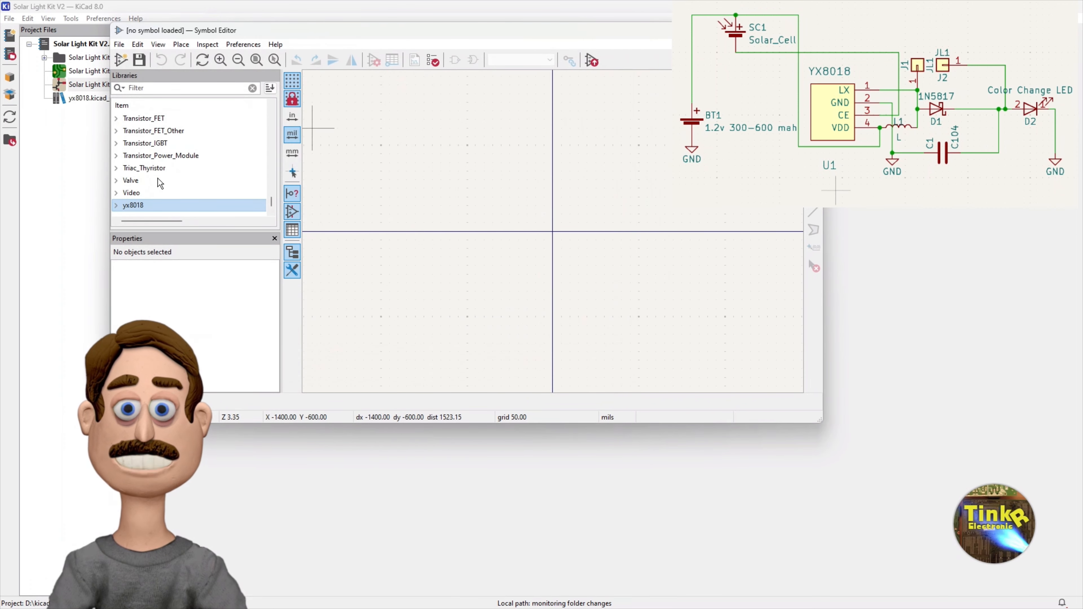
- Save a copy of the yx8018 library under the name solarkit
right_click(133, 205)
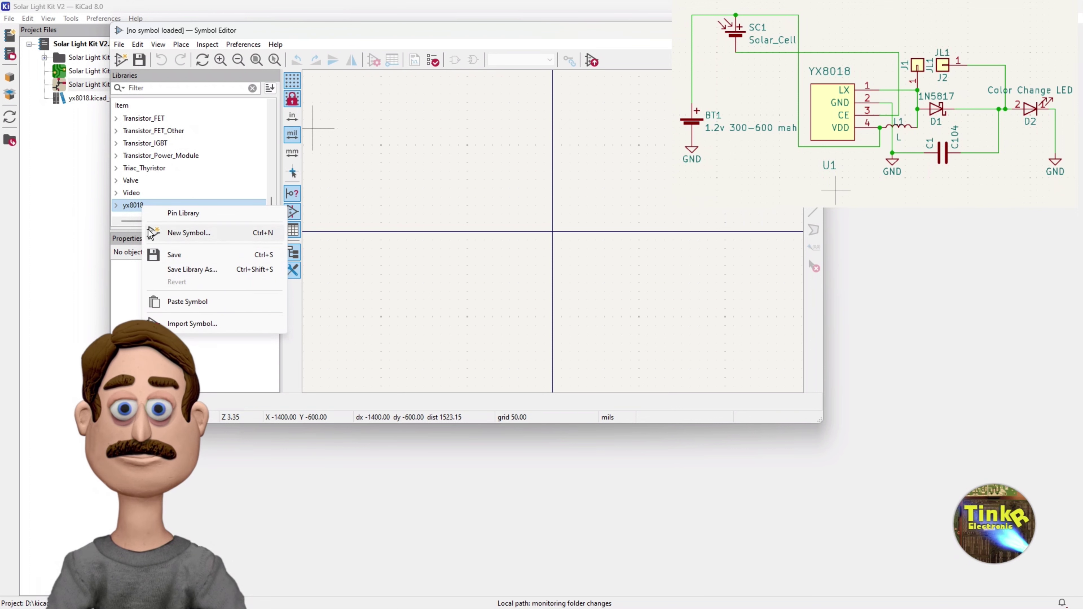
click(191, 269)
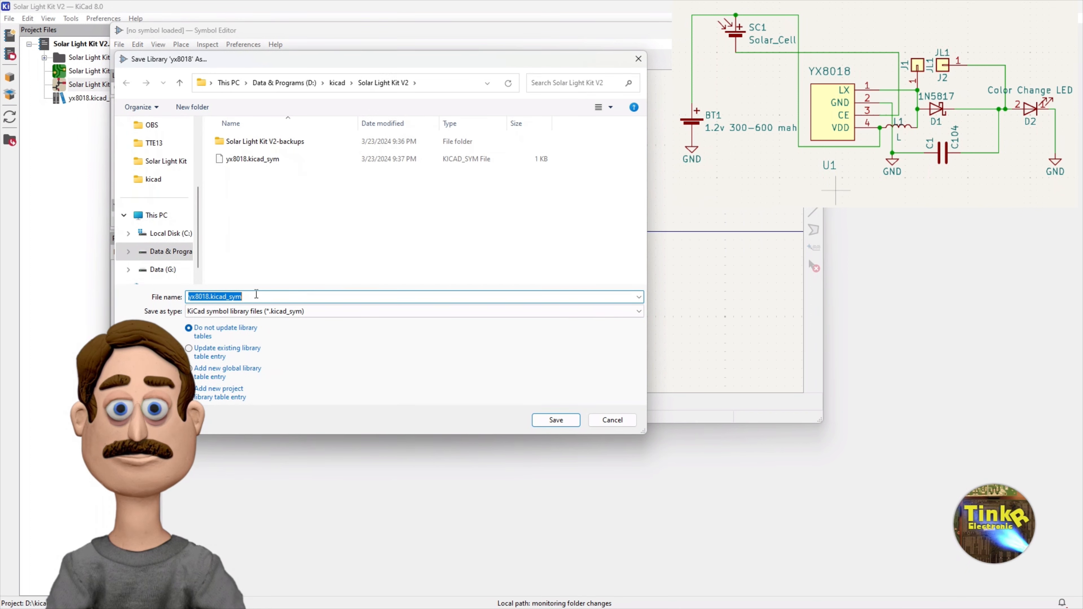
text(solarkit)
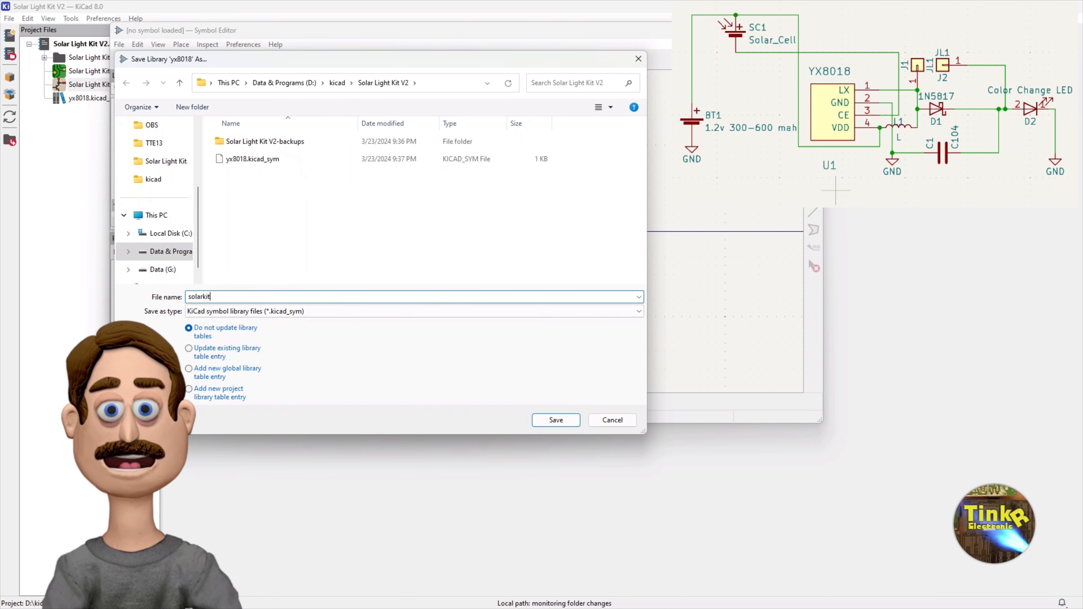
click(557, 420)
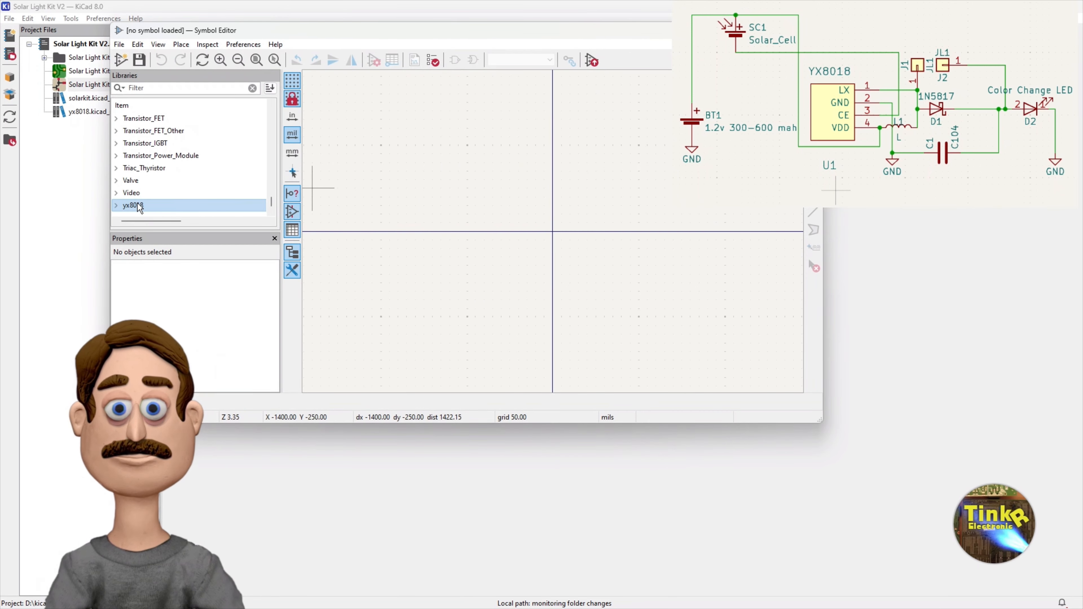
- Try to open the solarkit copy, which reports it is missing from the library table
right_click(135, 205)
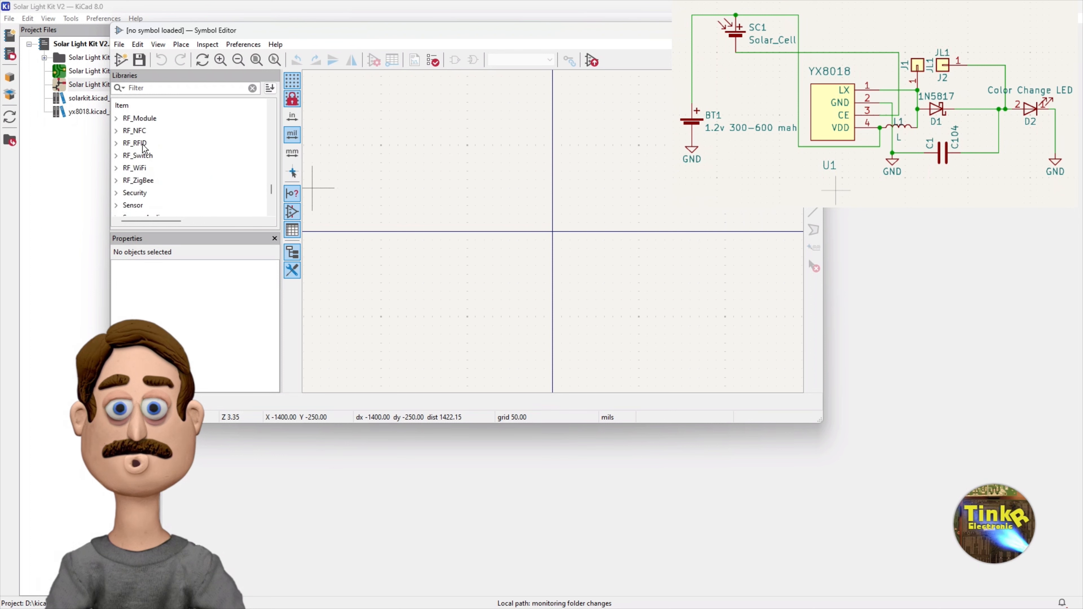
scroll(down, 3)
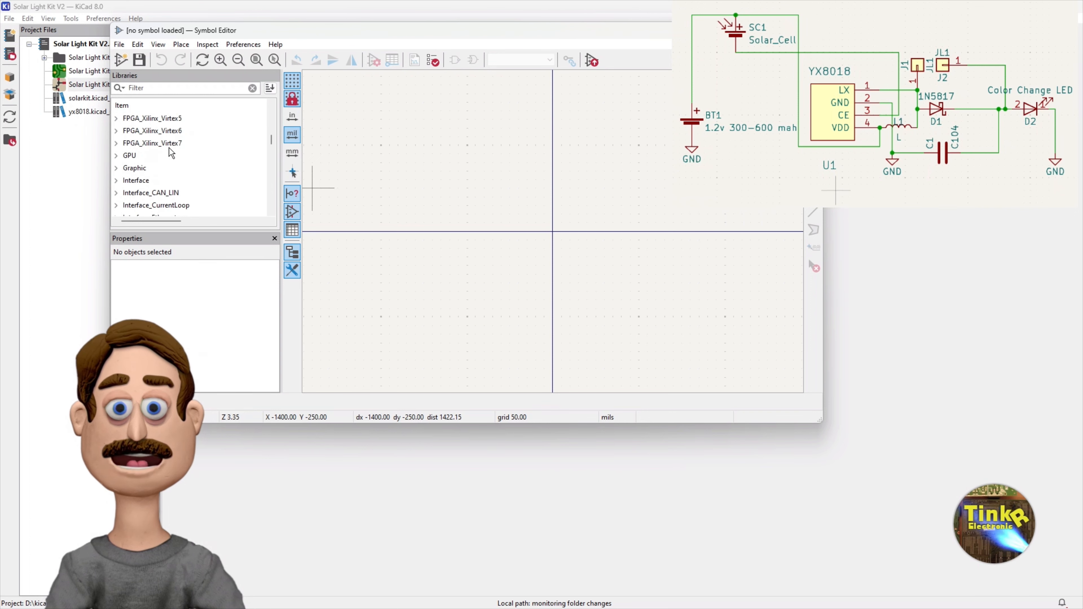
scroll(down, 3)
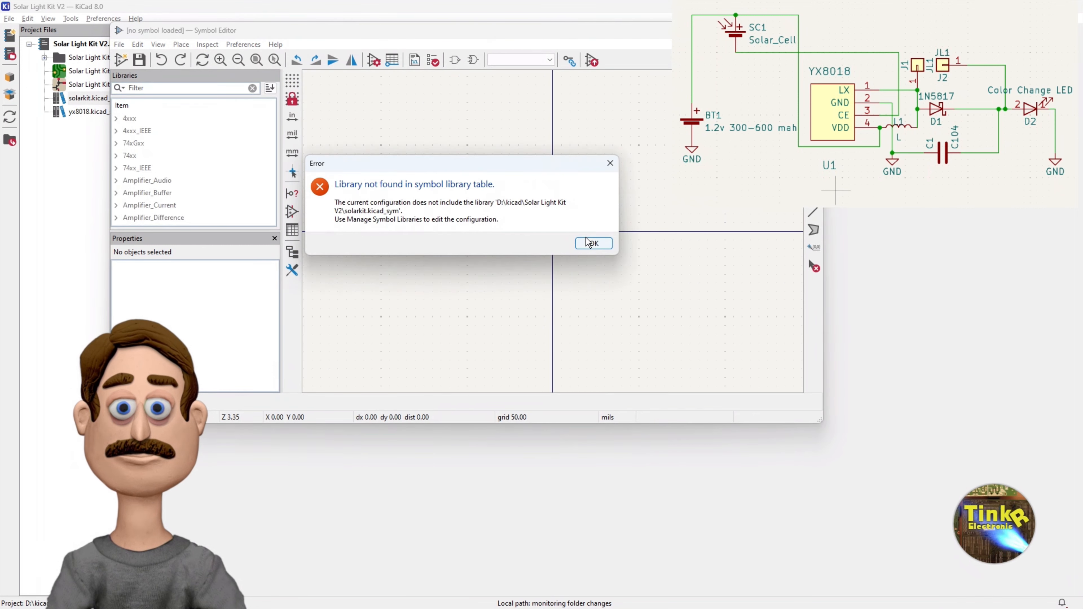
- Dismiss the missing-library error and create a new symbol library named solar kit
click(594, 244)
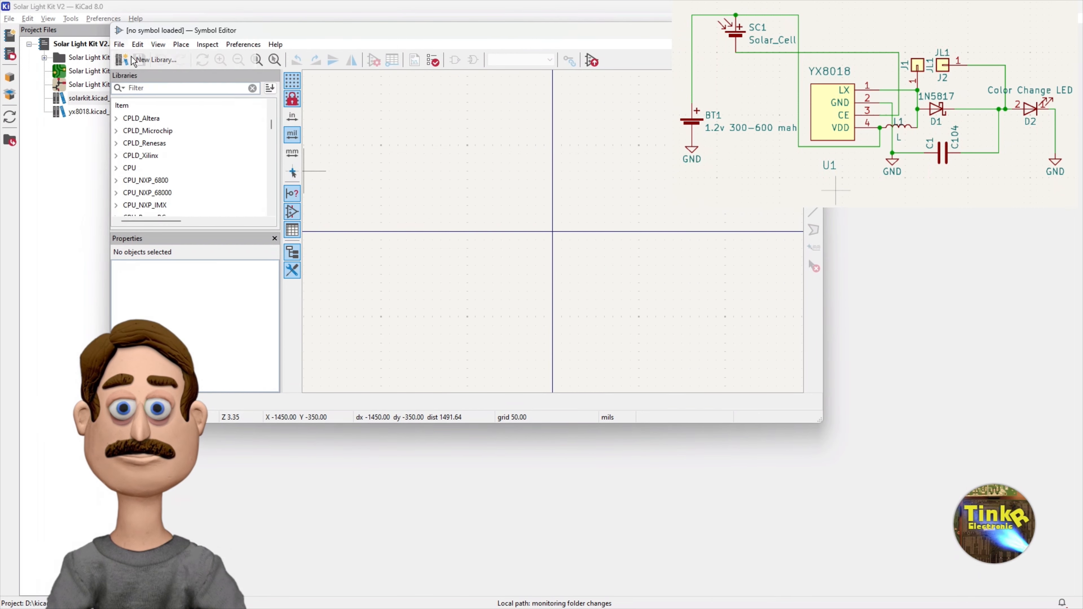
click(120, 60)
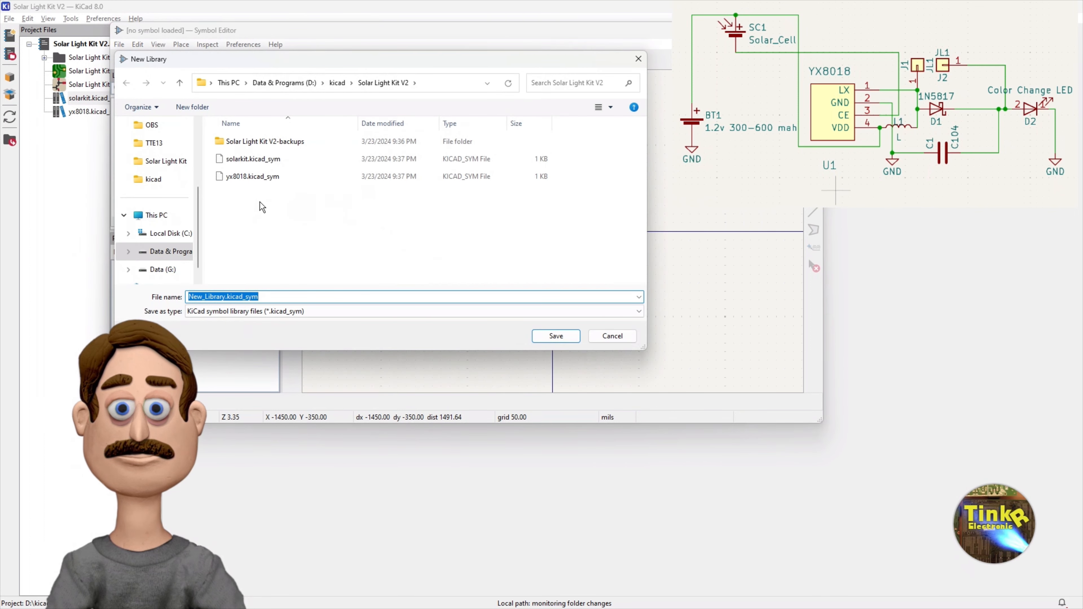
click(247, 176)
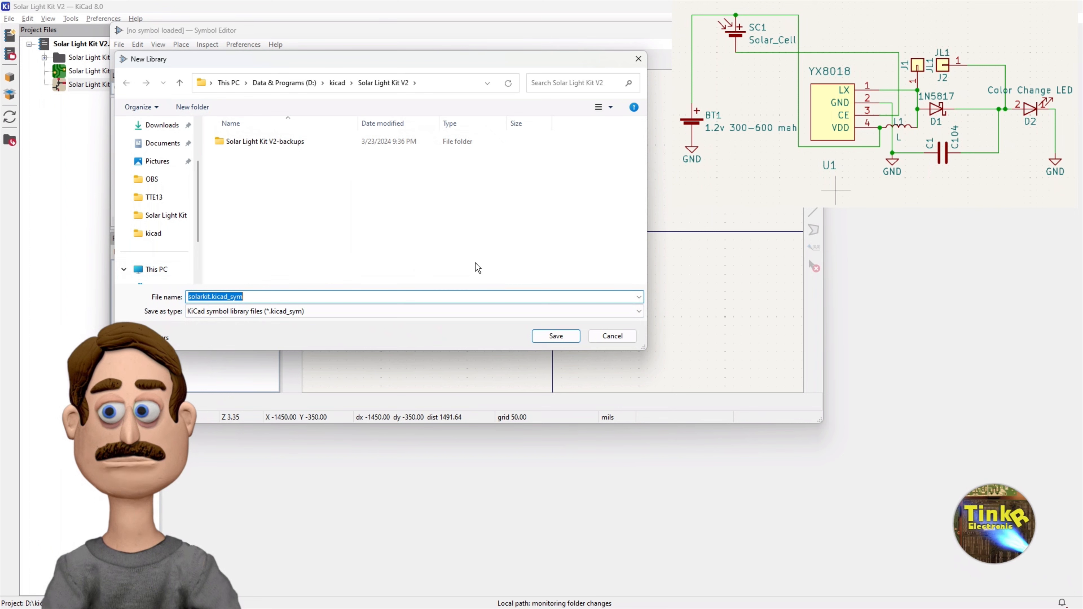
text(solar ki)
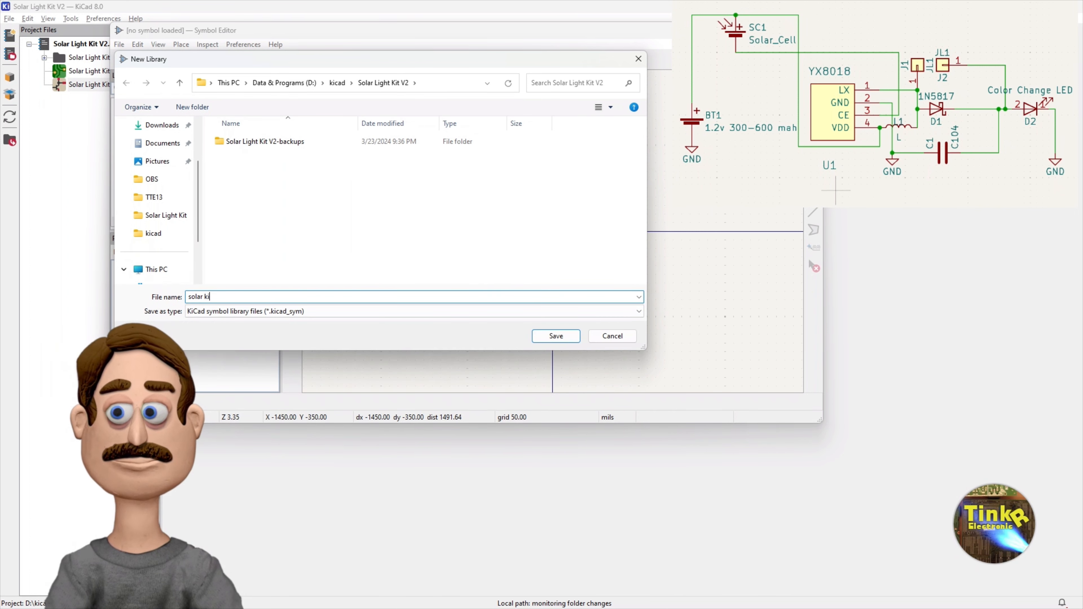
click(556, 336)
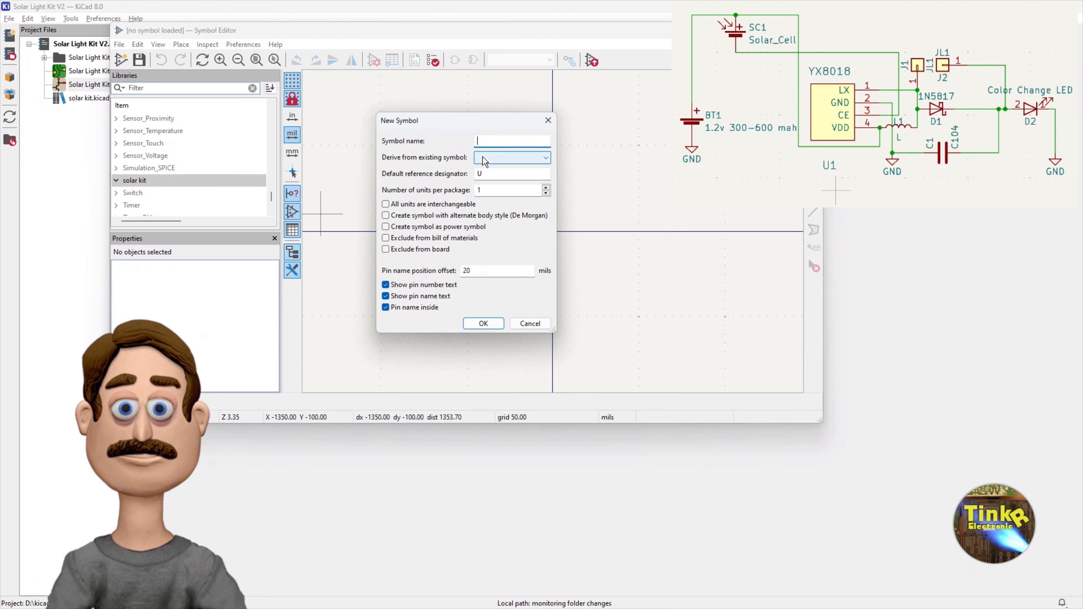
mouse_move(486, 161)
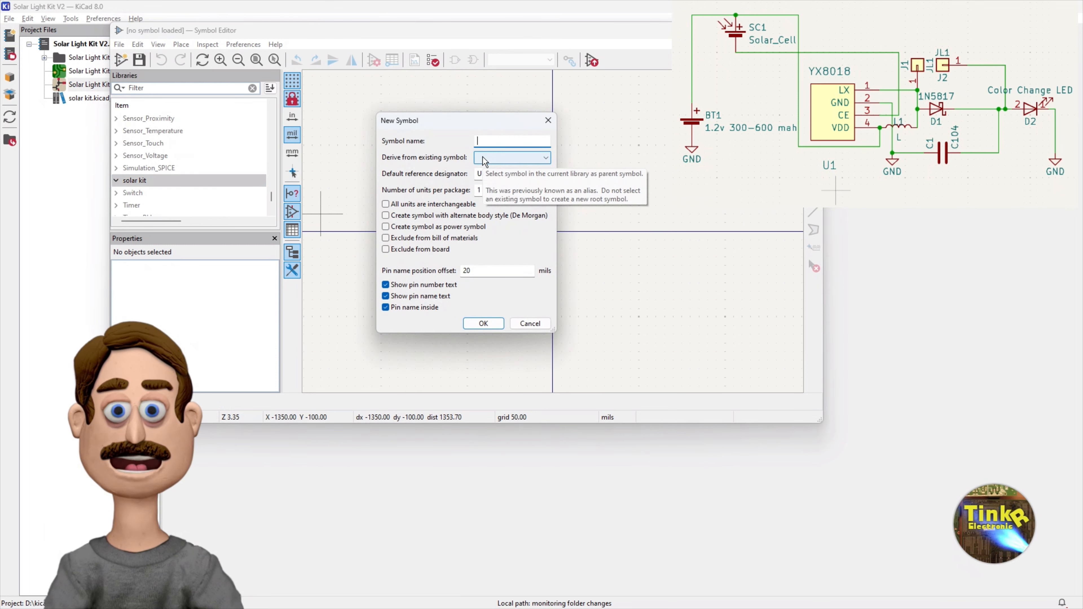
- Create a new symbol named YX8018 with reference designator U in the solar kit library
text(YX8018)
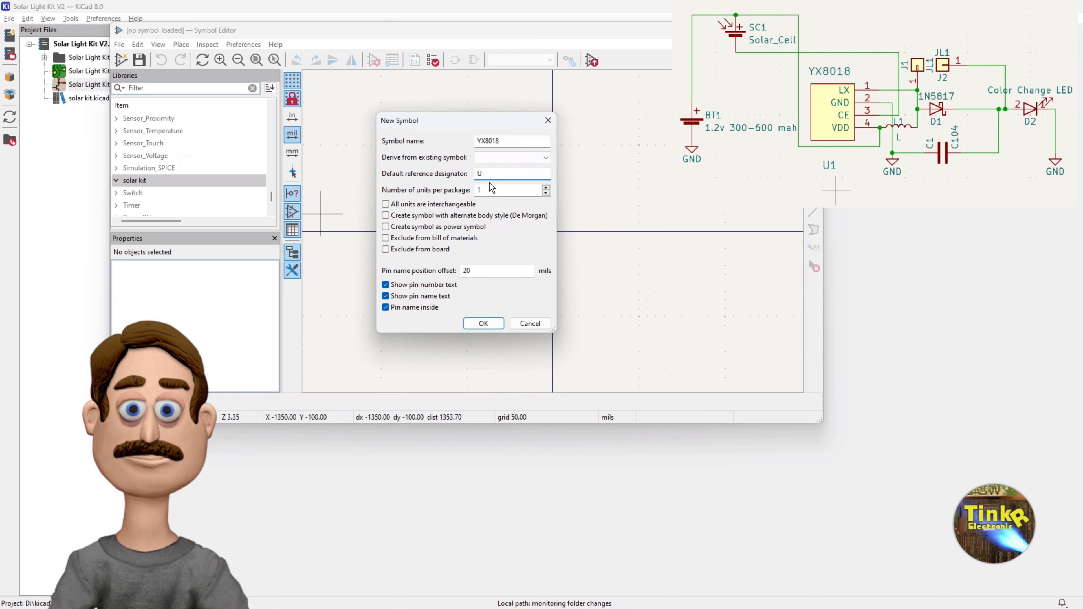
mouse_move(449, 195)
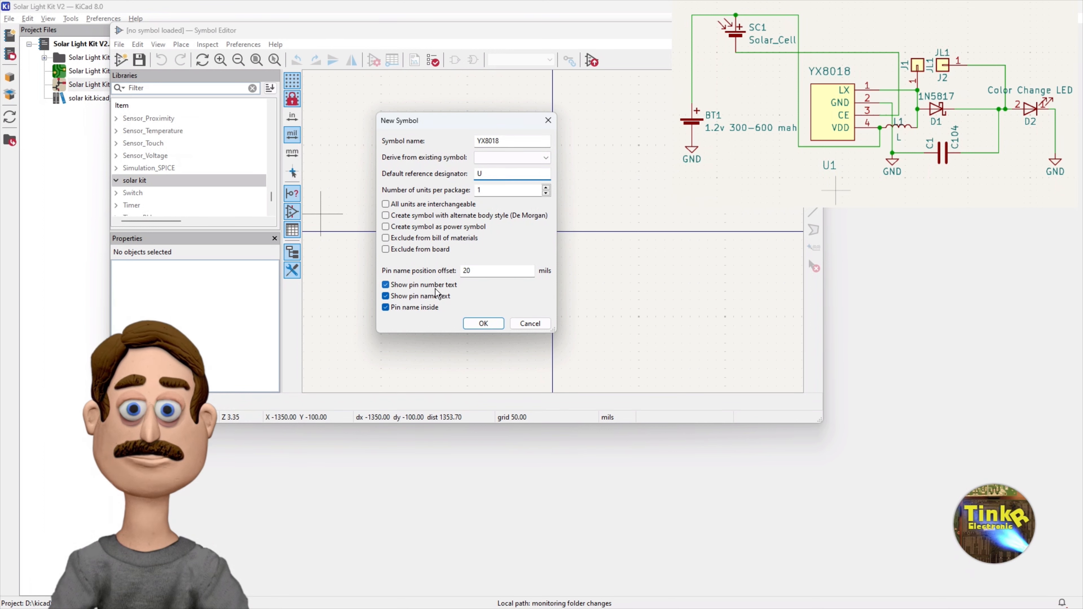
click(483, 324)
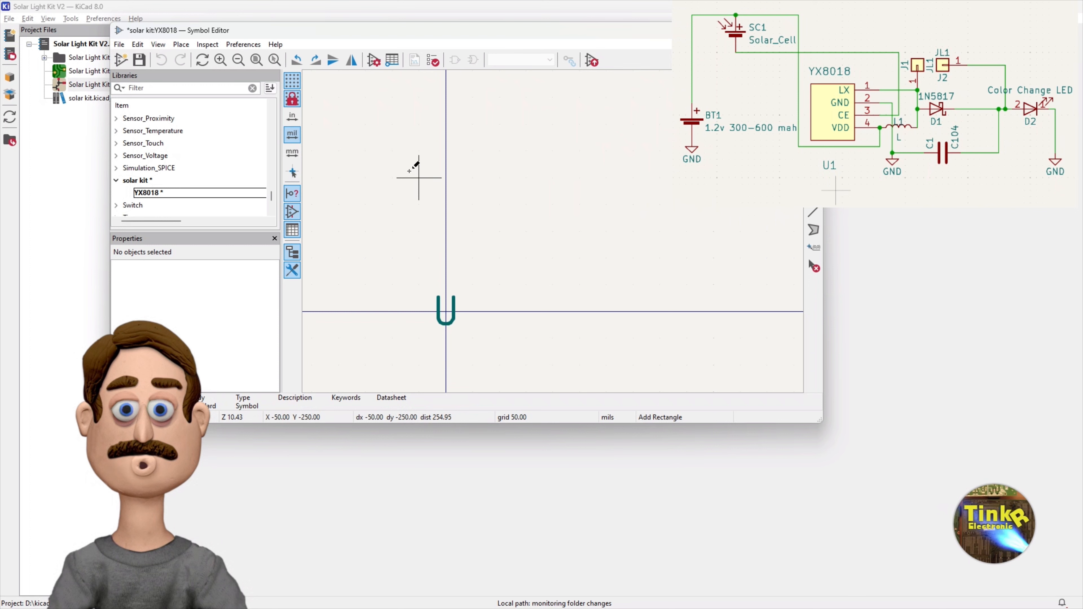
- Draw the rectangular body outline of the YX8018 symbol beneath its U reference
drag(418, 178, 528, 284)
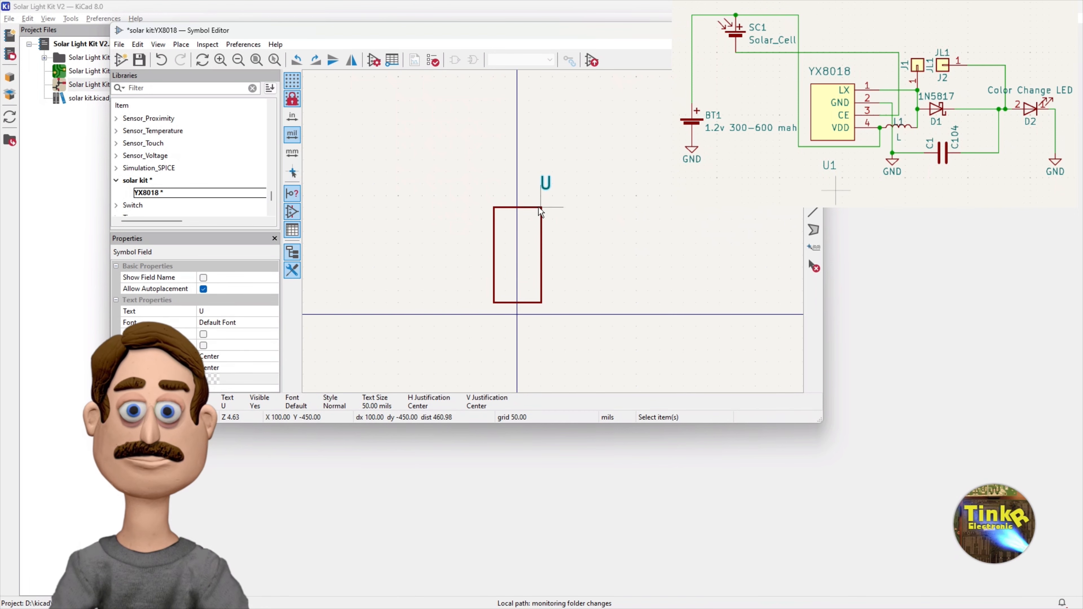
- Give the rectangle body a pale yellow fill colour via its properties
right_click(540, 209)
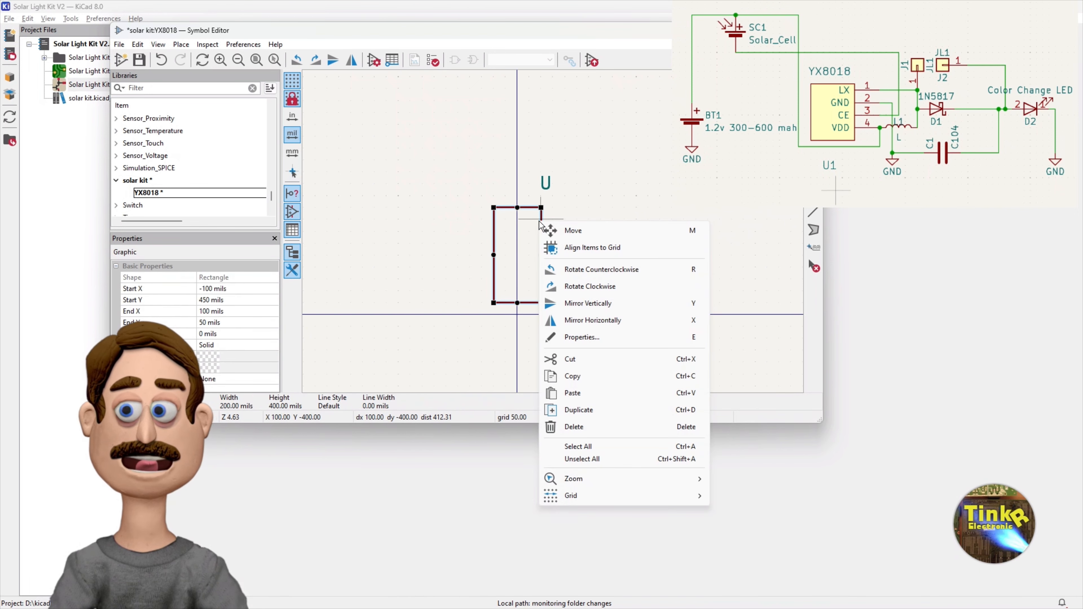
click(582, 338)
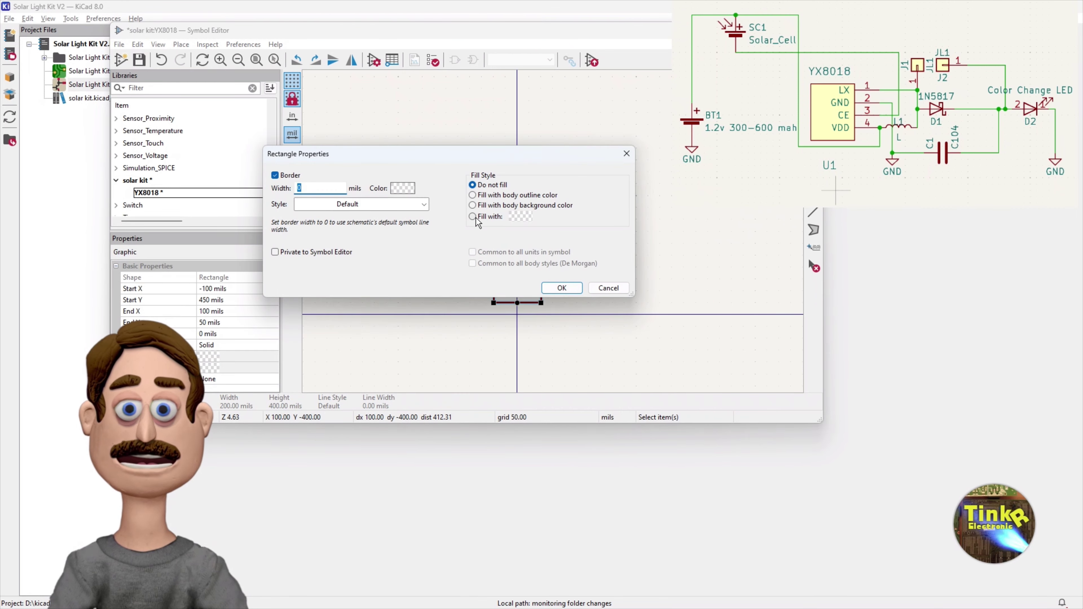
click(402, 189)
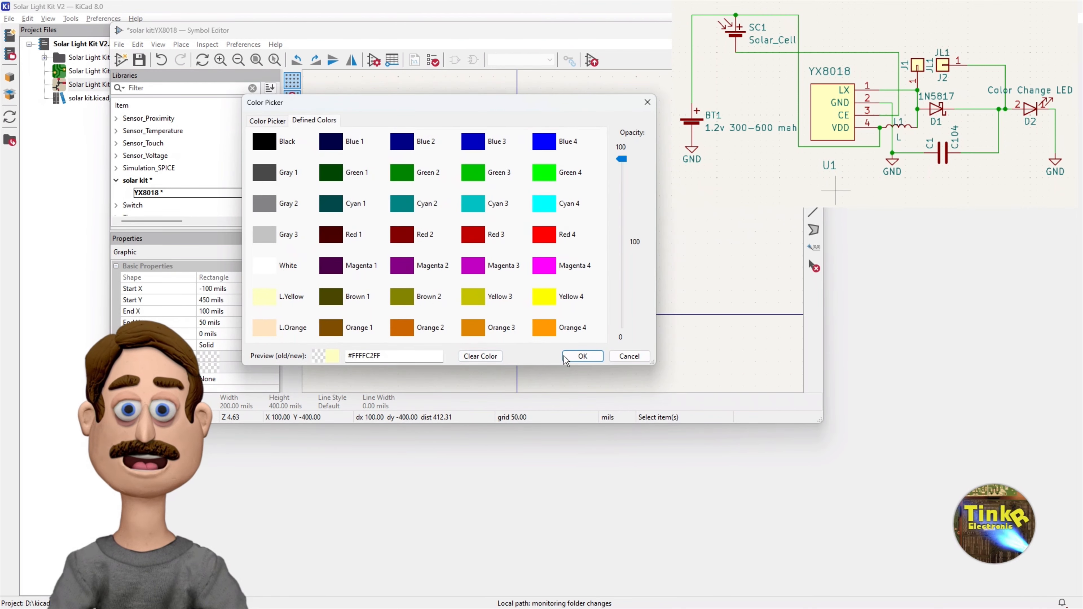
click(583, 357)
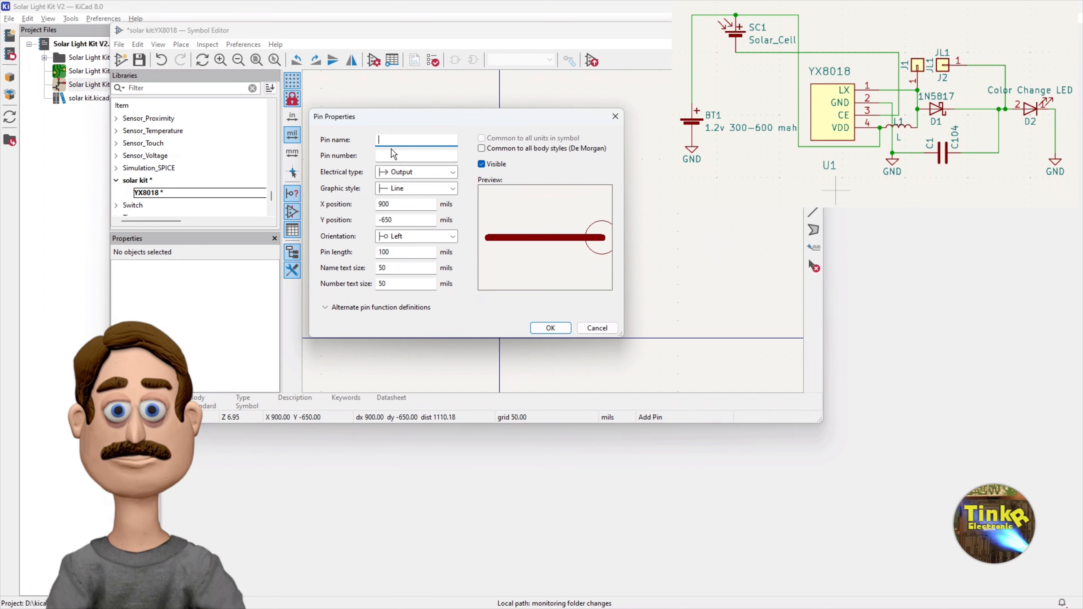
- Add pin 1 named LX with electrical type Output to the symbol
text(LX)
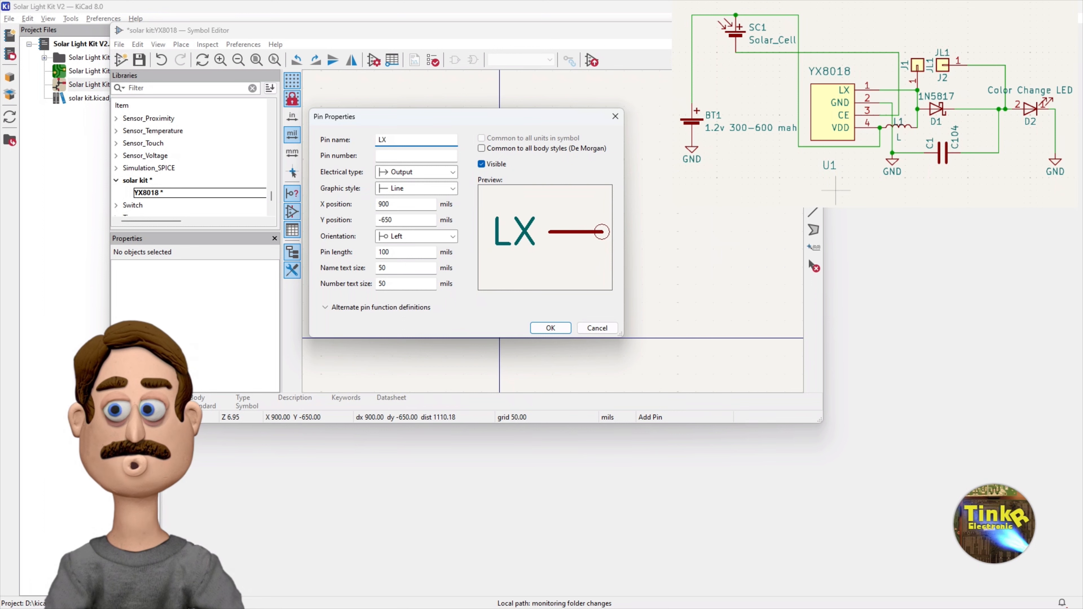
click(416, 156)
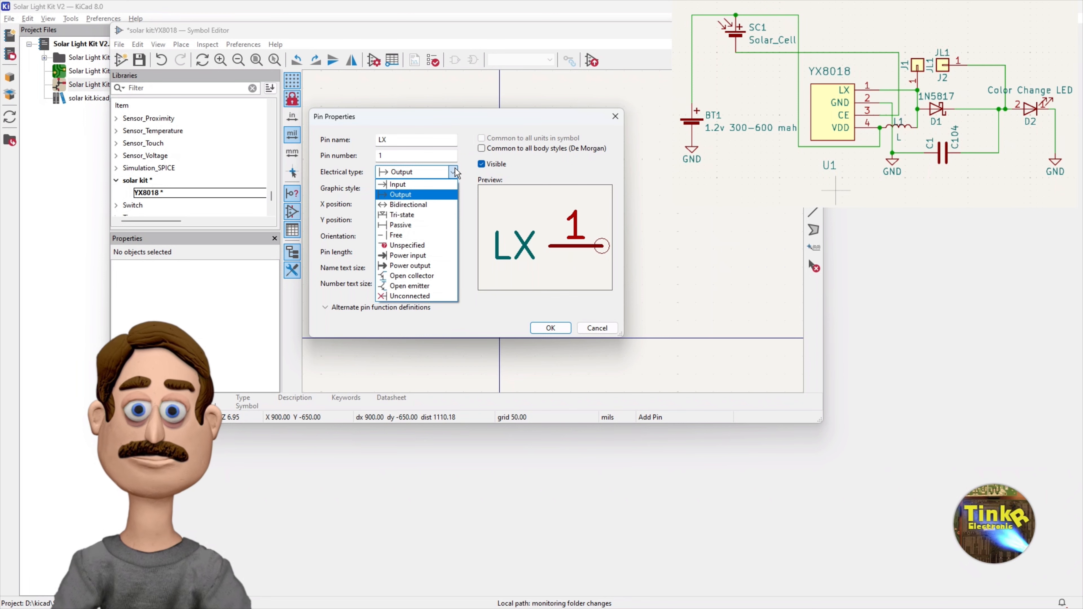
click(400, 194)
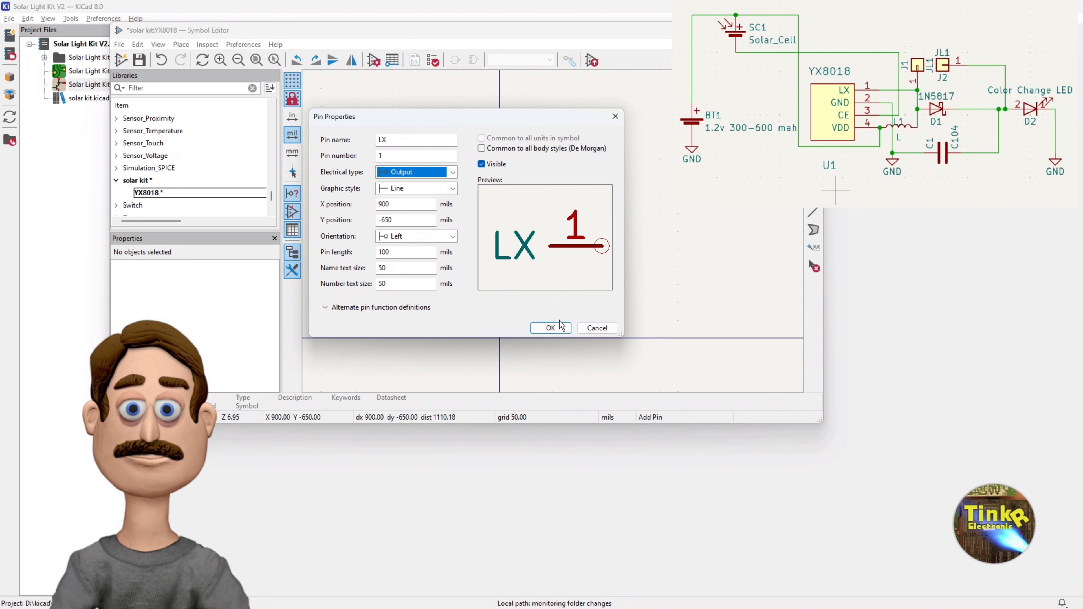
click(551, 328)
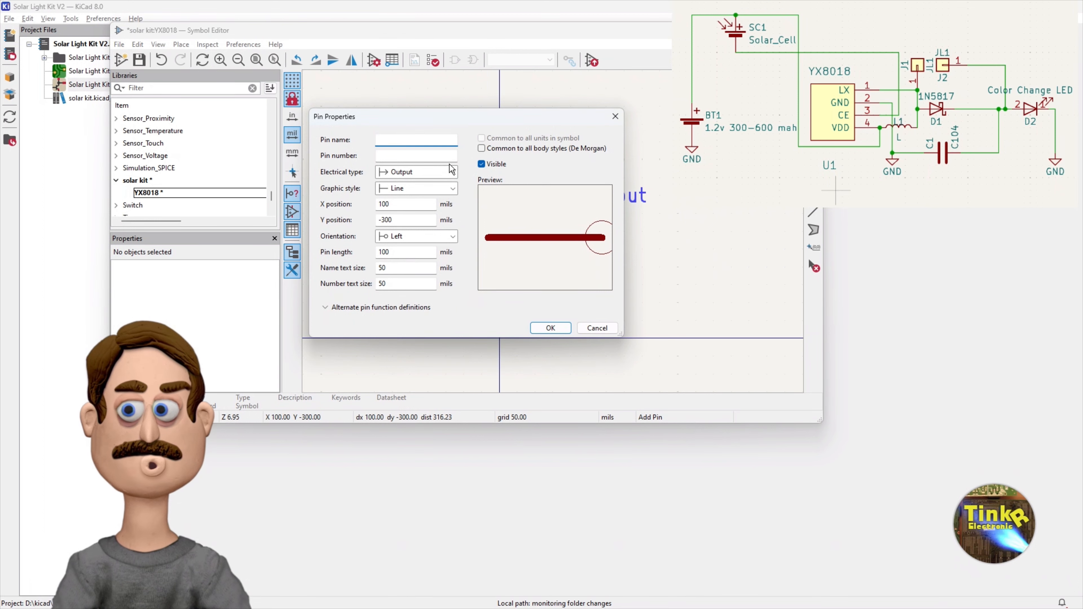
- Add output pins 2 GND and 3 CE below LX on the rectangle's right side
click(416, 140)
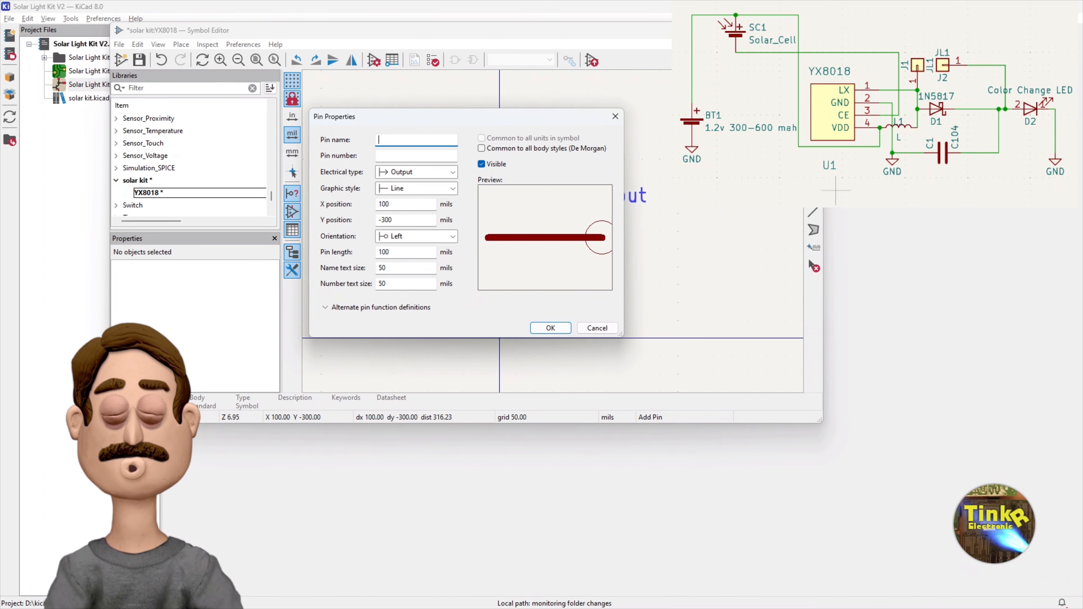
text(GND)
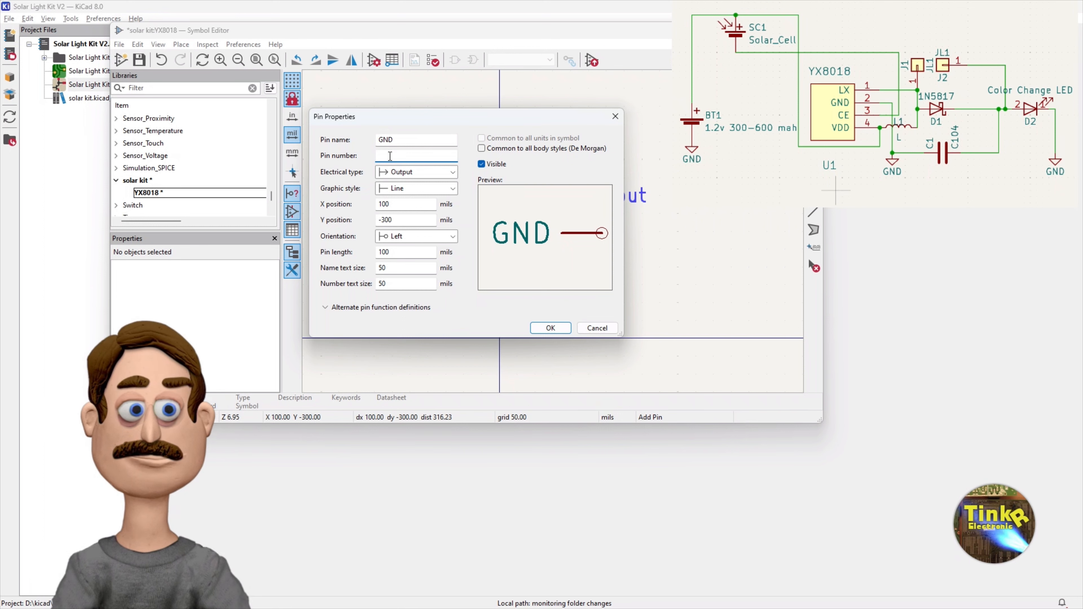
text(2)
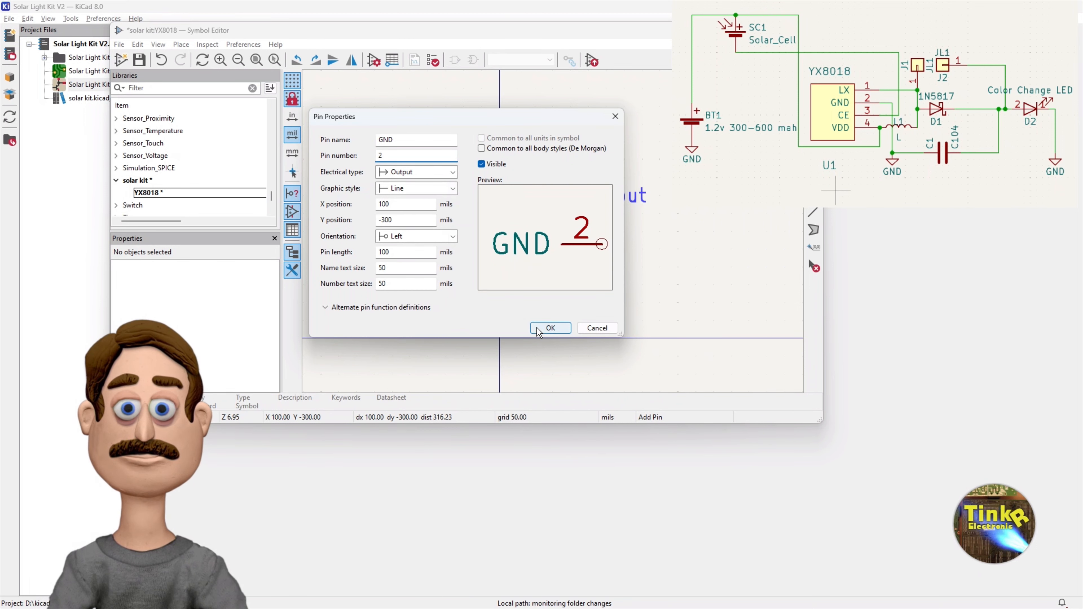
click(551, 328)
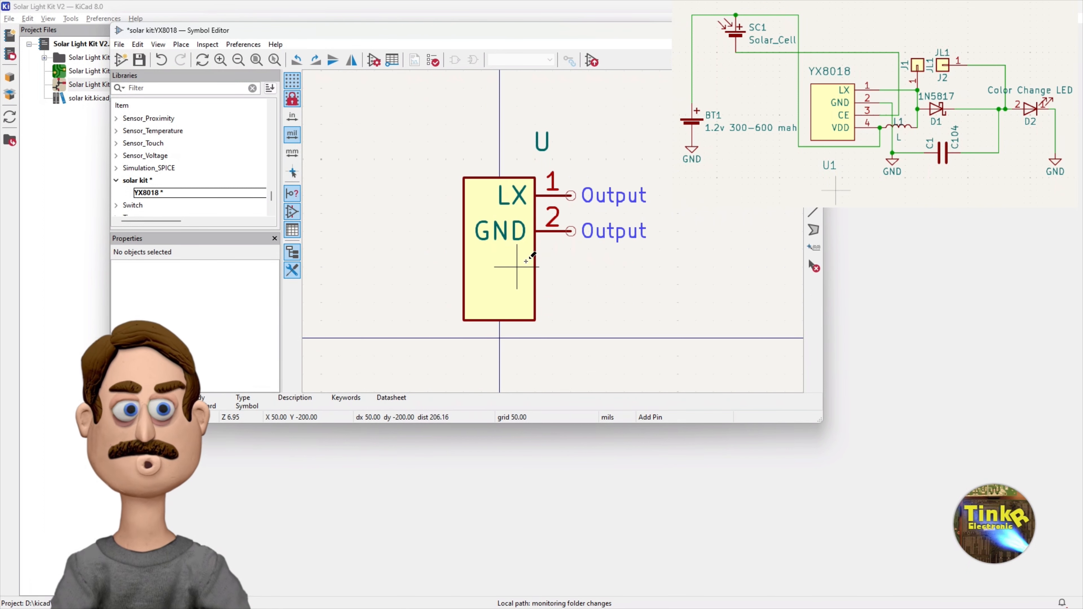
mouse_move(514, 251)
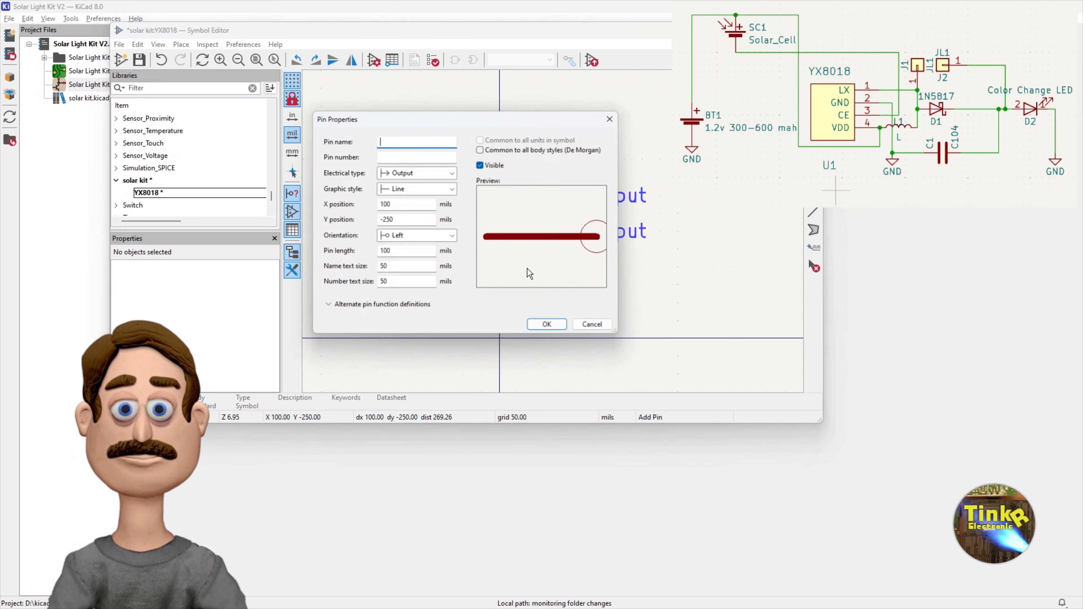
text(CE)
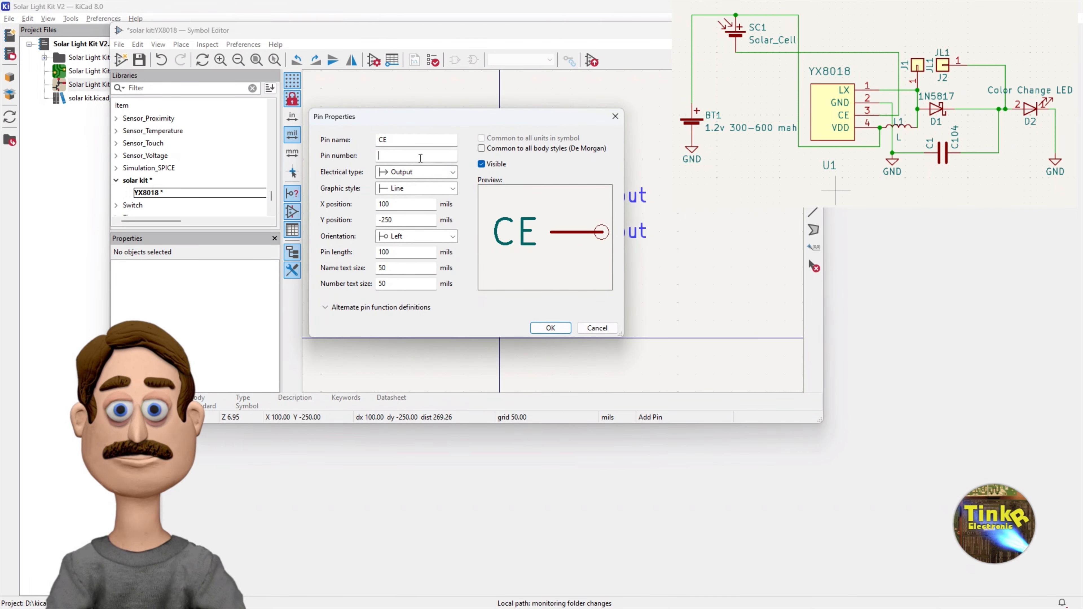
click(551, 328)
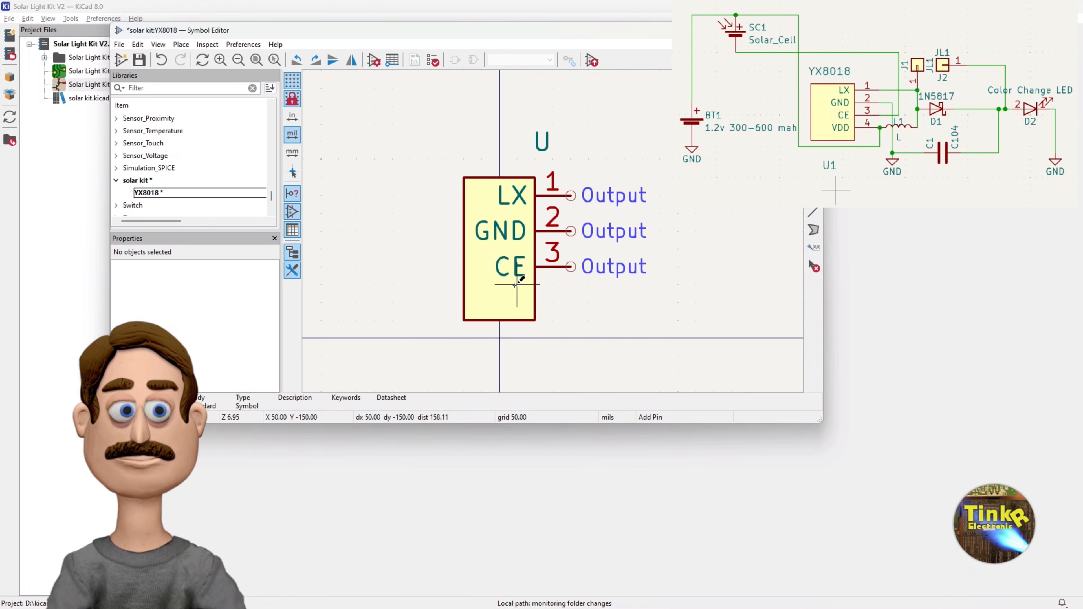
- Add output pin 4 VDD below CE, then return to the project manager
double_click(515, 283)
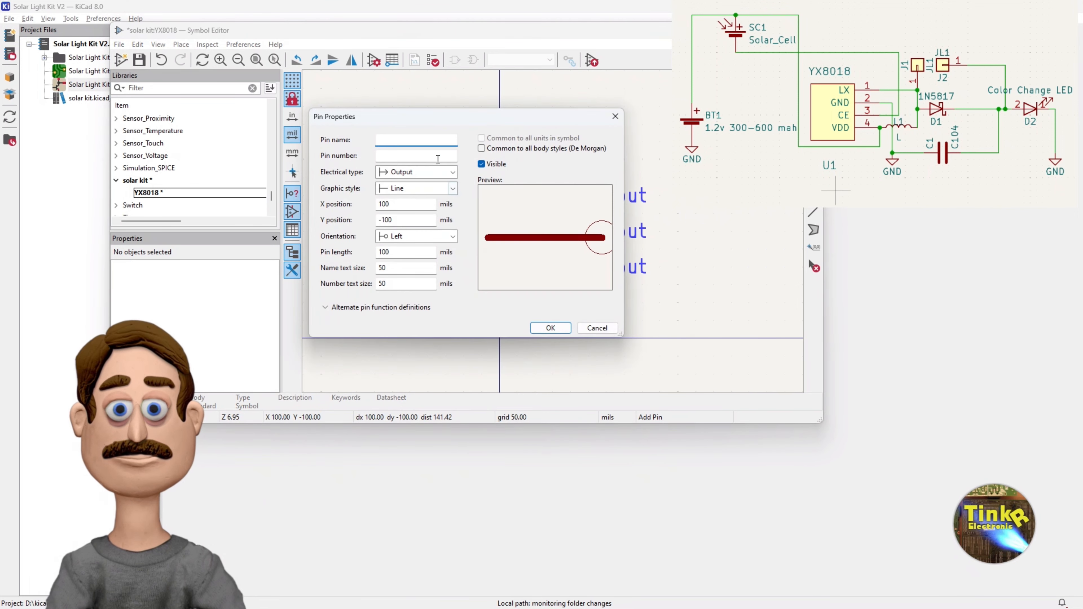
text(VDD)
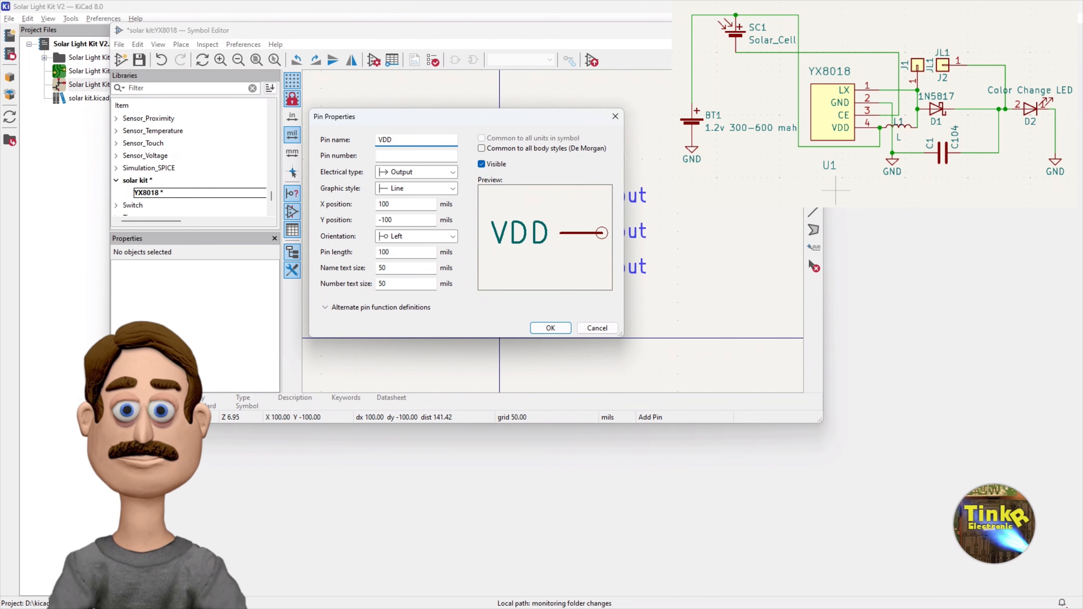
click(399, 156)
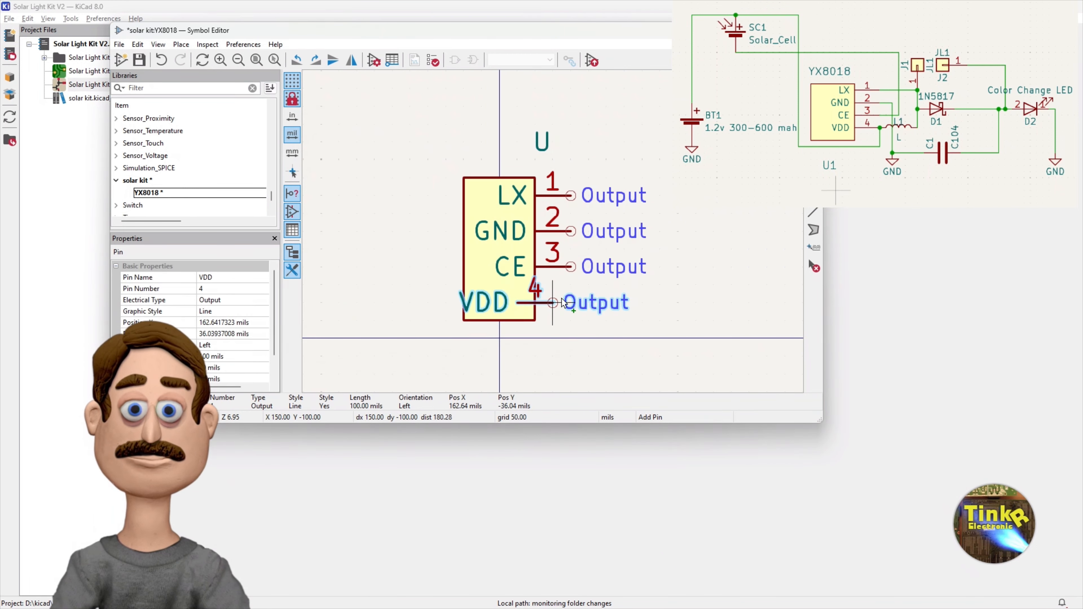
click(427, 303)
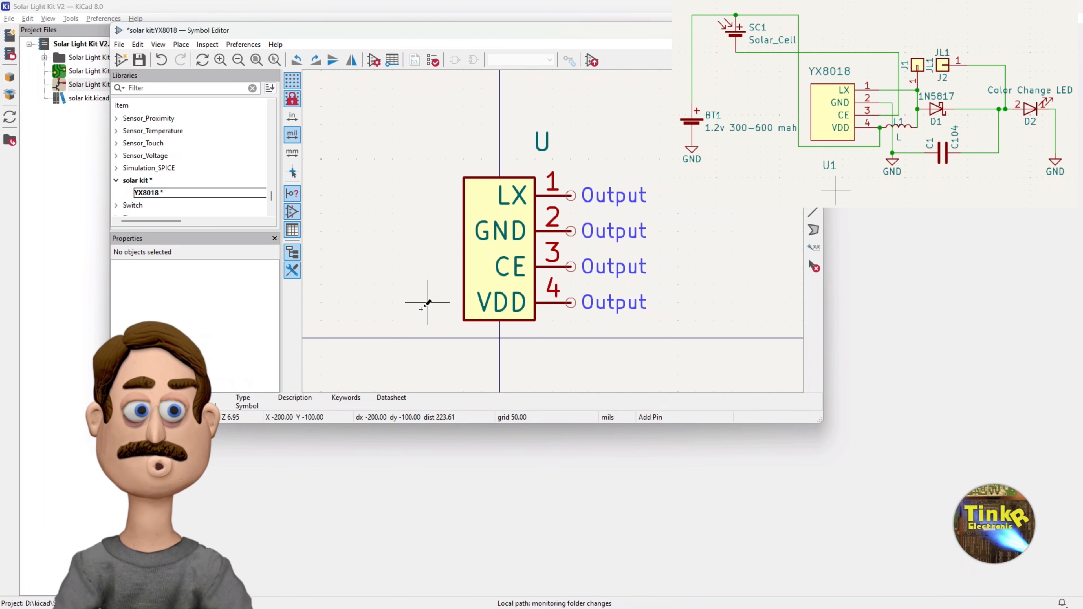
mouse_move(157, 107)
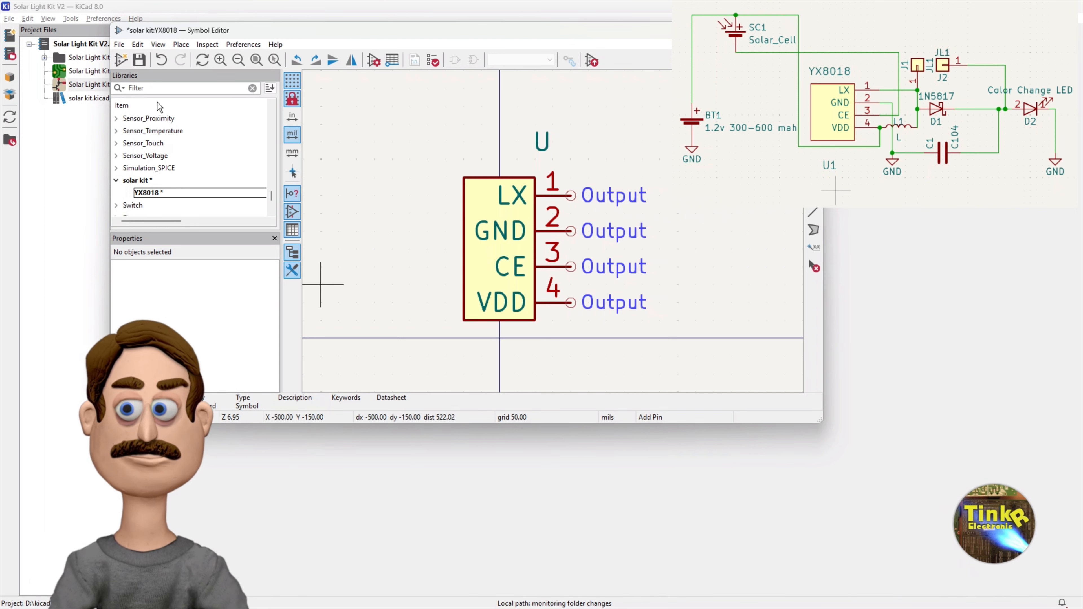
click(139, 60)
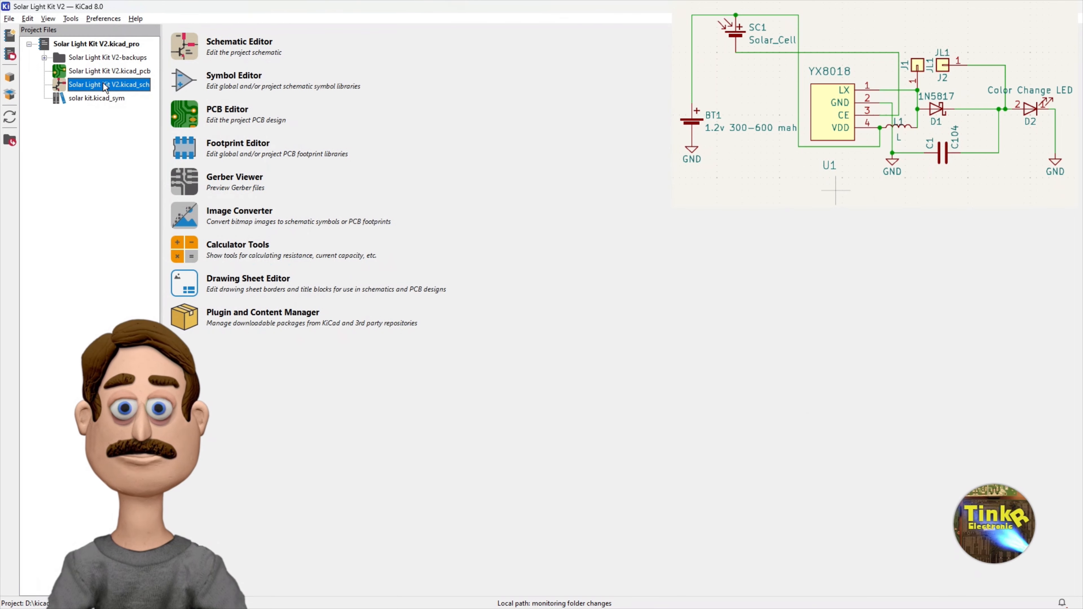
double_click(108, 85)
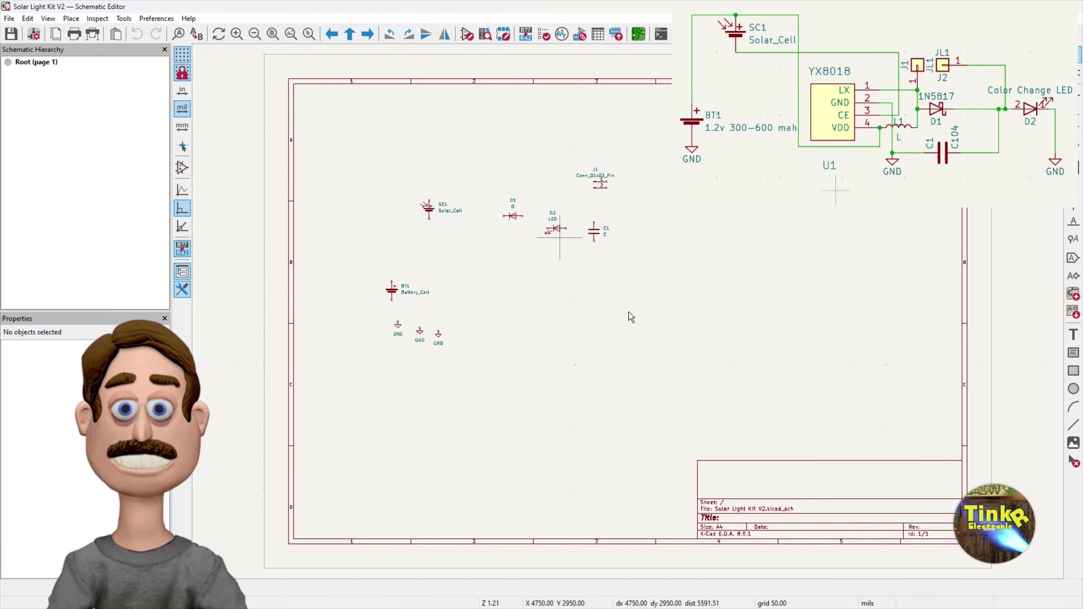
click(71, 18)
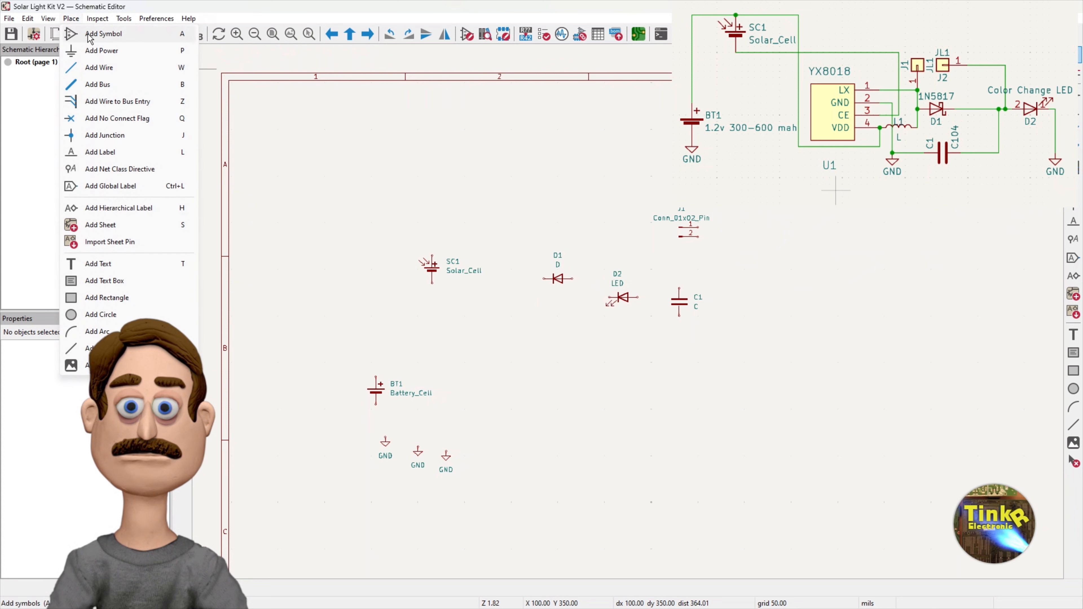
click(103, 34)
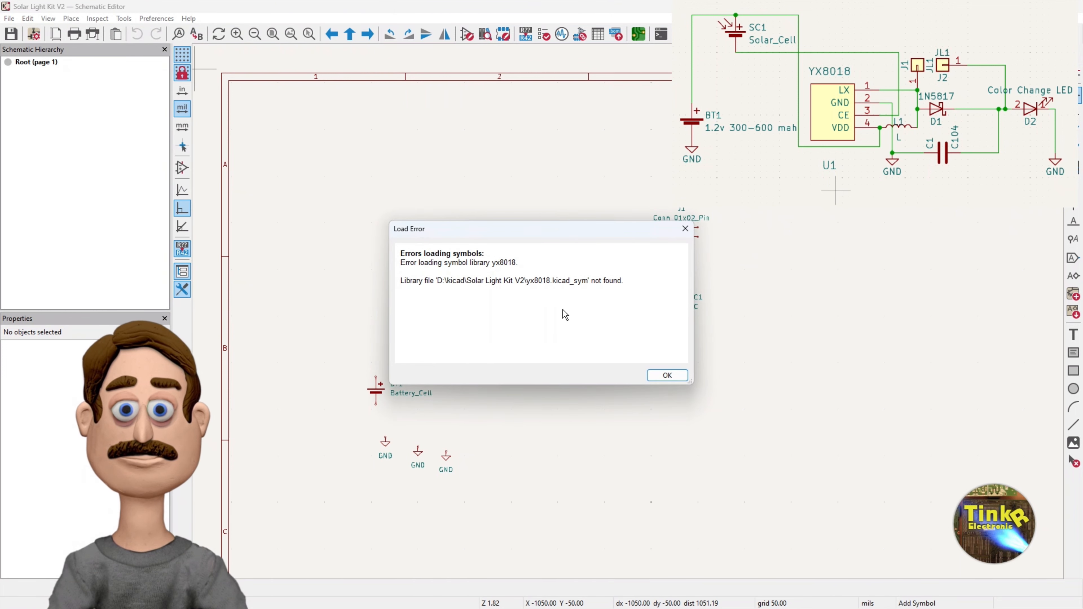
click(668, 375)
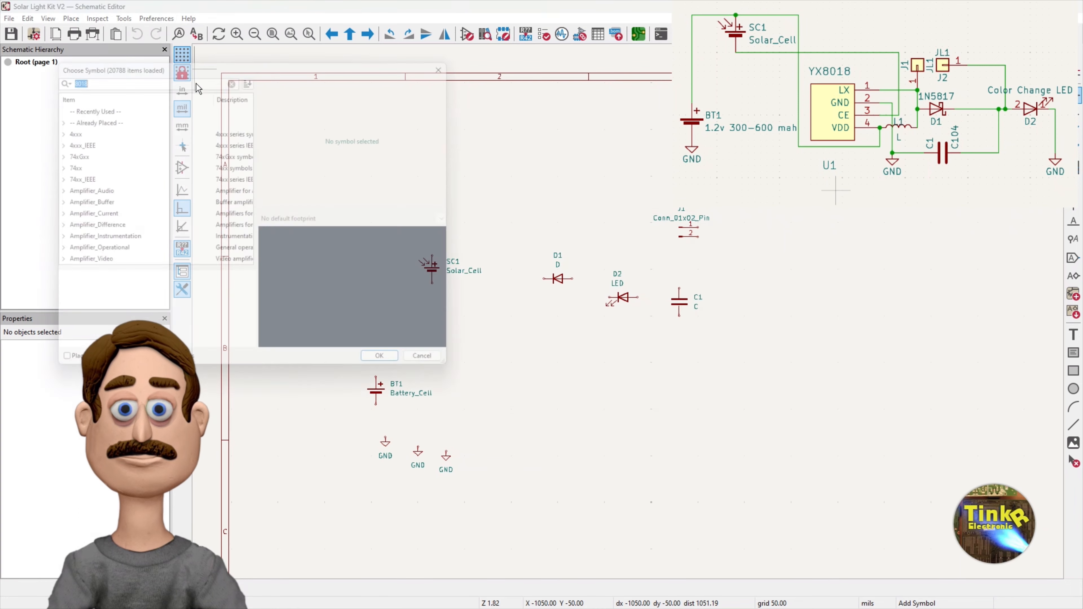
text(8018)
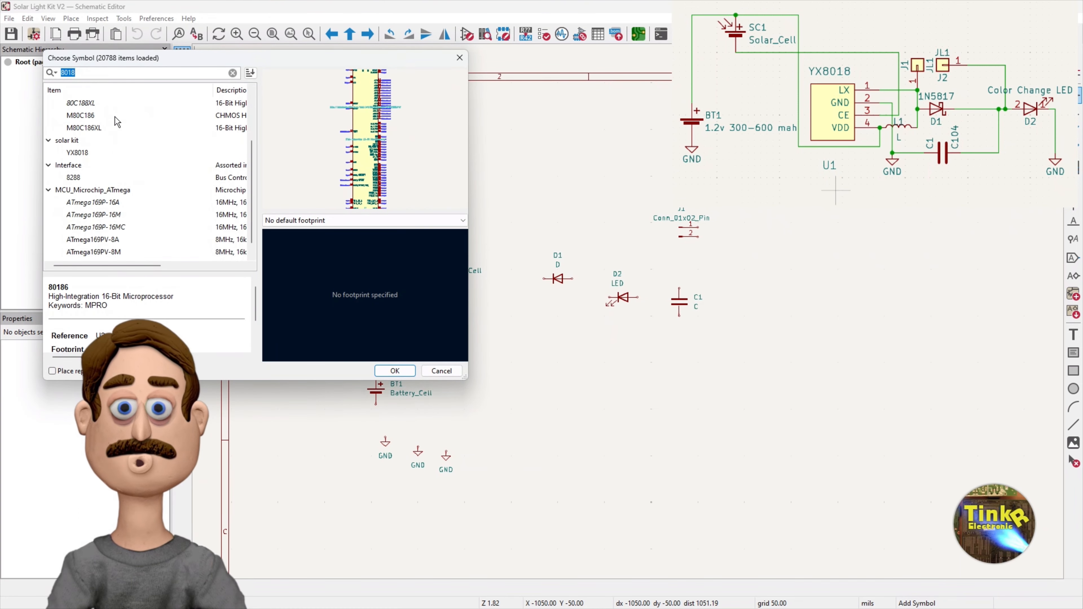
click(77, 152)
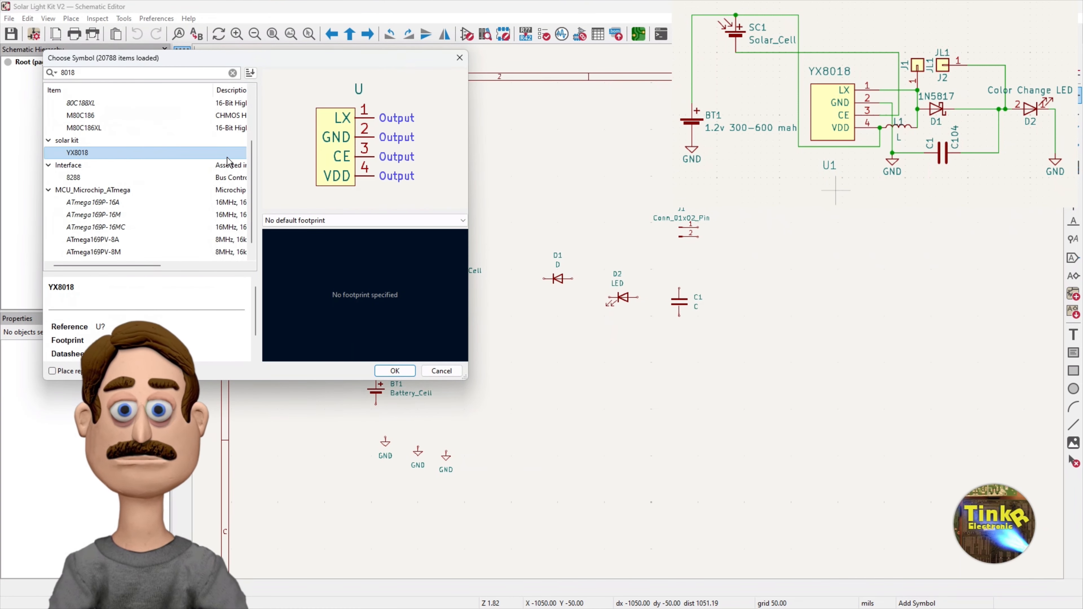
mouse_move(133, 158)
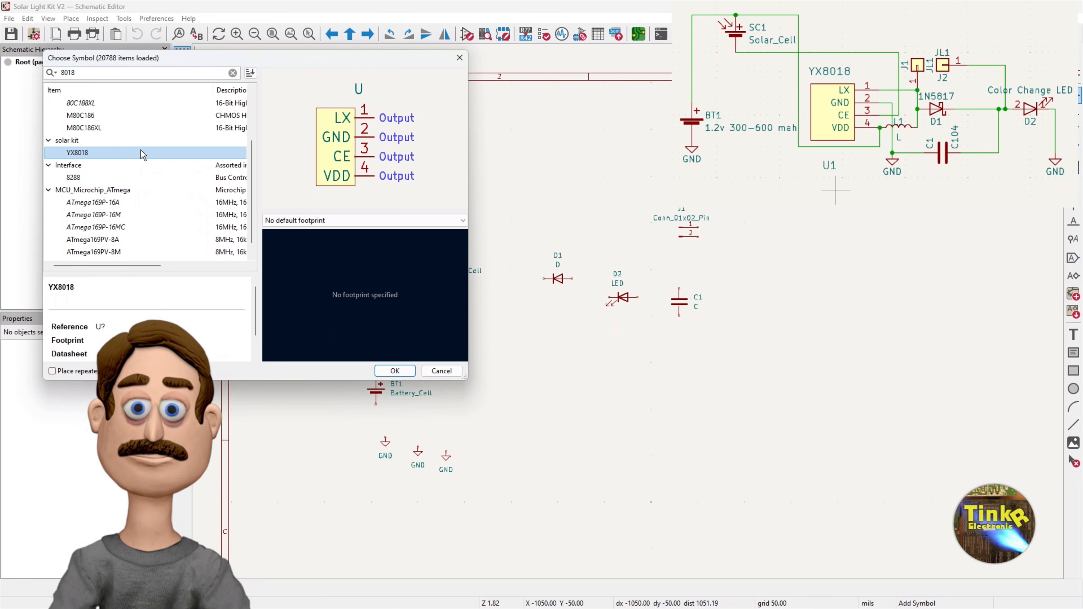
mouse_move(315, 247)
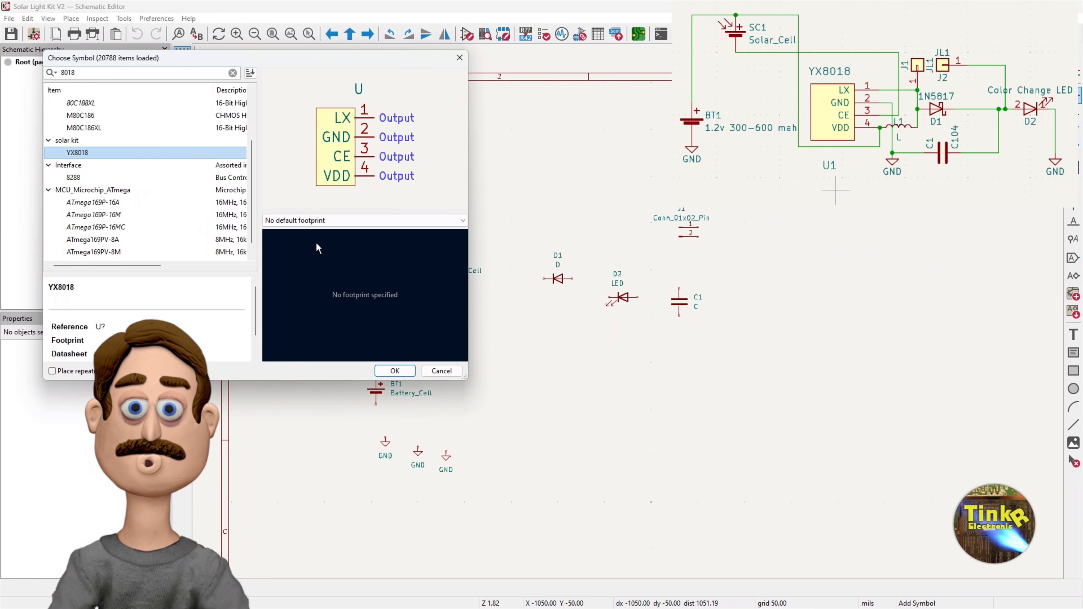
click(395, 372)
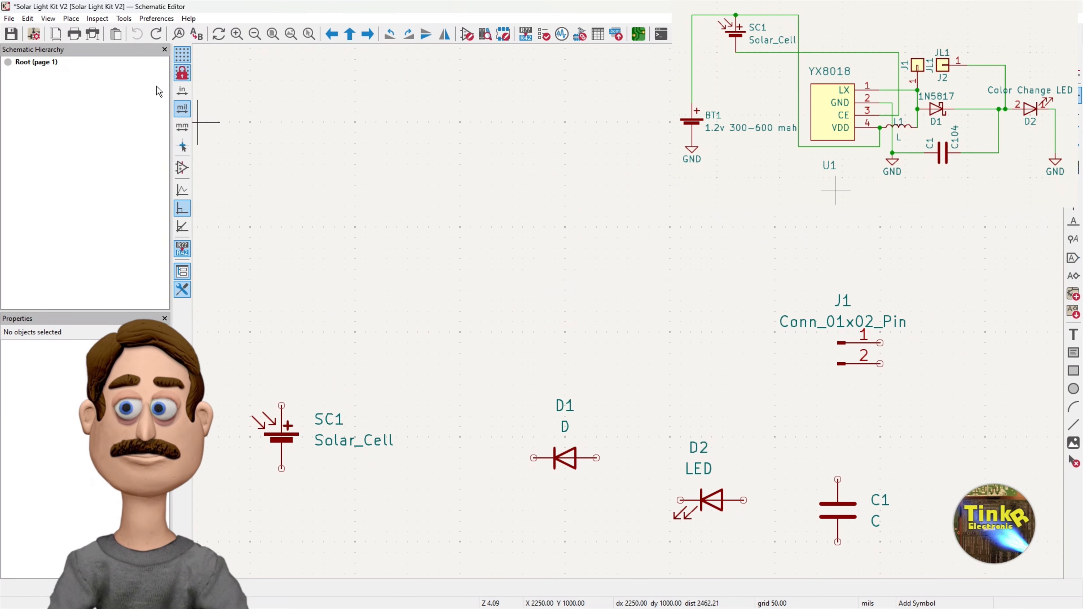
- Close the schematic, discarding its unsaved changes
click(70, 18)
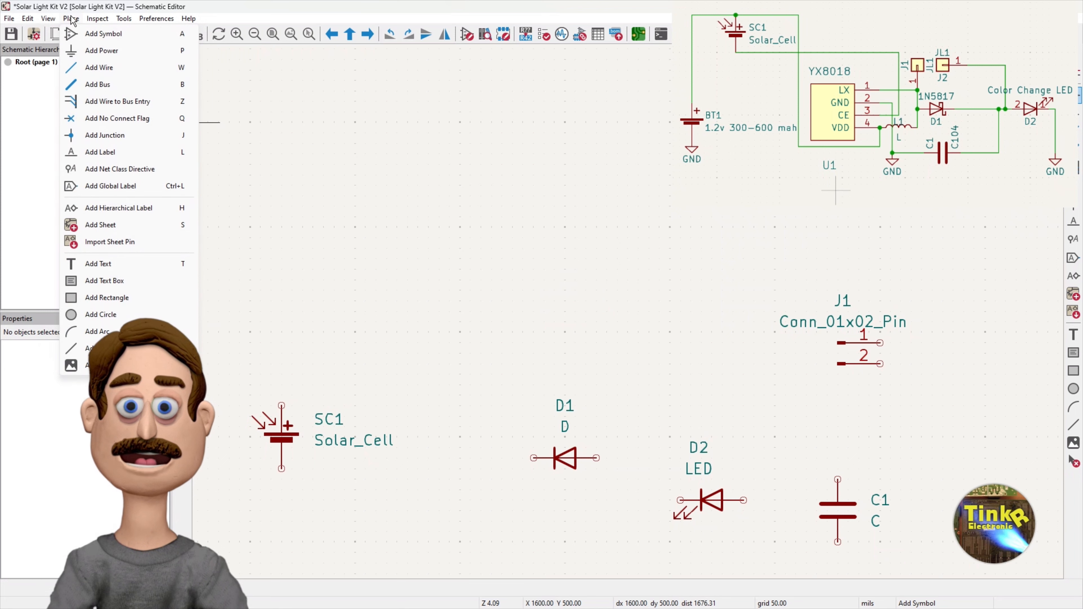
click(9, 18)
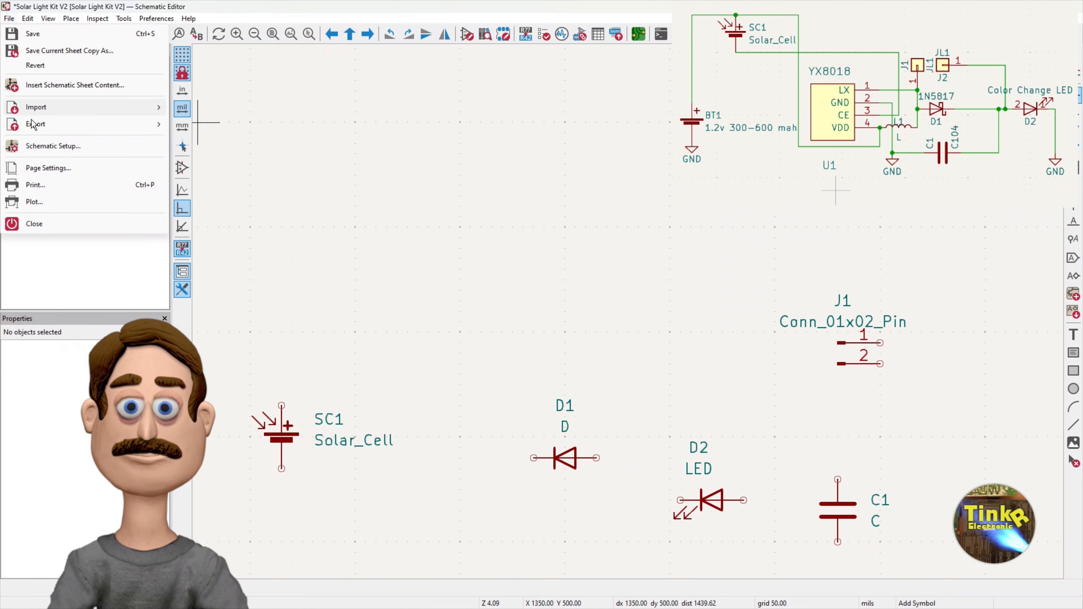
click(33, 223)
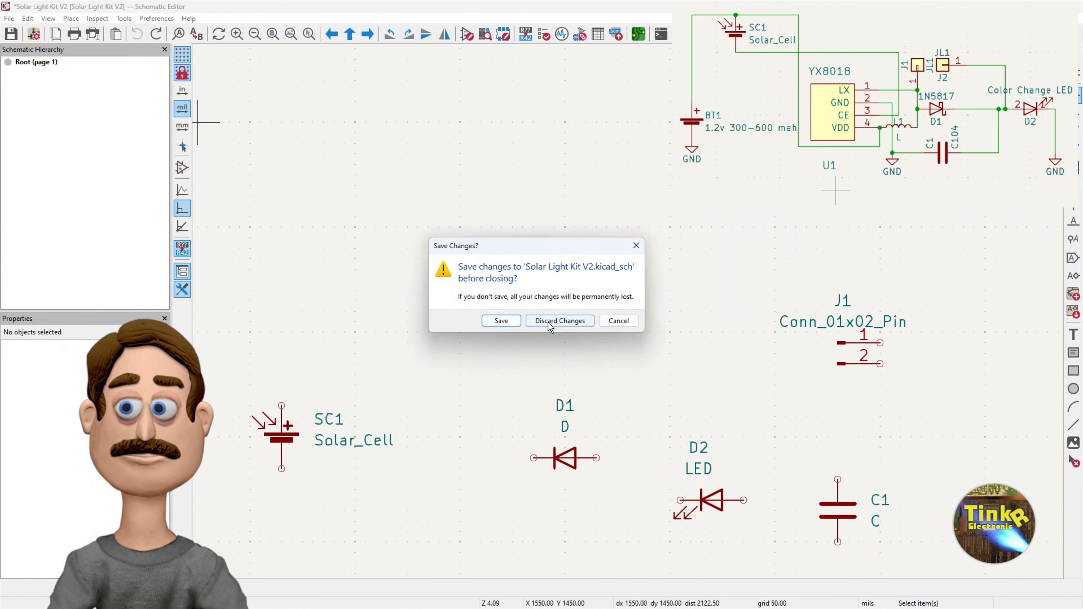
click(560, 320)
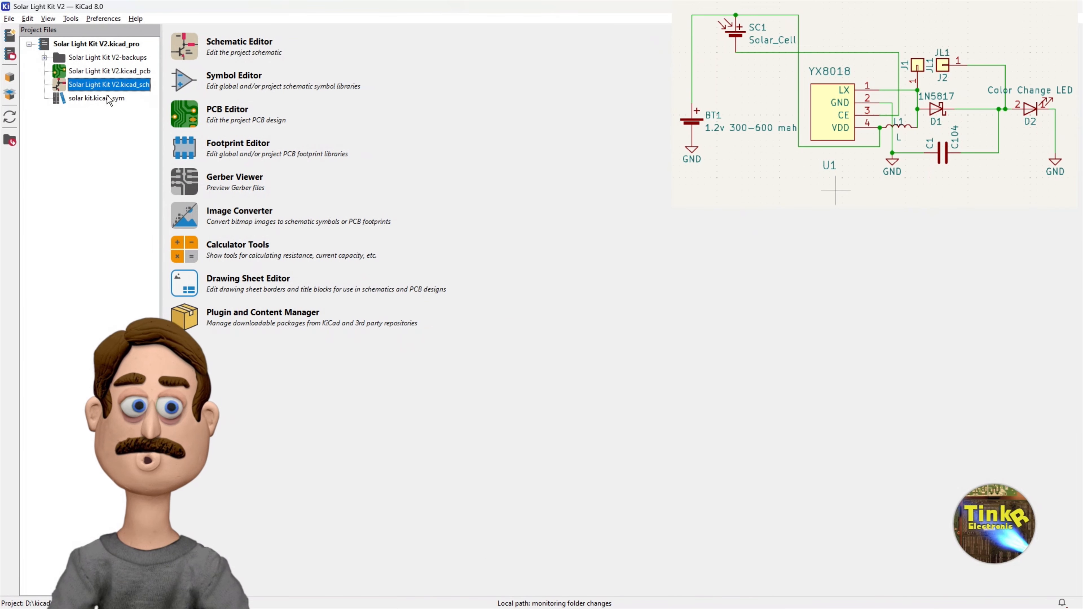
- Open the YX8018 symbol for editing in the Symbol Editor, filtering the libraries for 'yx'
click(183, 80)
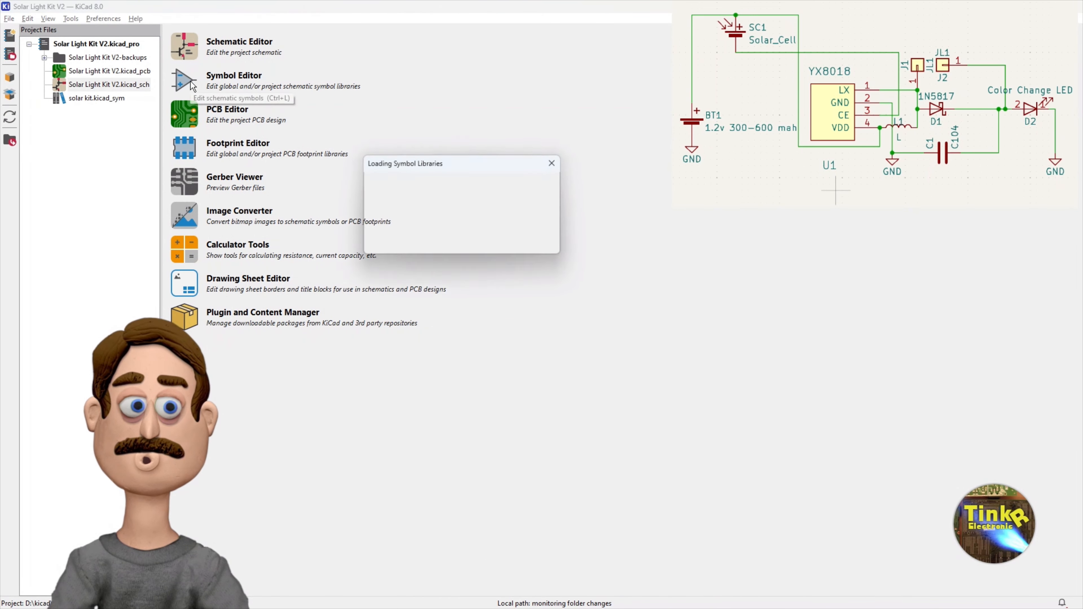
click(185, 79)
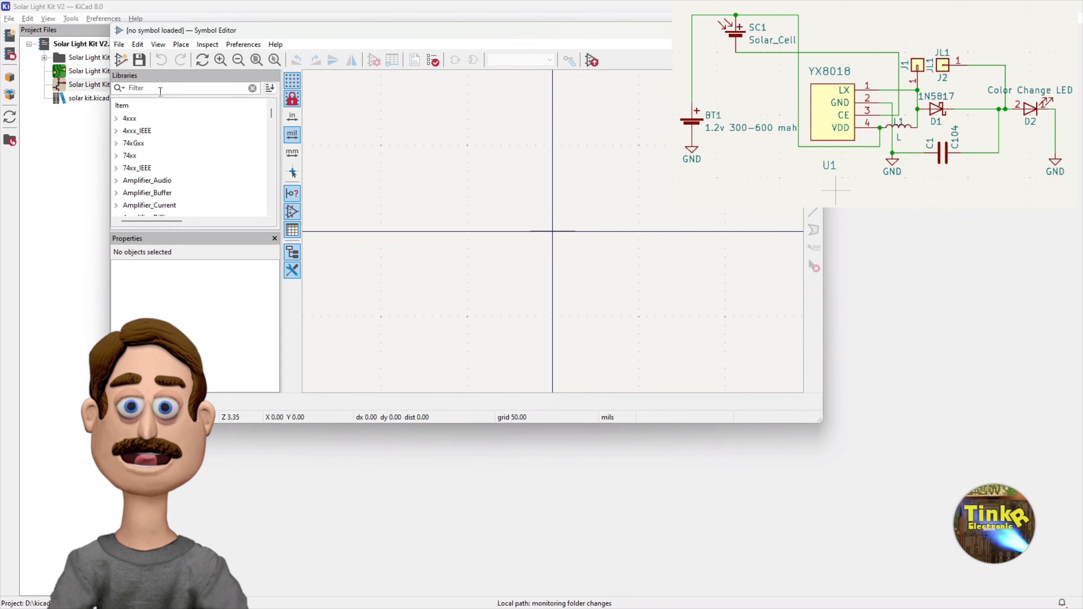
text(yx)
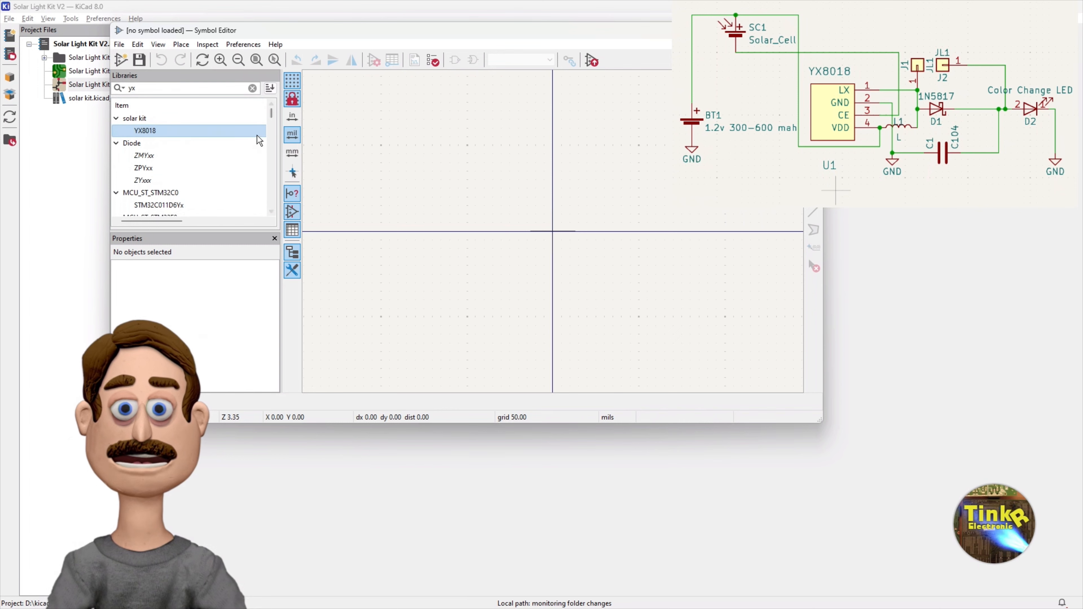
double_click(145, 131)
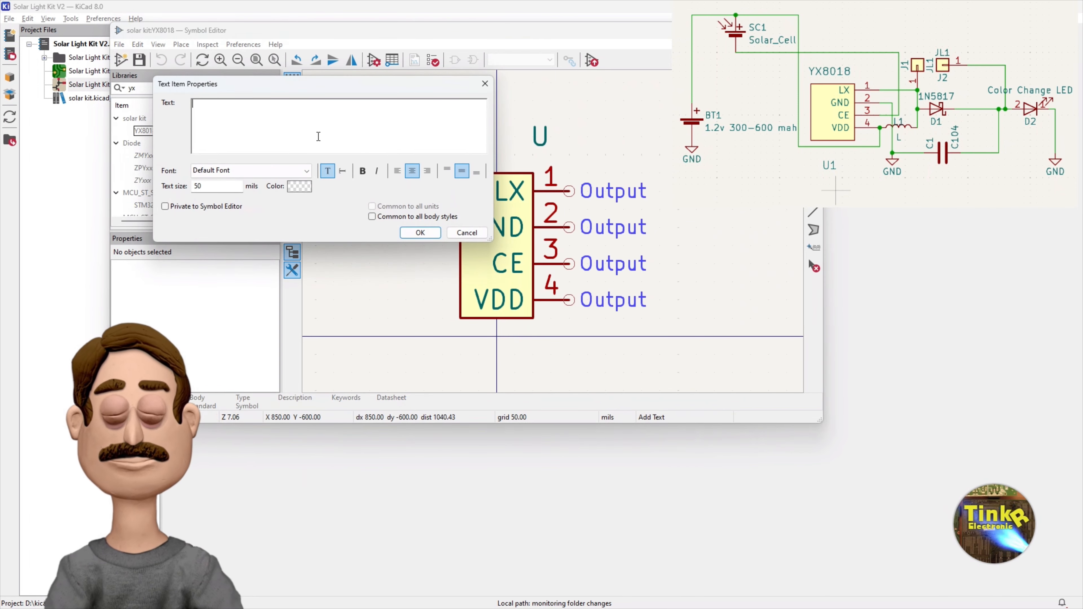
- Add a 'YX 8018' text label and place it above the symbol's body
text(YX 8018)
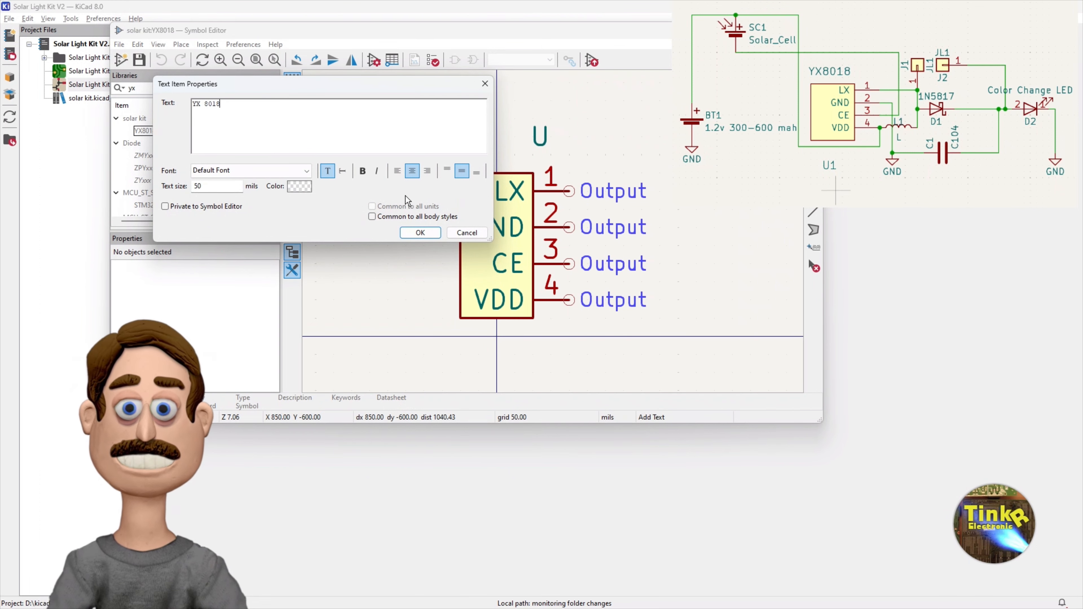
click(420, 233)
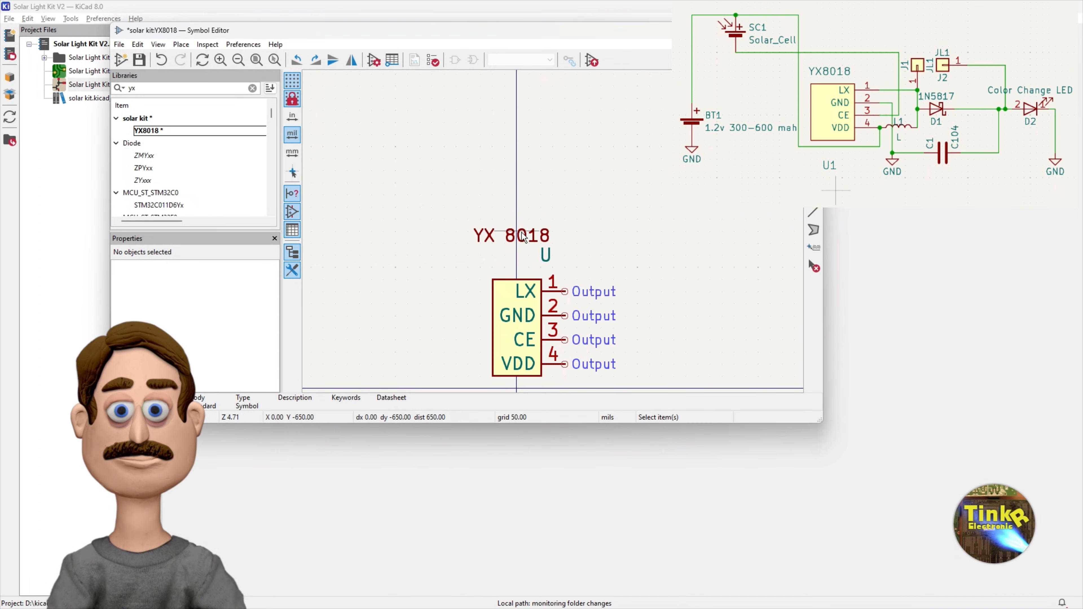
drag(511, 236, 503, 264)
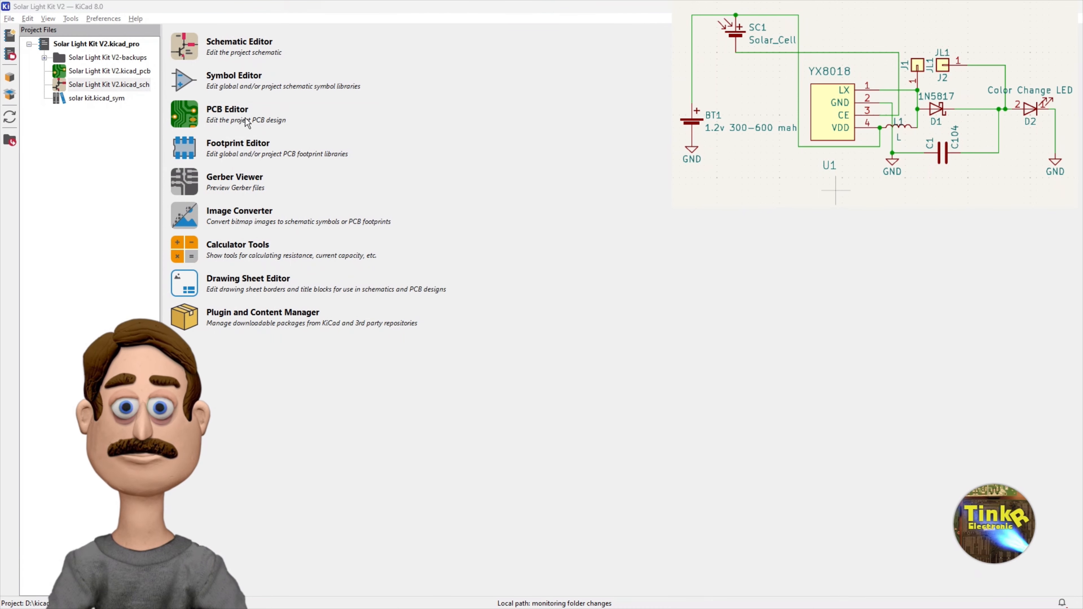
- Place the YX8018 part as U1 on the Solar Light Kit V2 schematic, dismissing the library load error
click(241, 42)
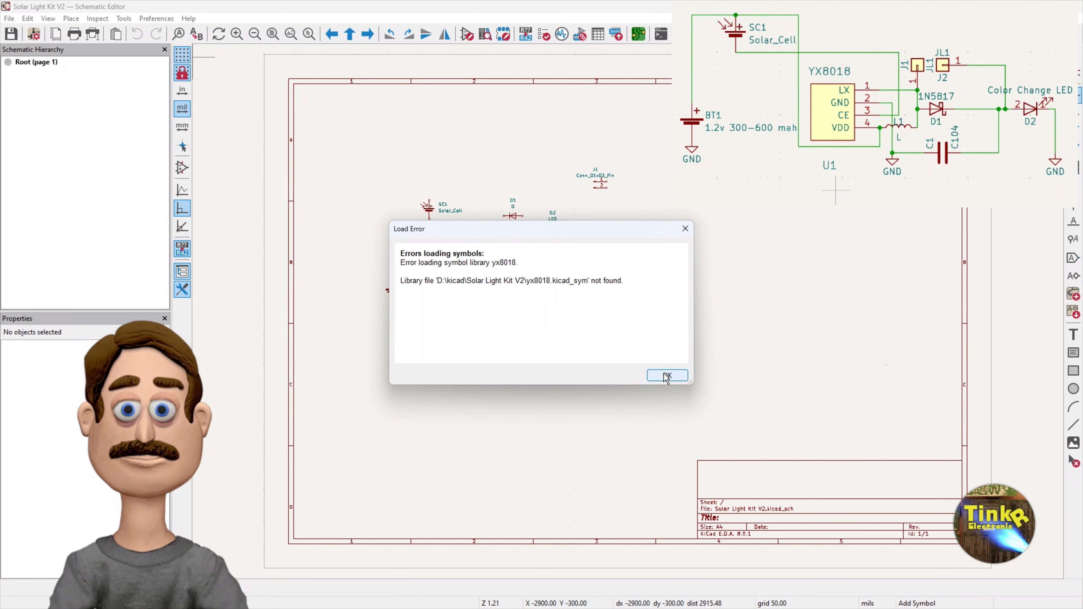
click(667, 376)
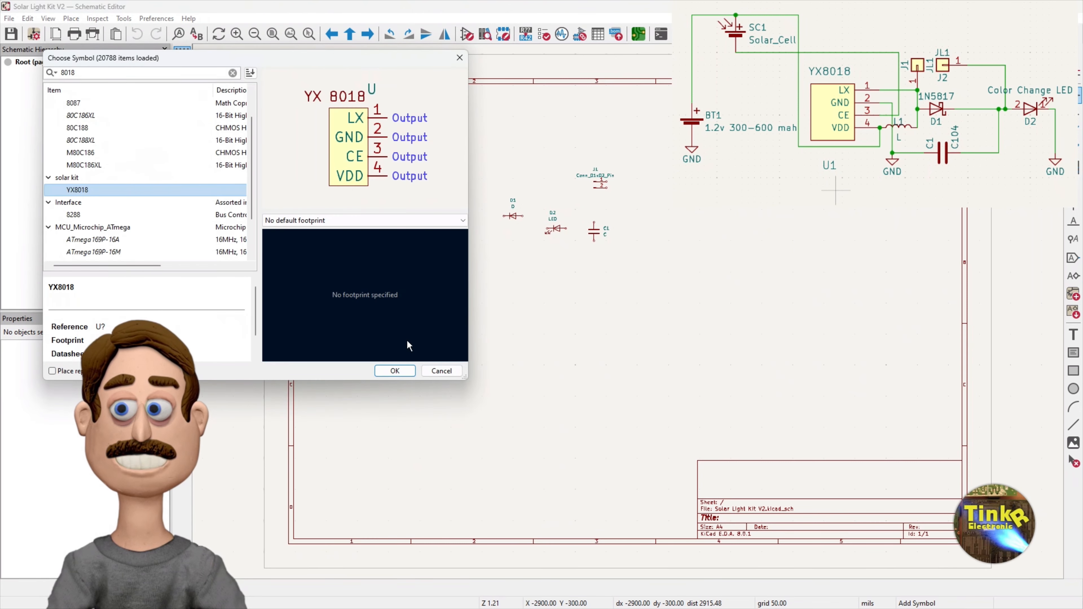
click(395, 371)
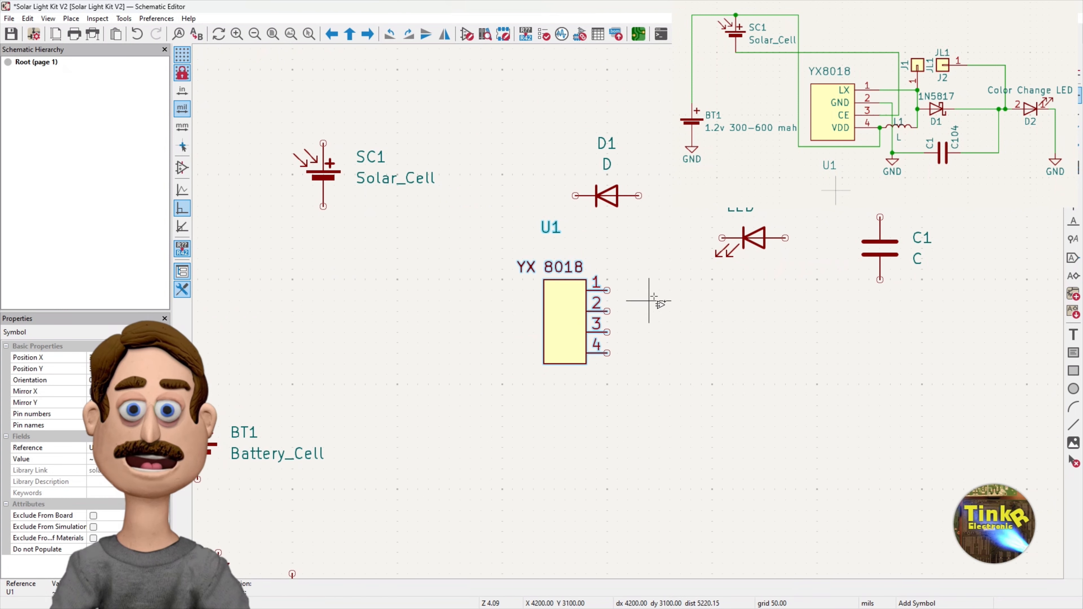
- Browse the Tools and Place menus, then save the schematic with U1 included
scroll(down, 3)
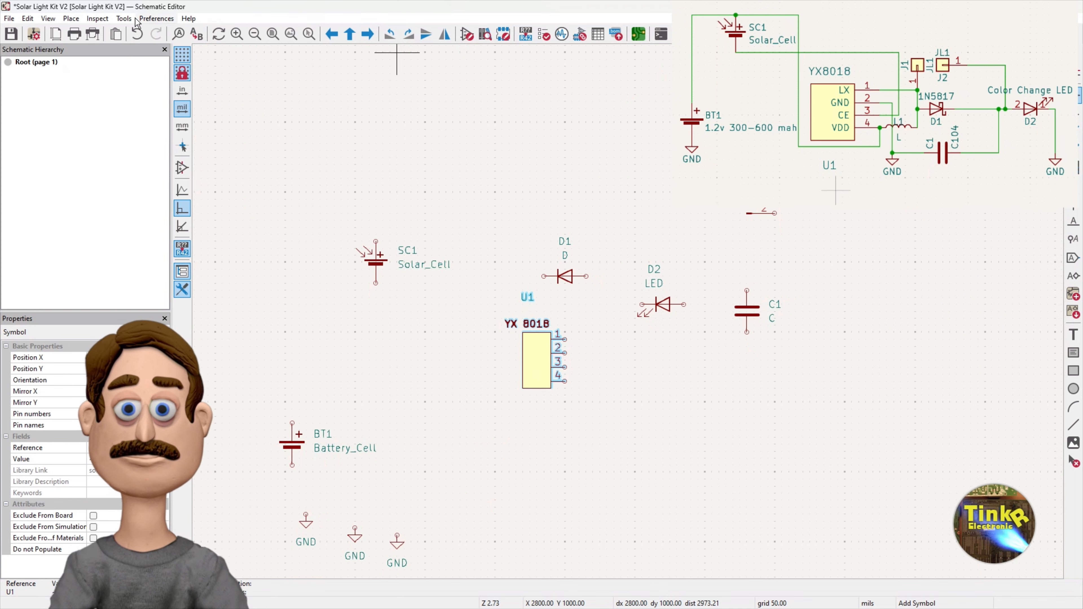
click(123, 19)
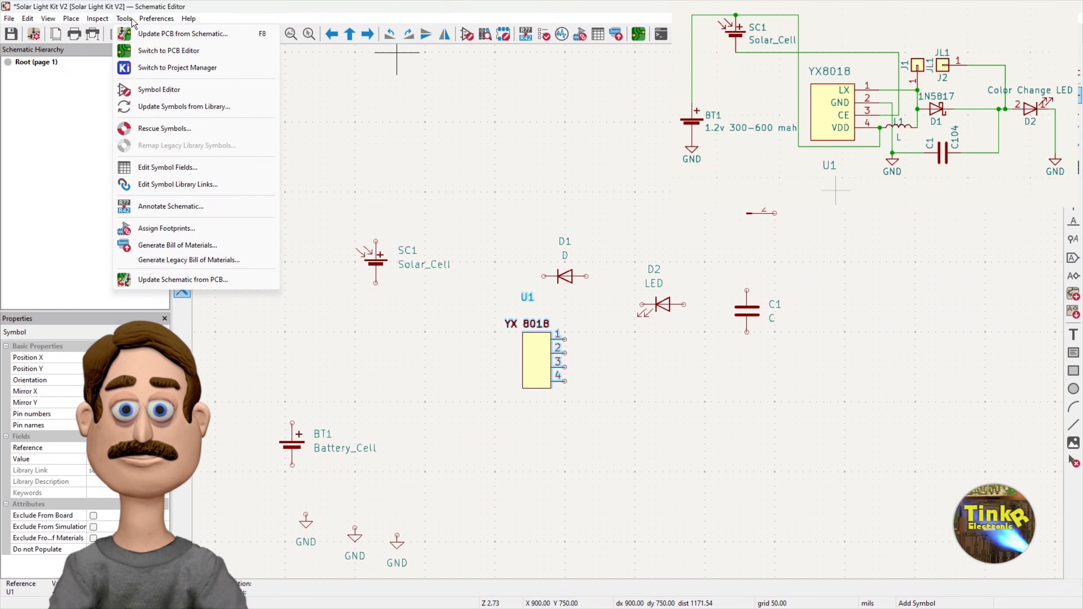
click(71, 18)
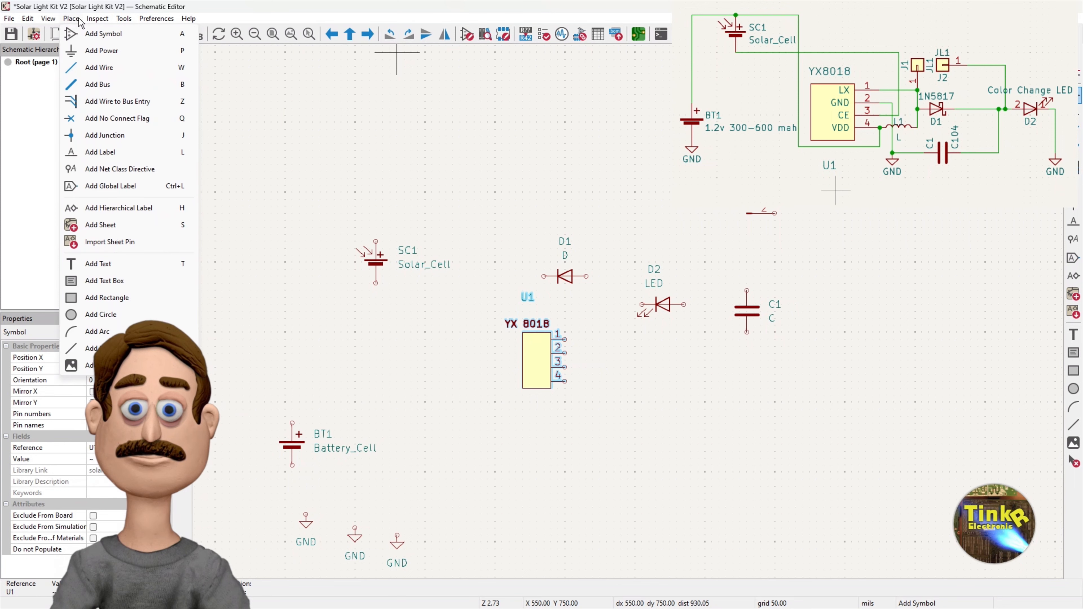
click(124, 19)
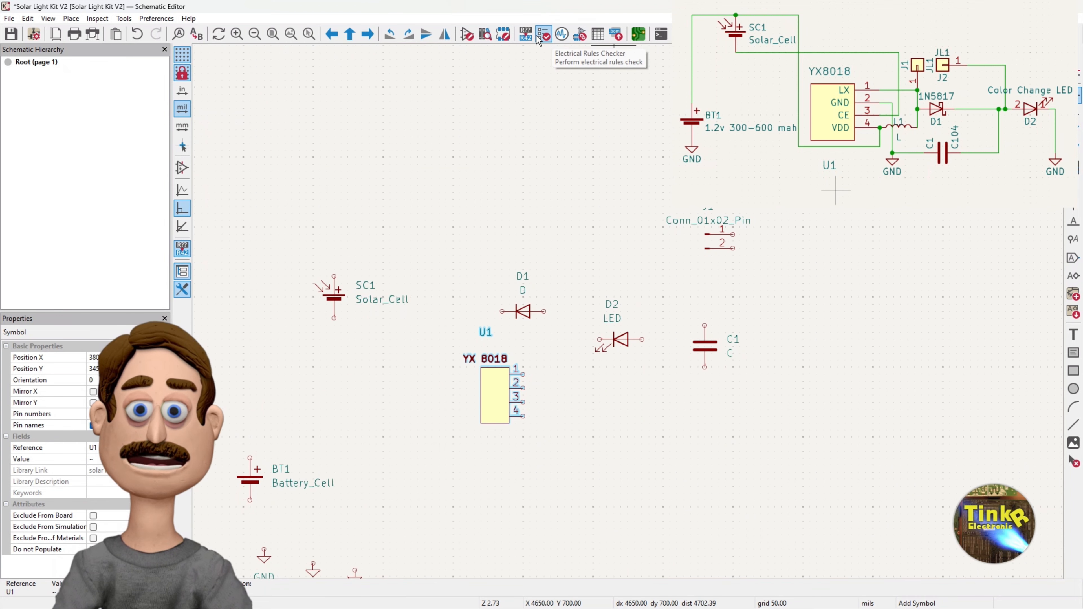
mouse_move(508, 39)
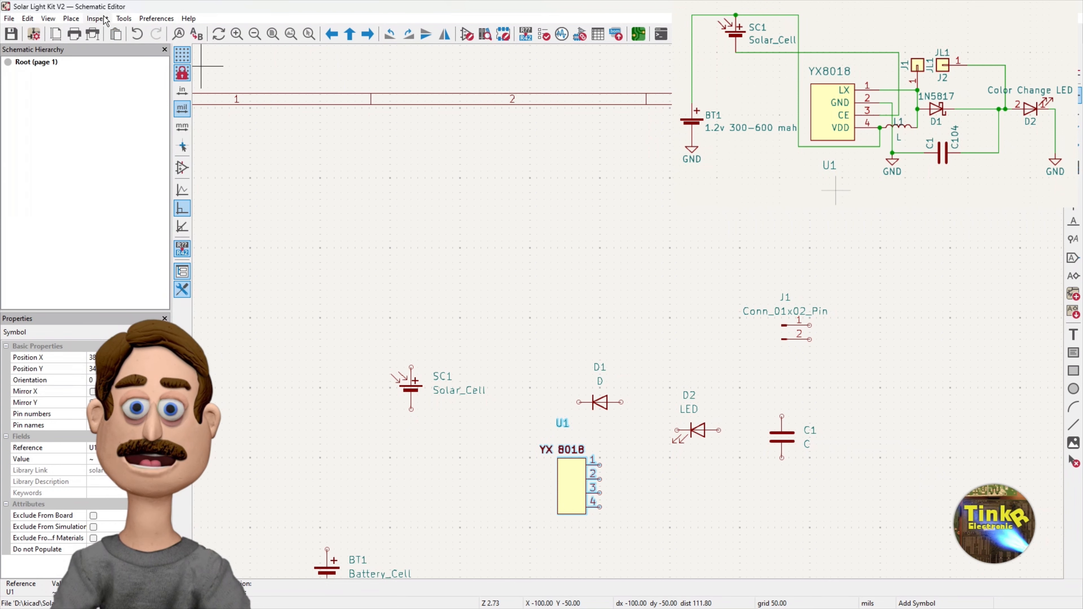
click(9, 18)
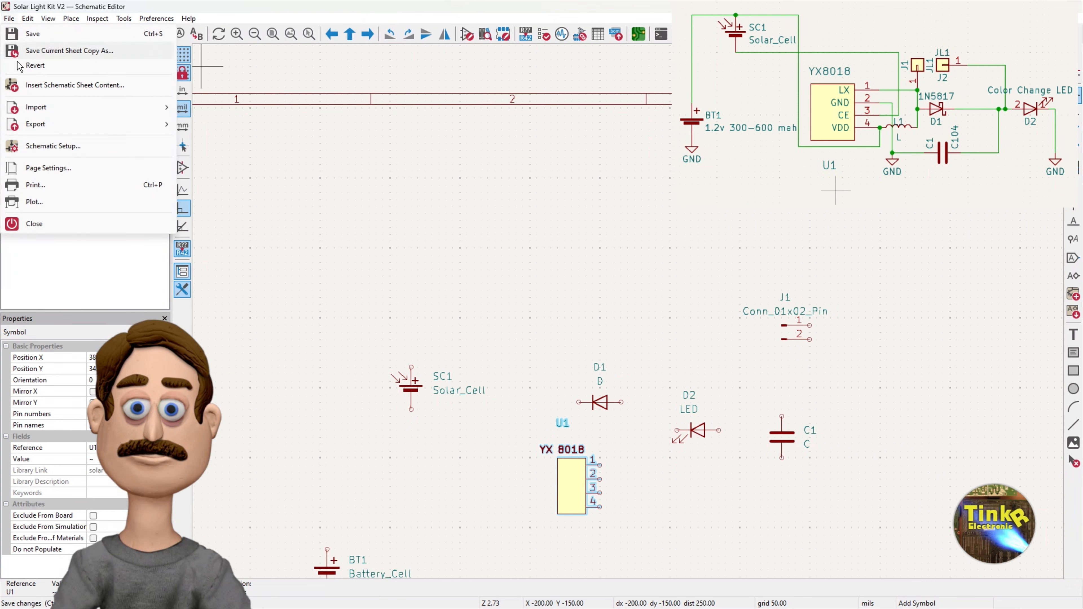
- Run Update PCB from Schematic, which reports seven parts lacking footprints
click(34, 224)
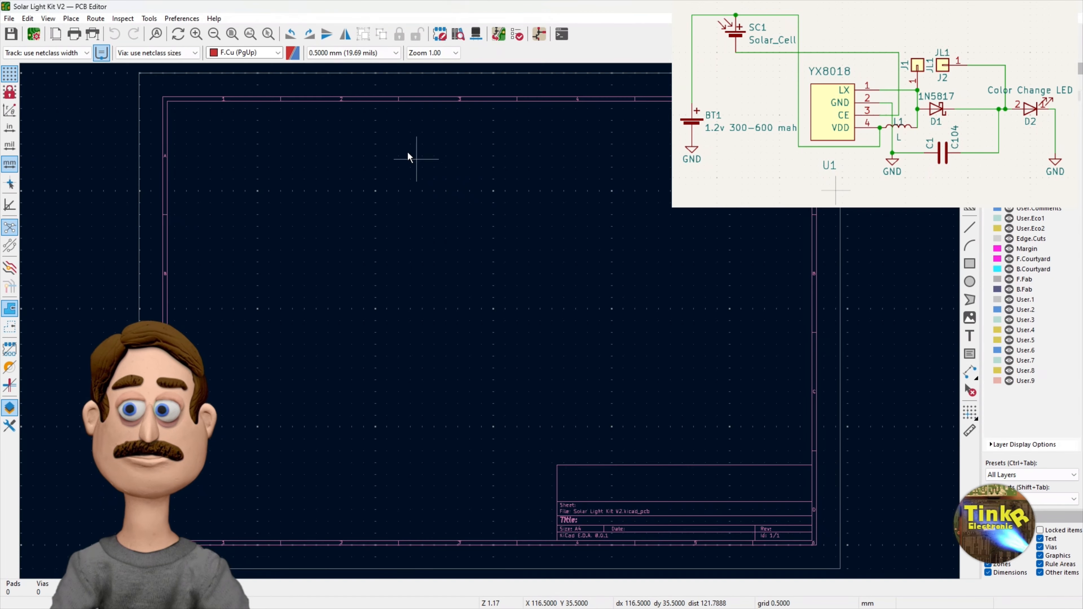
click(149, 18)
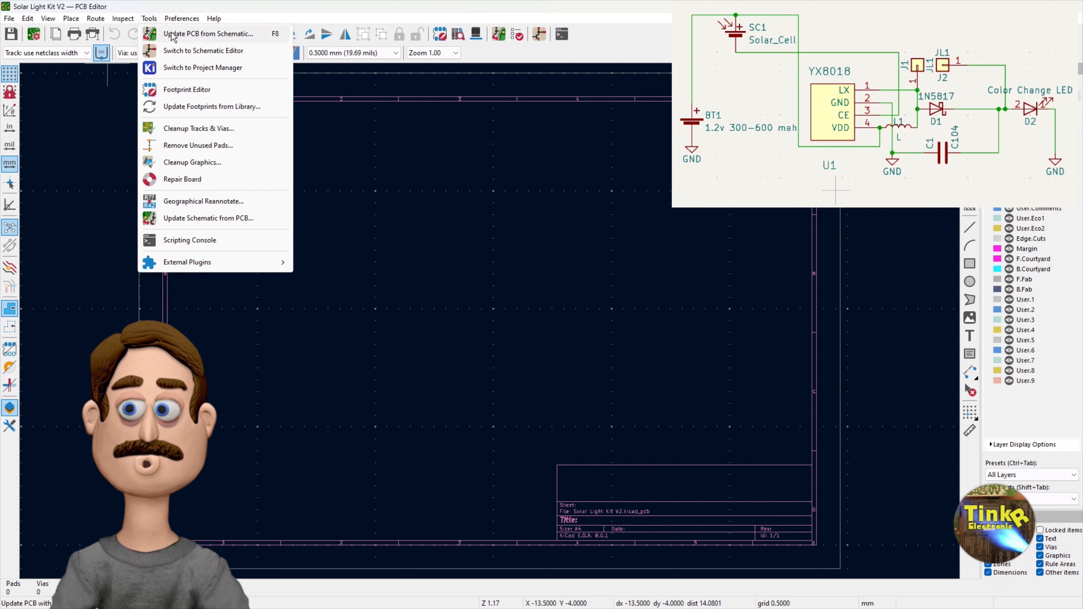
click(205, 33)
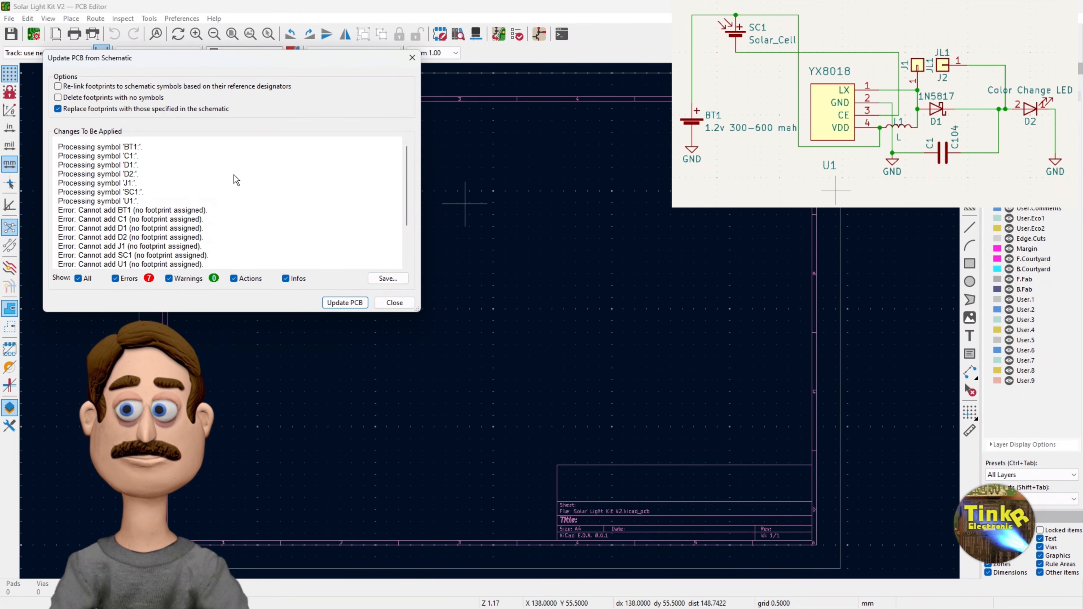
scroll(down, 3)
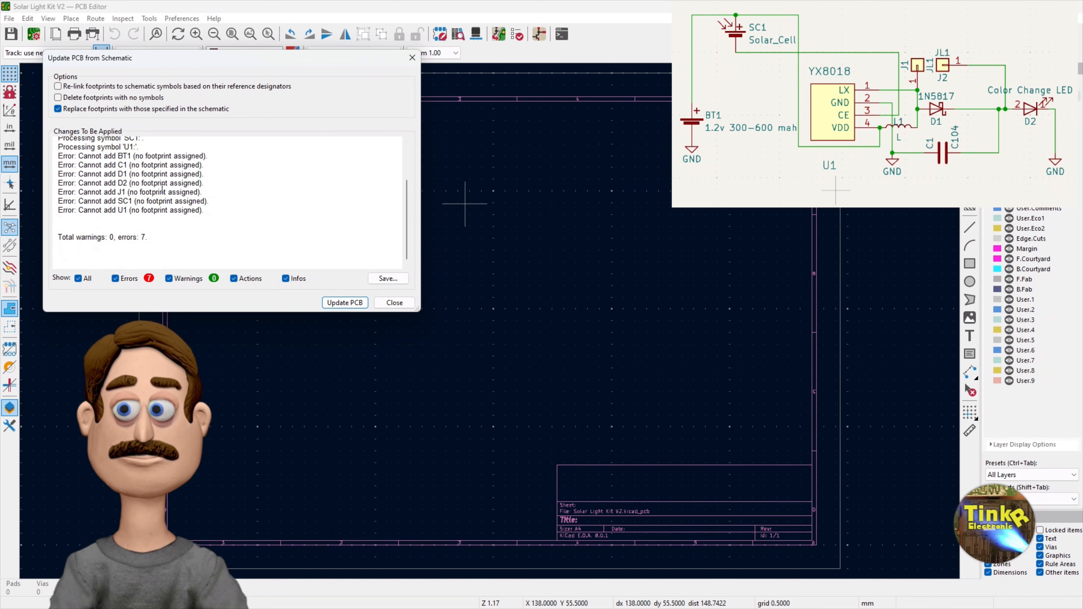
mouse_move(348, 302)
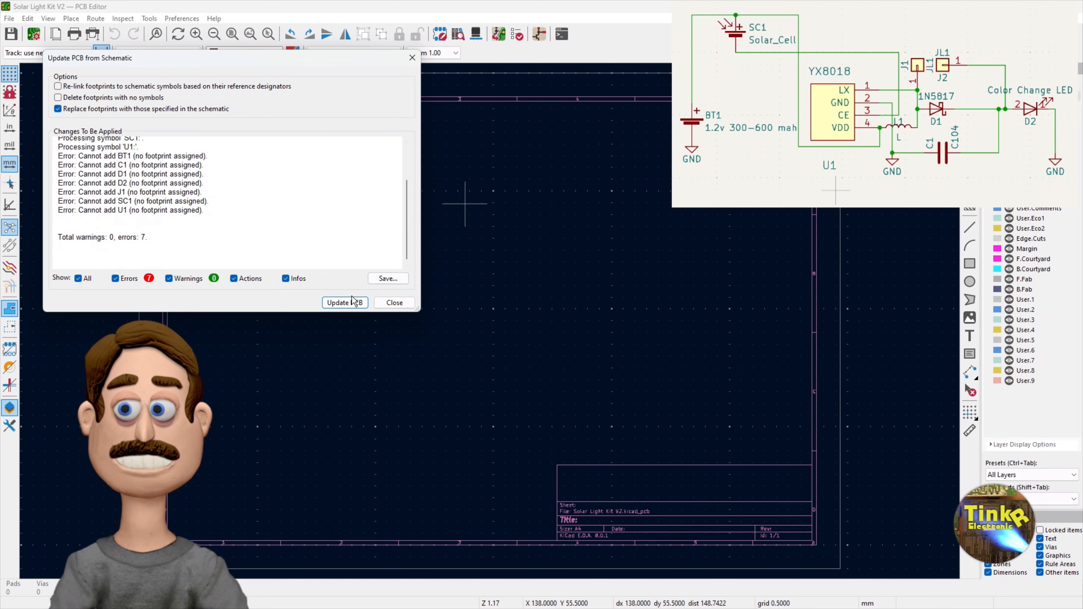
click(395, 302)
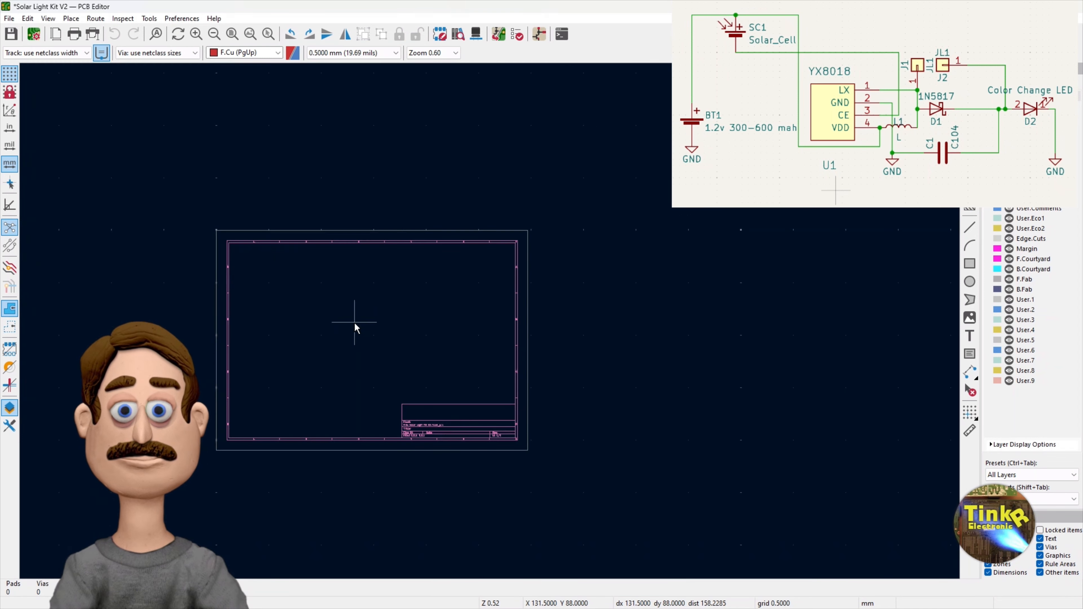
mouse_move(114, 114)
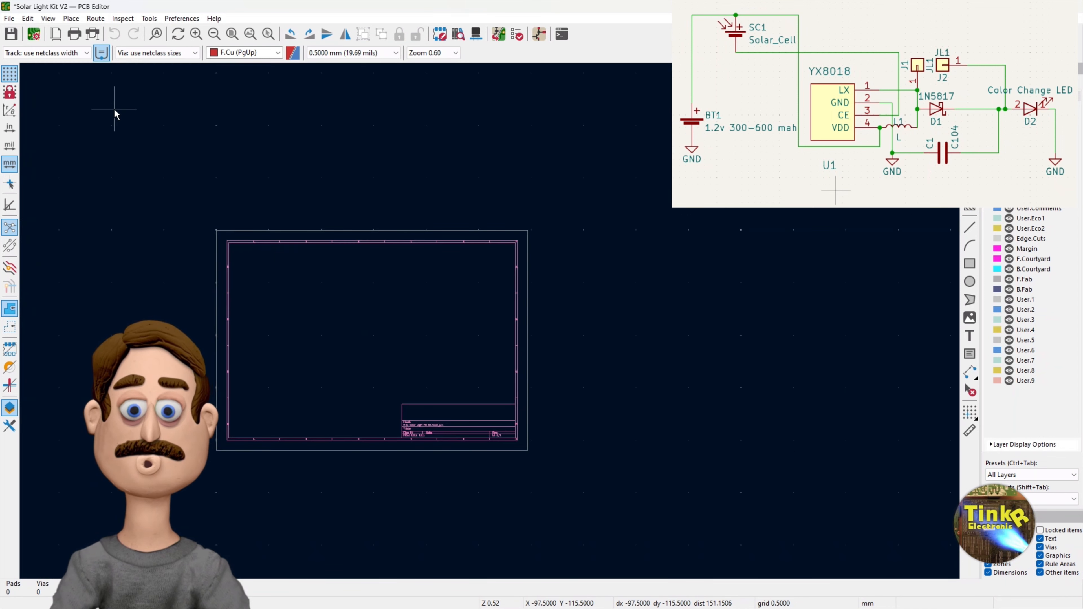
- Close the PCB editor, discarding the board changes
click(9, 18)
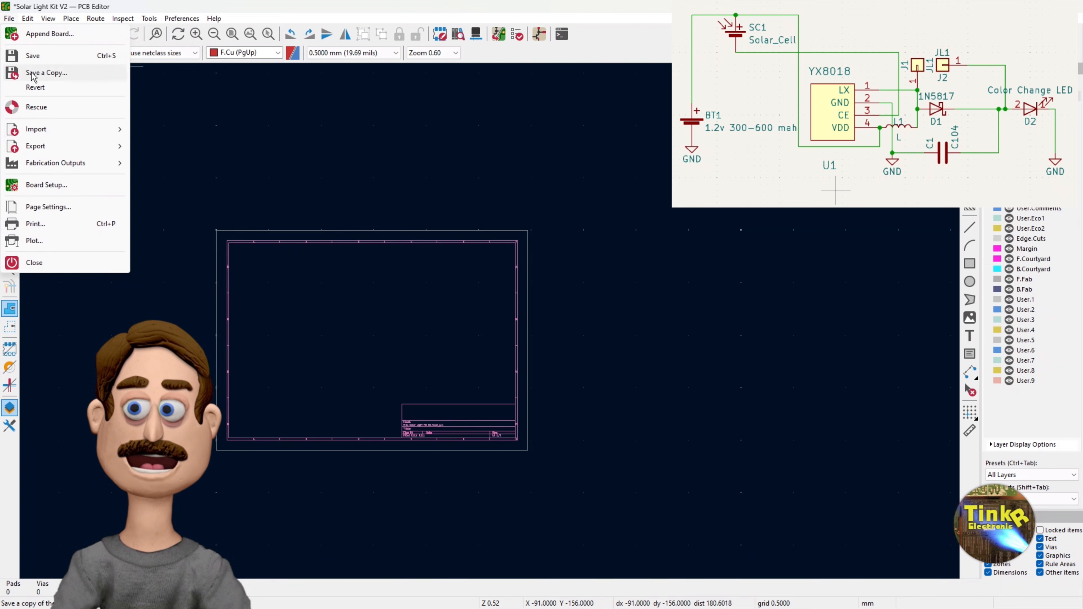
click(34, 262)
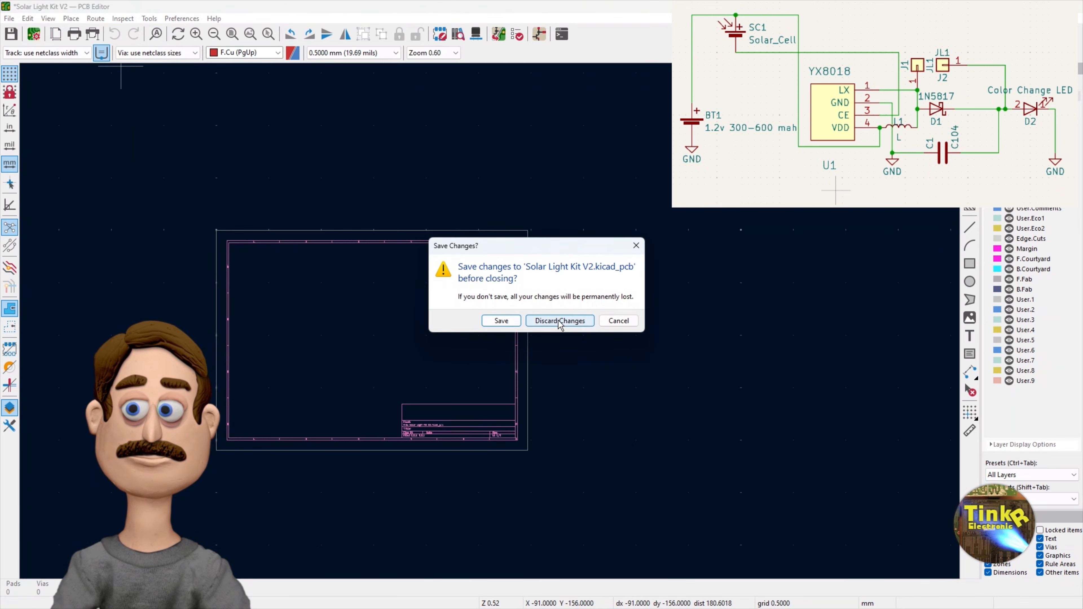
click(559, 321)
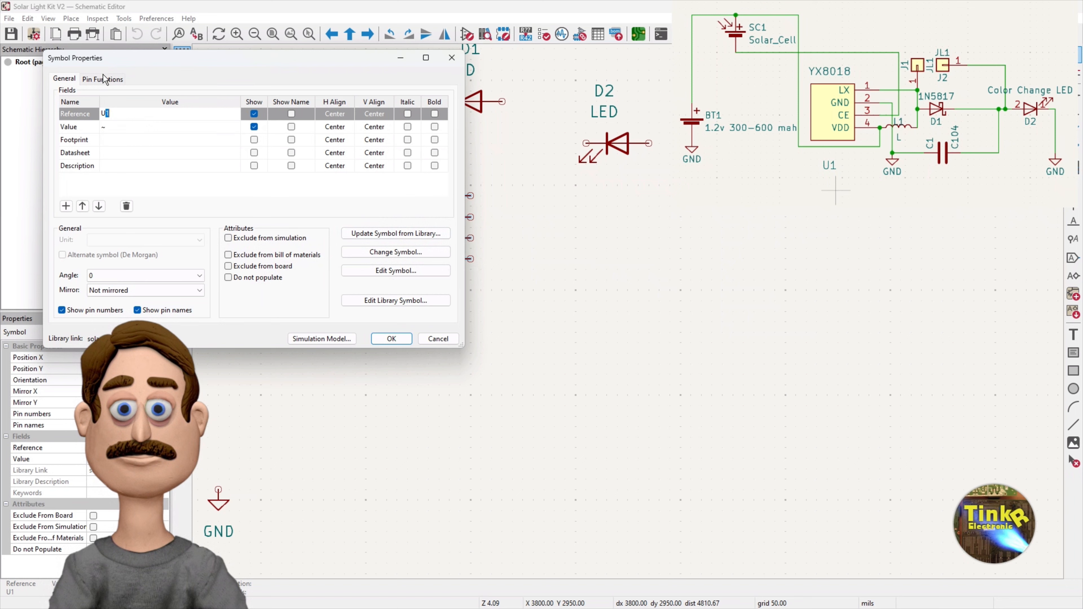
- Assign the CustomFP TO-94 (YX8018) footprint to U1 and save the schematic
click(167, 139)
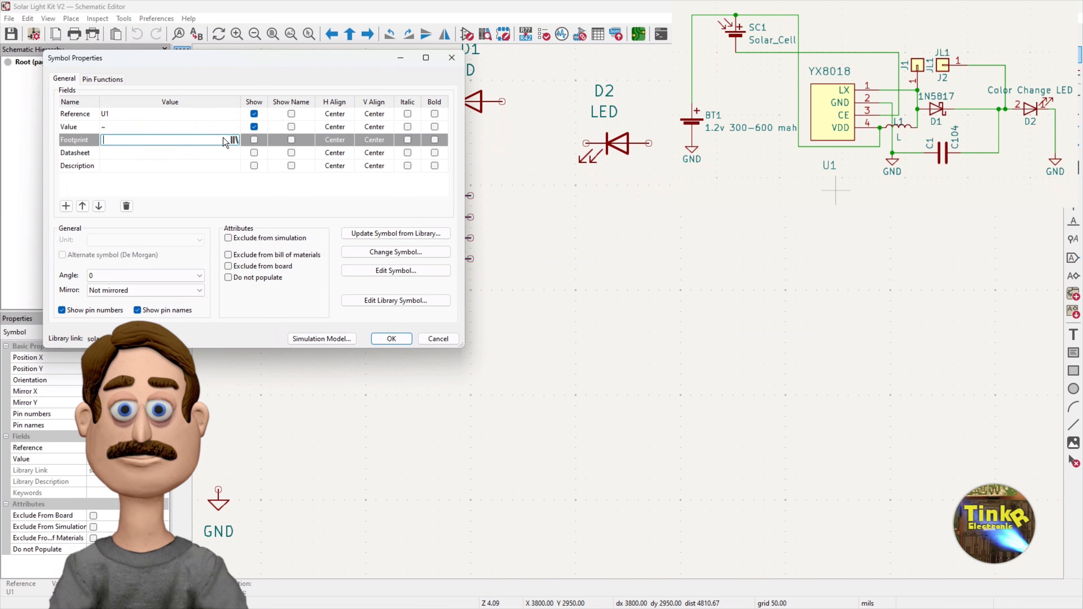
click(233, 140)
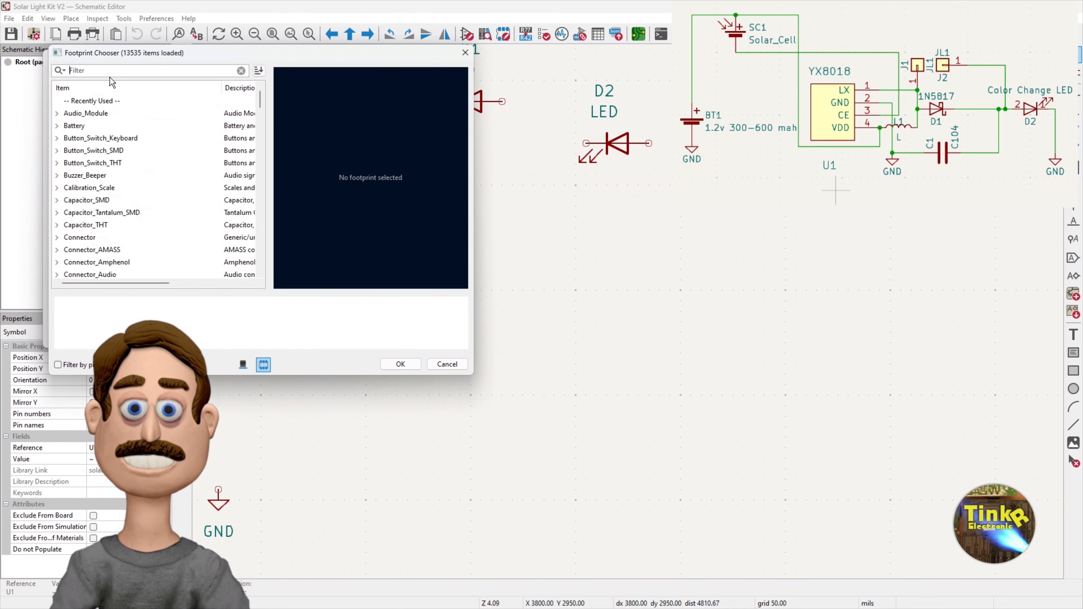
text(y)
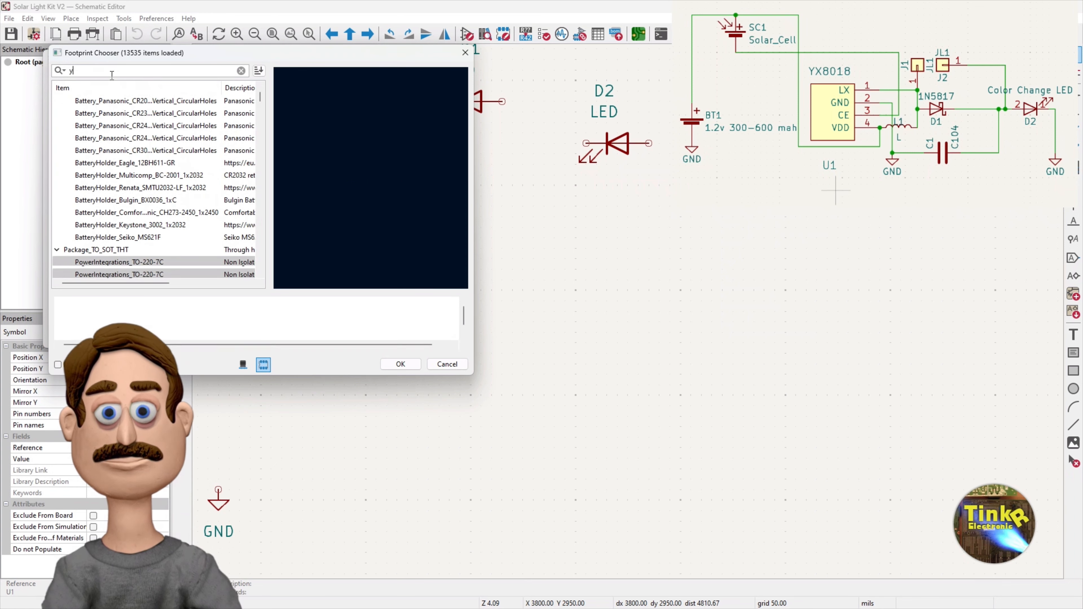
text(x)
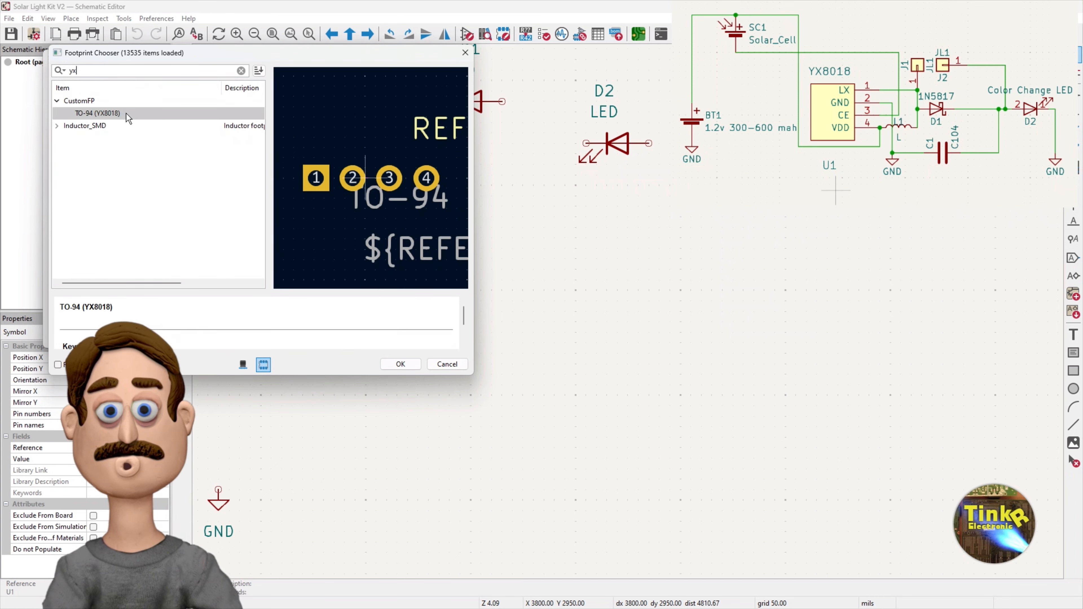
click(401, 364)
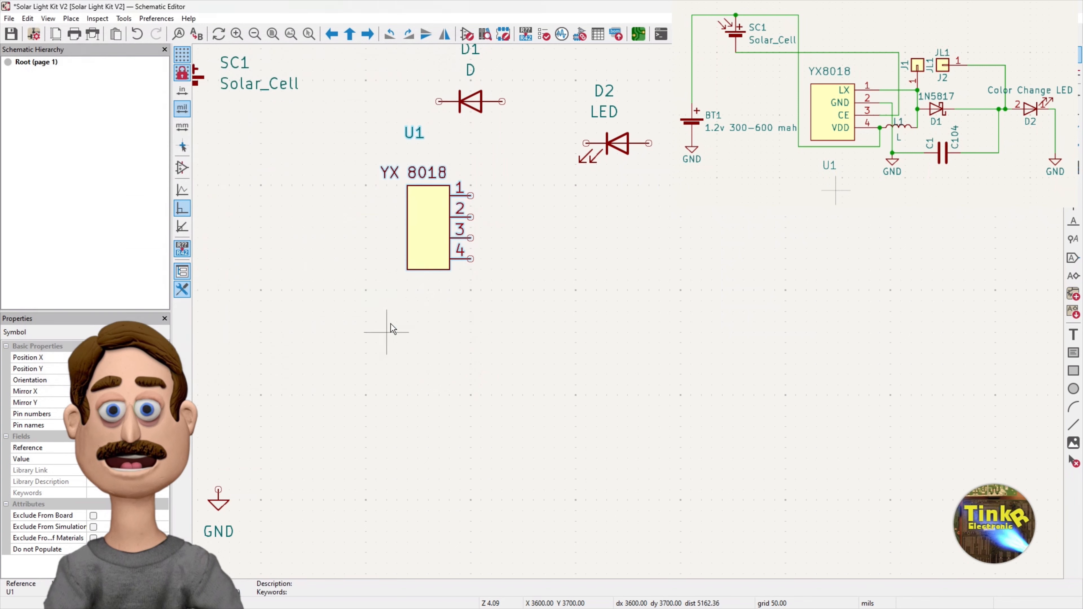
mouse_move(327, 136)
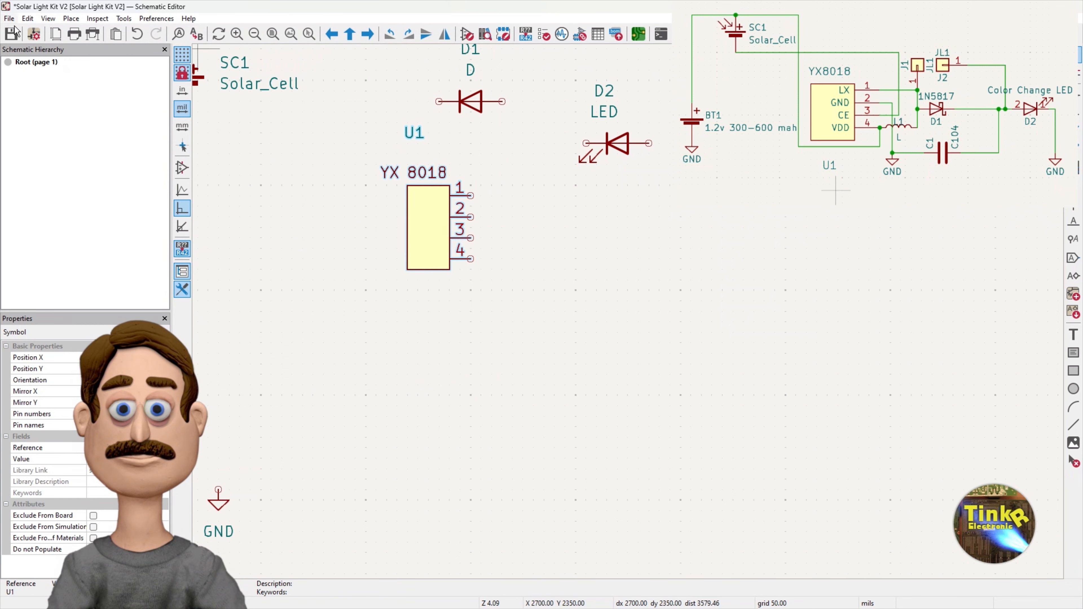
click(71, 18)
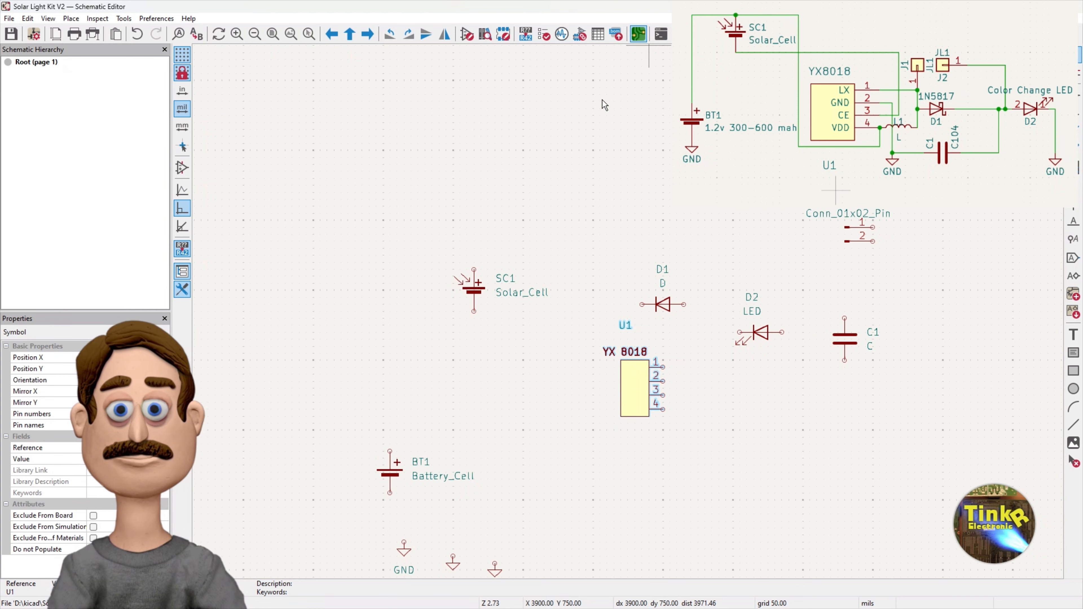
- Update the PCB from the schematic so U1's four-pad TO-94 footprint appears on the board
click(615, 34)
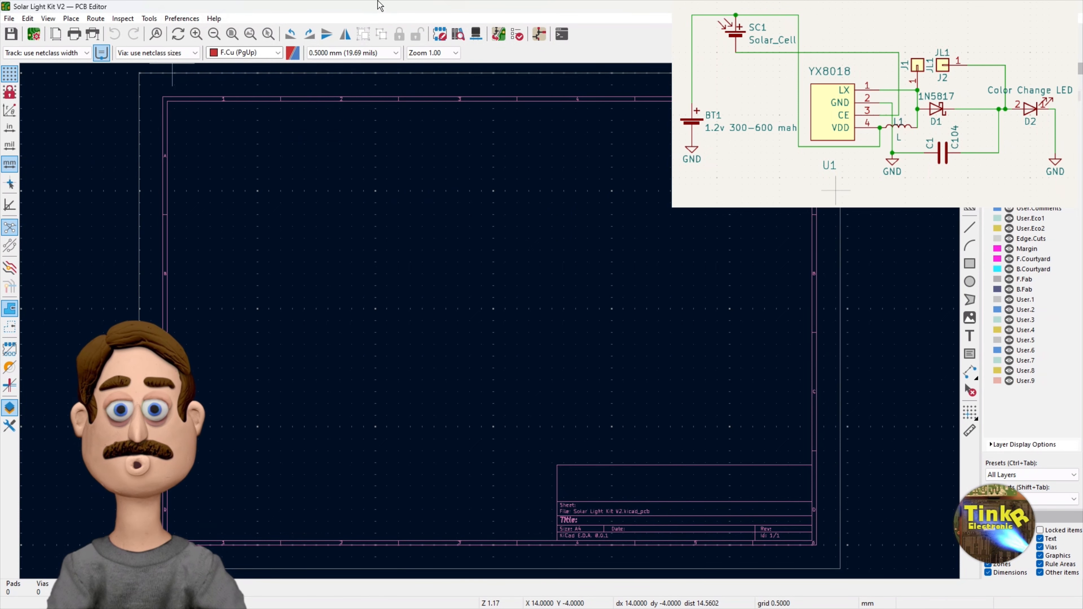
mouse_move(538, 35)
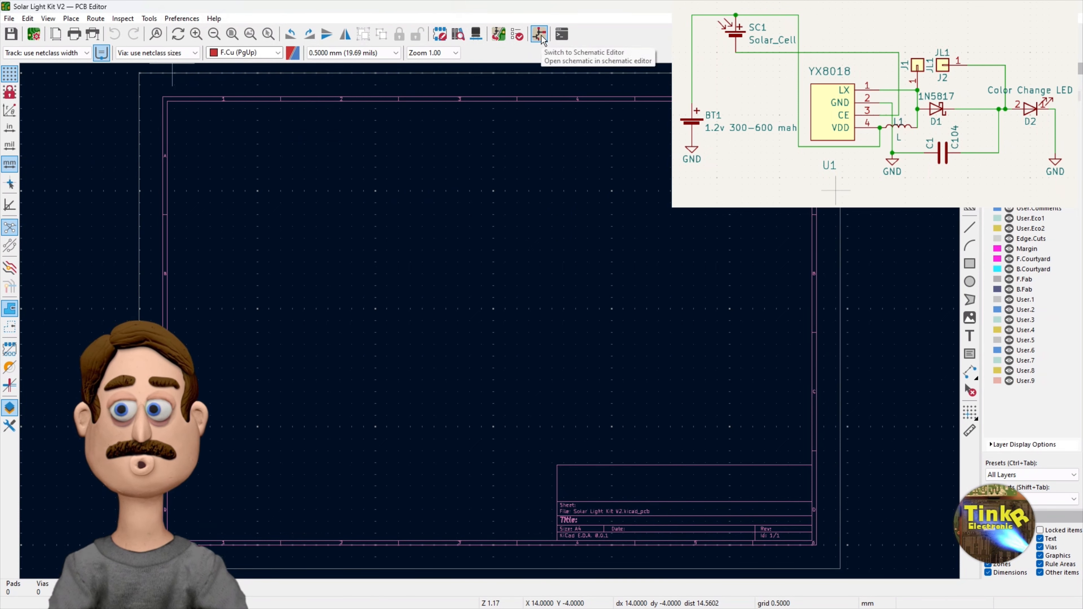
click(149, 18)
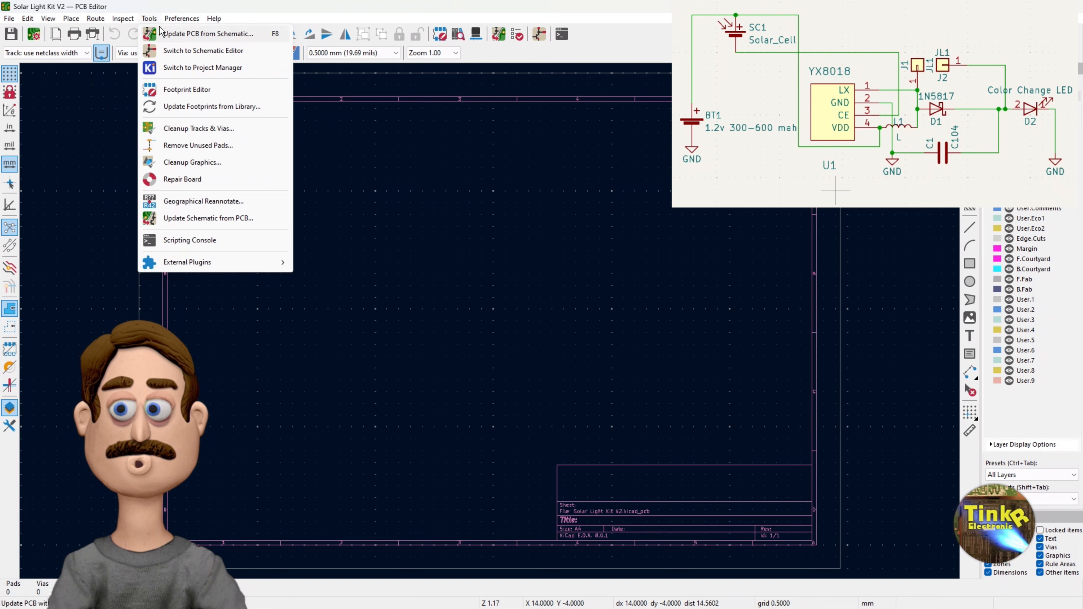
click(207, 34)
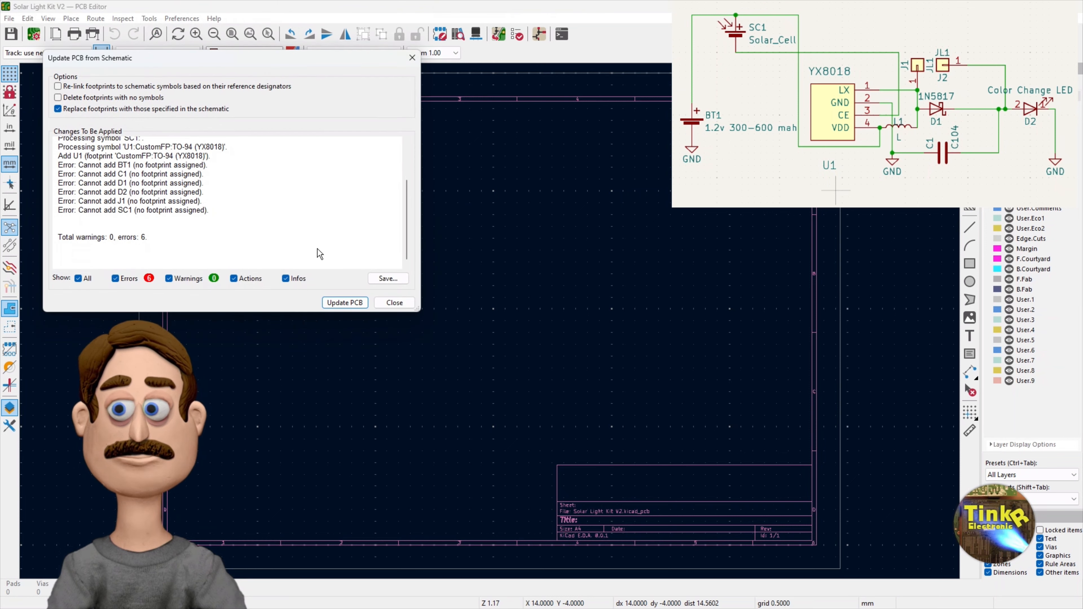
click(346, 302)
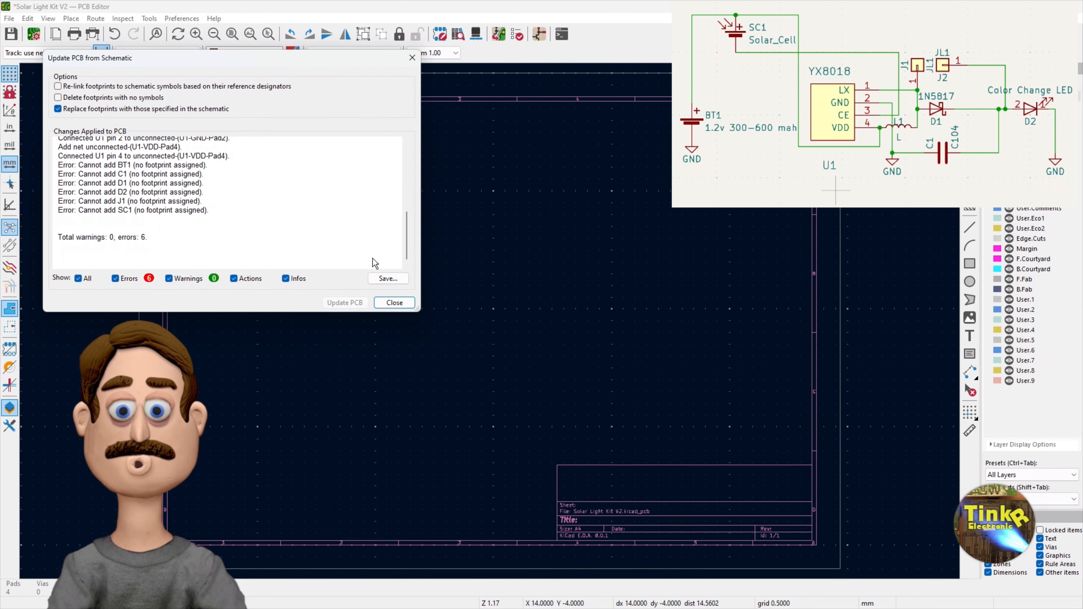
click(394, 302)
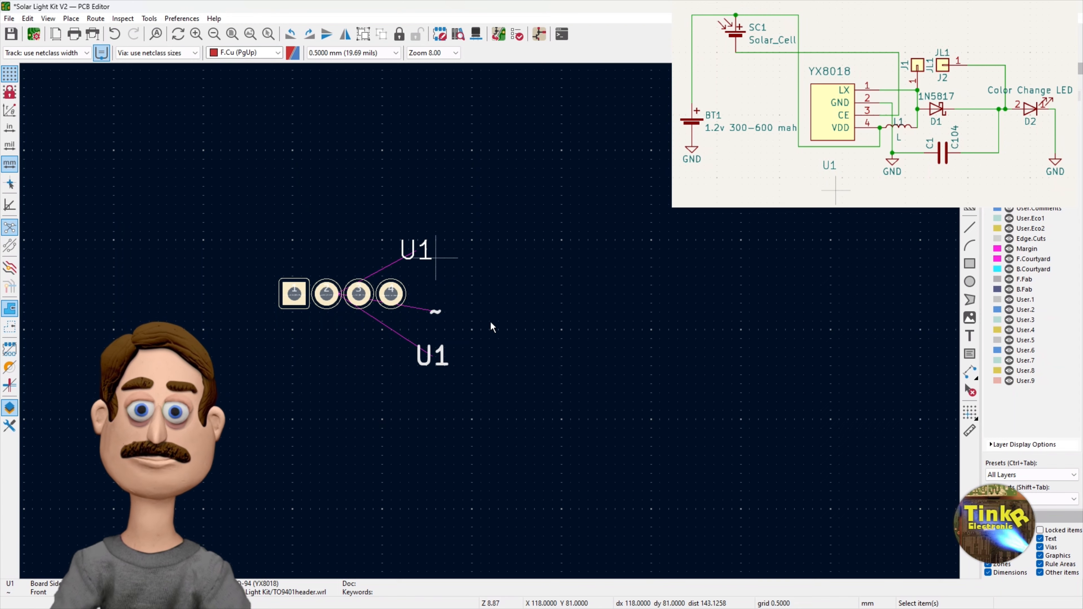
scroll(down, 3)
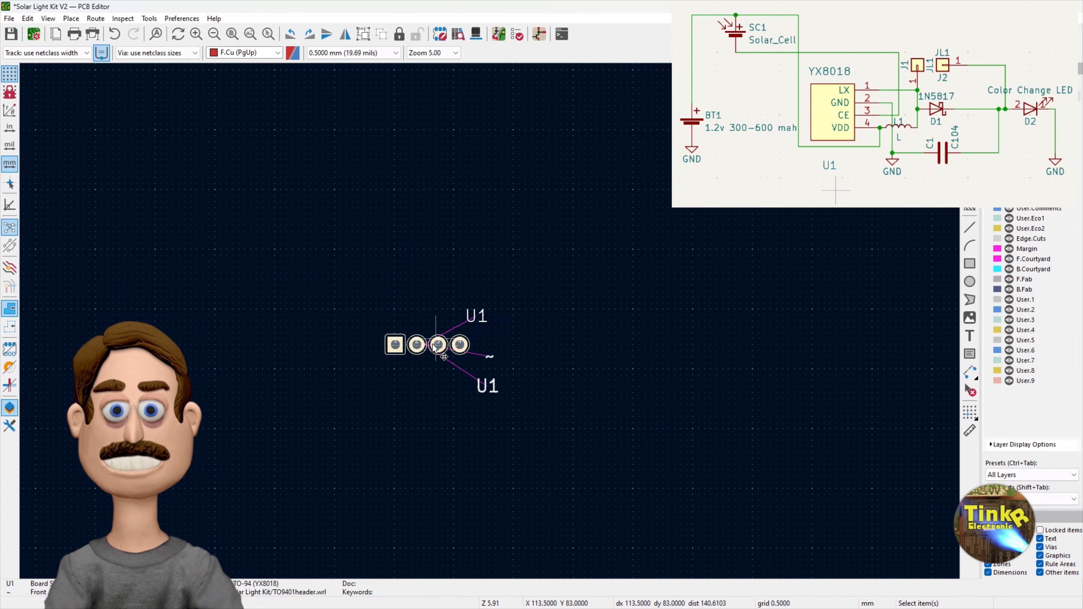
scroll(down, 3)
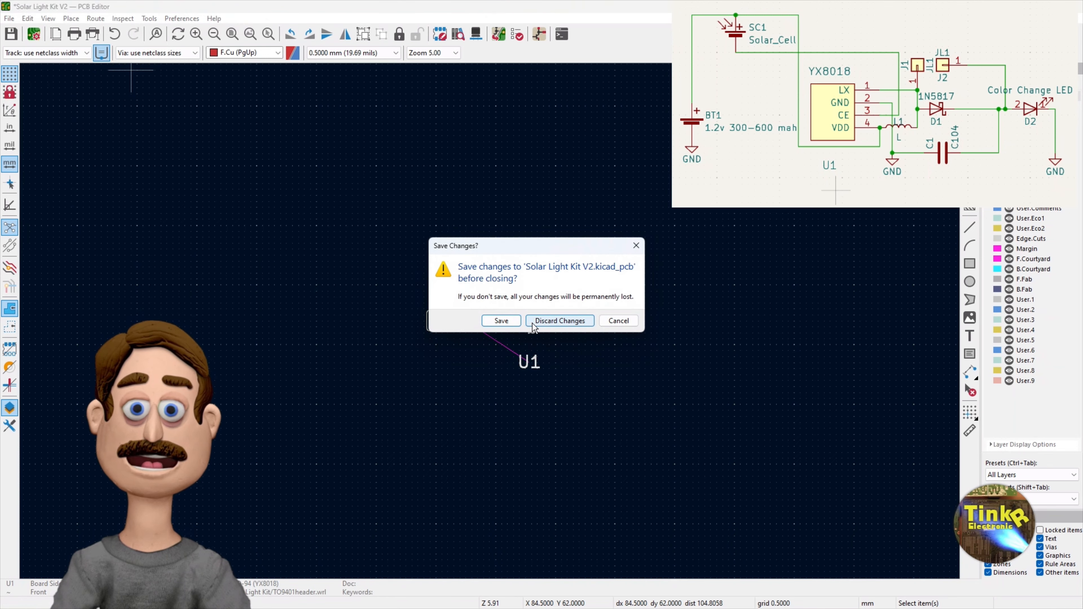
- Discard the board changes to close the PCB editor and return to the schematic
click(560, 320)
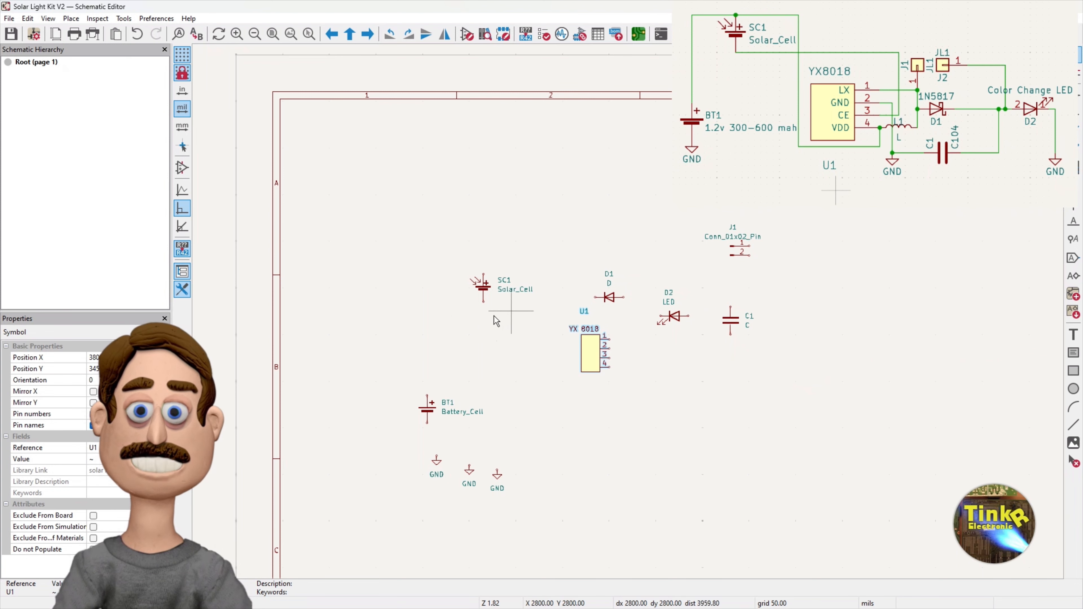
mouse_move(765, 227)
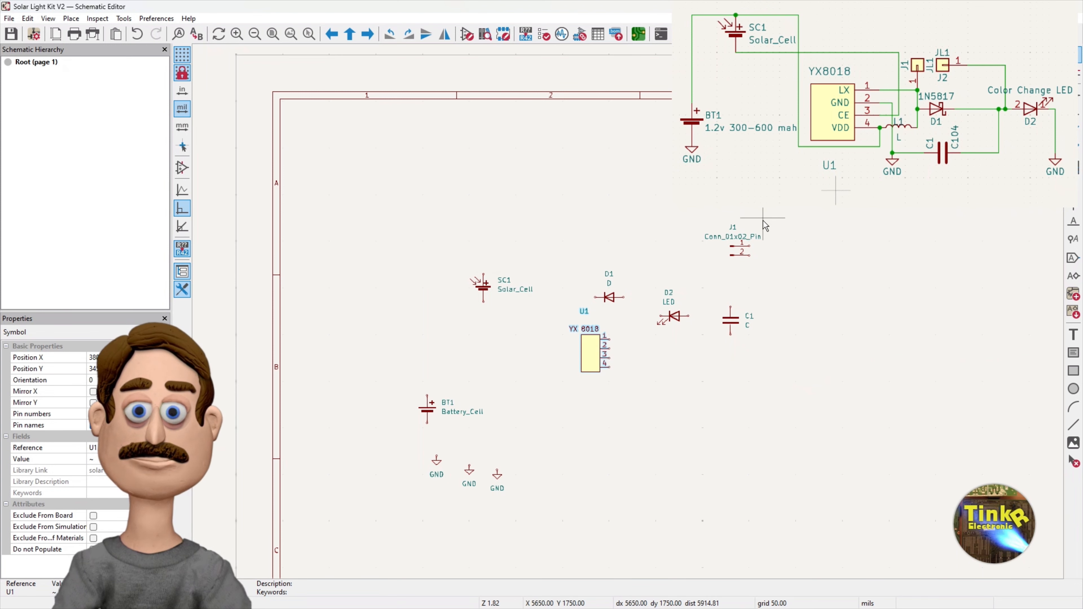